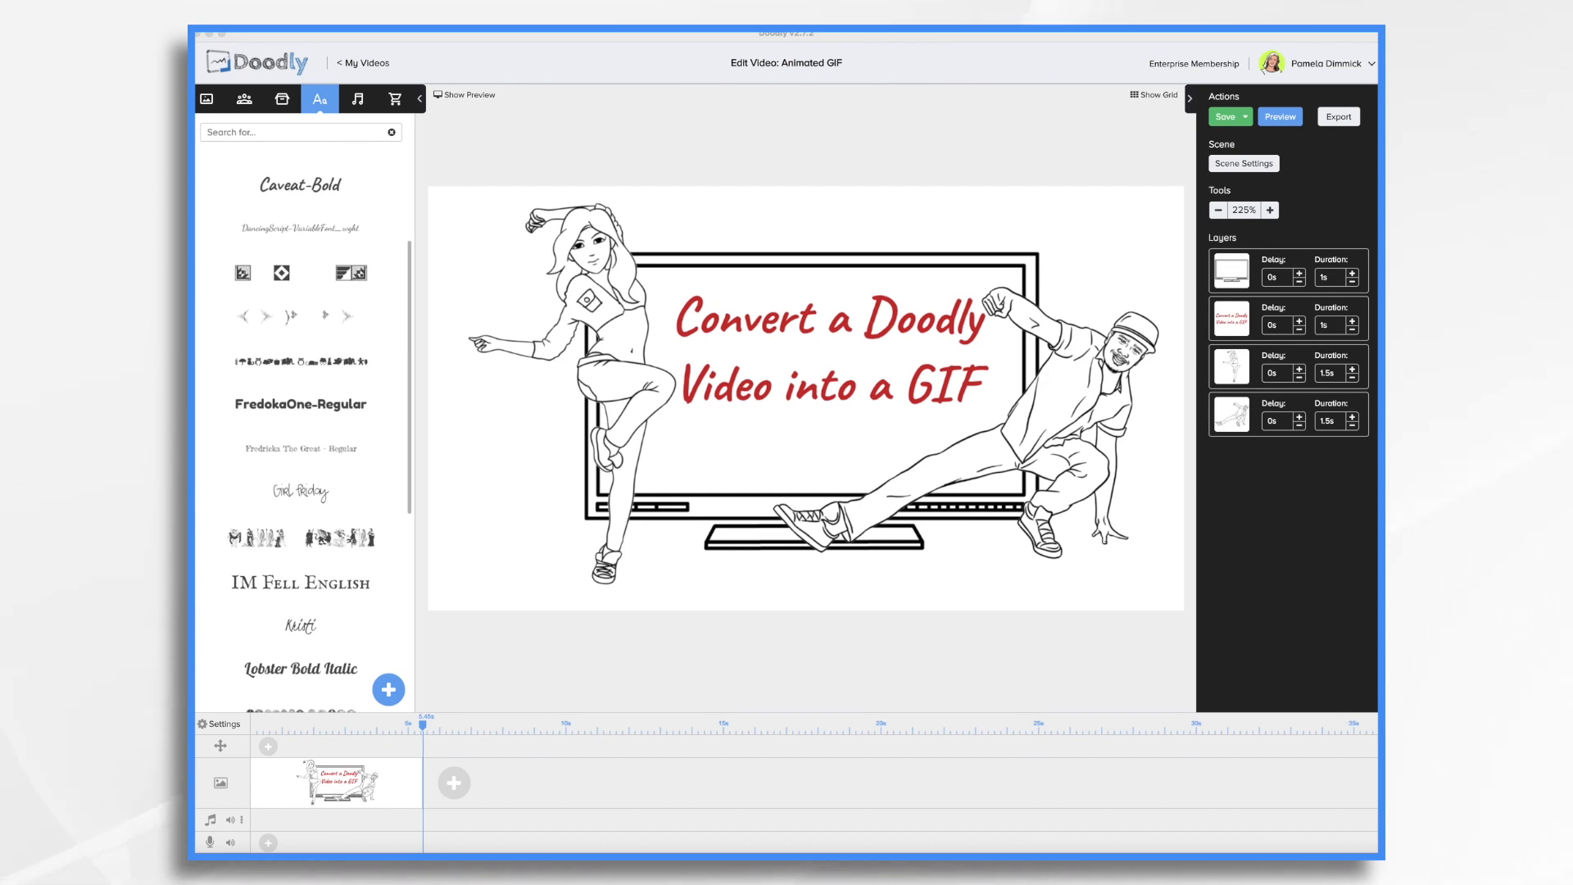
Save the 'Animated GIF' project with the dancers and title scene
{"action": "left_click", "coordinate": [1224, 116]}
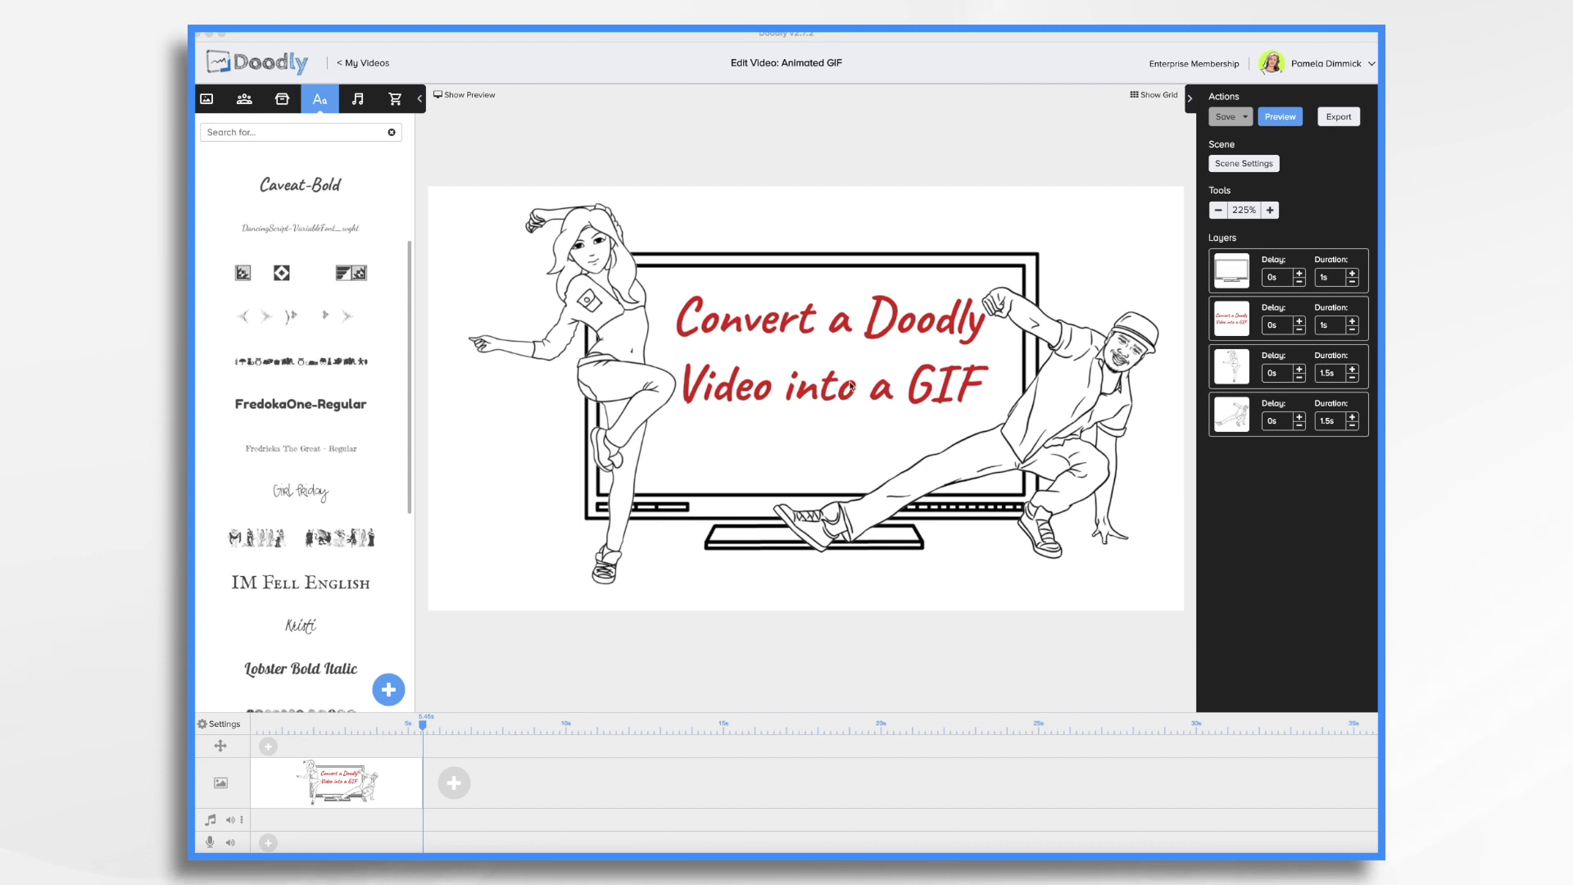
{"action": "mouse_move", "coordinate": [903, 346]}
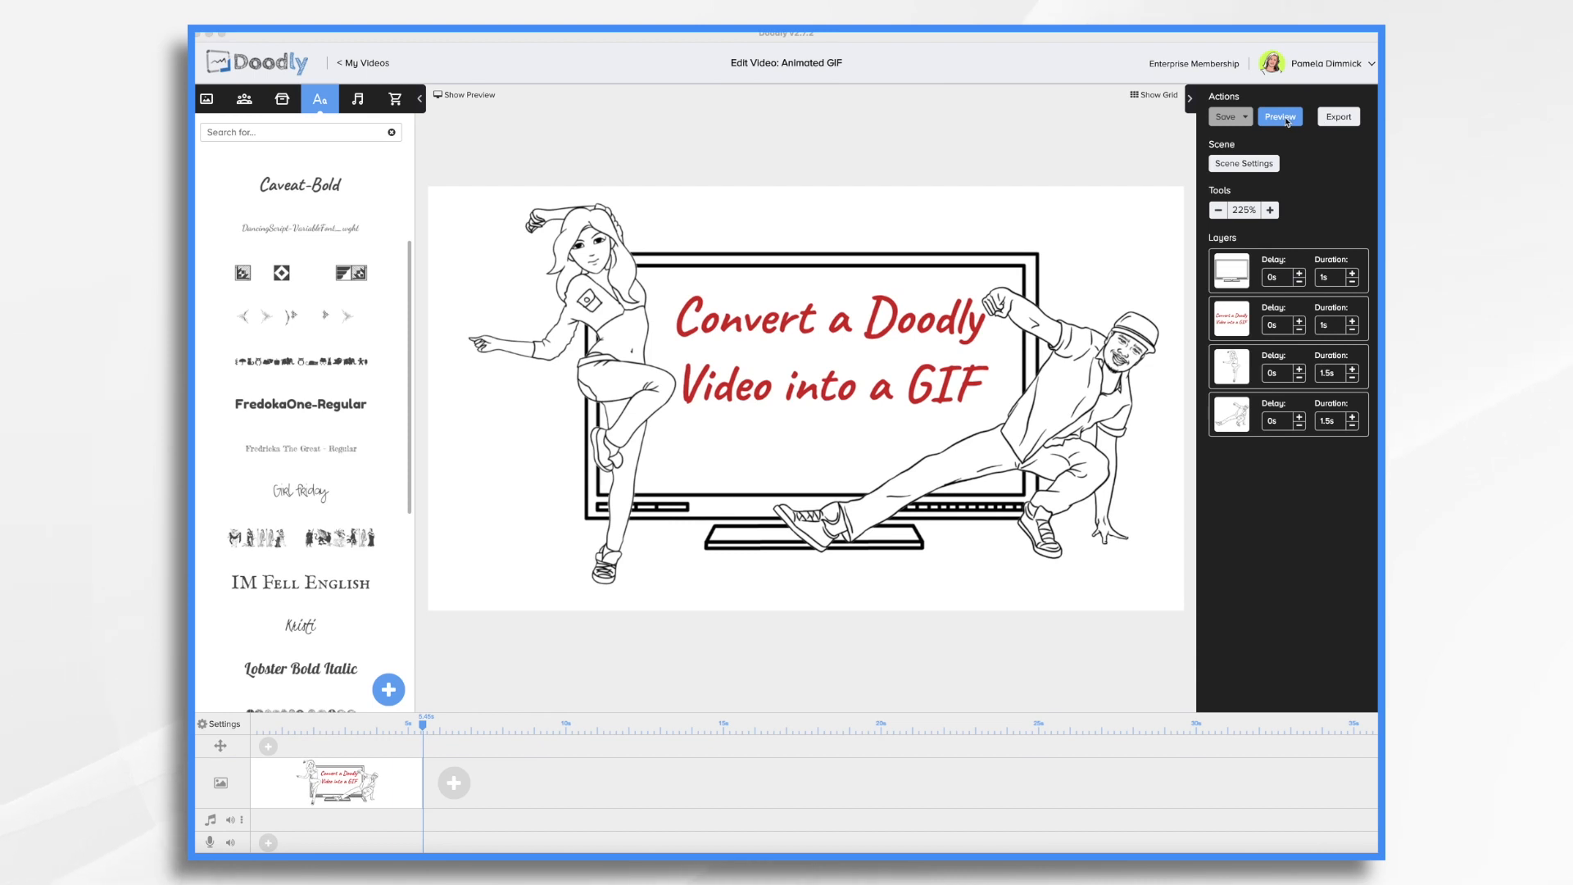
{"action": "left_click", "coordinate": [1279, 117]}
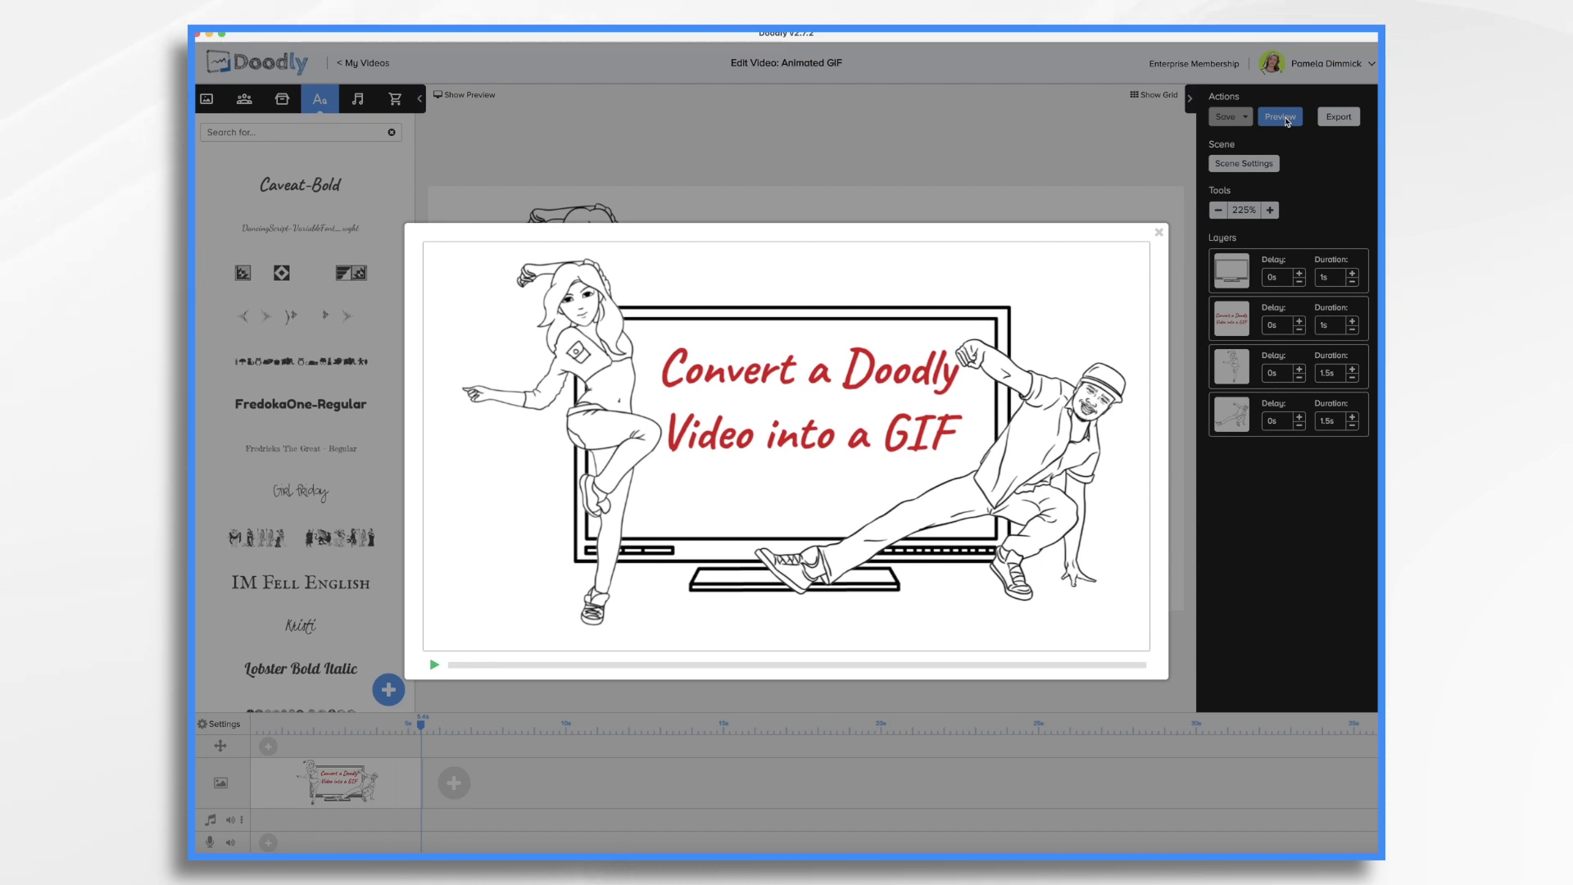
{"action": "left_click", "coordinate": [1159, 232]}
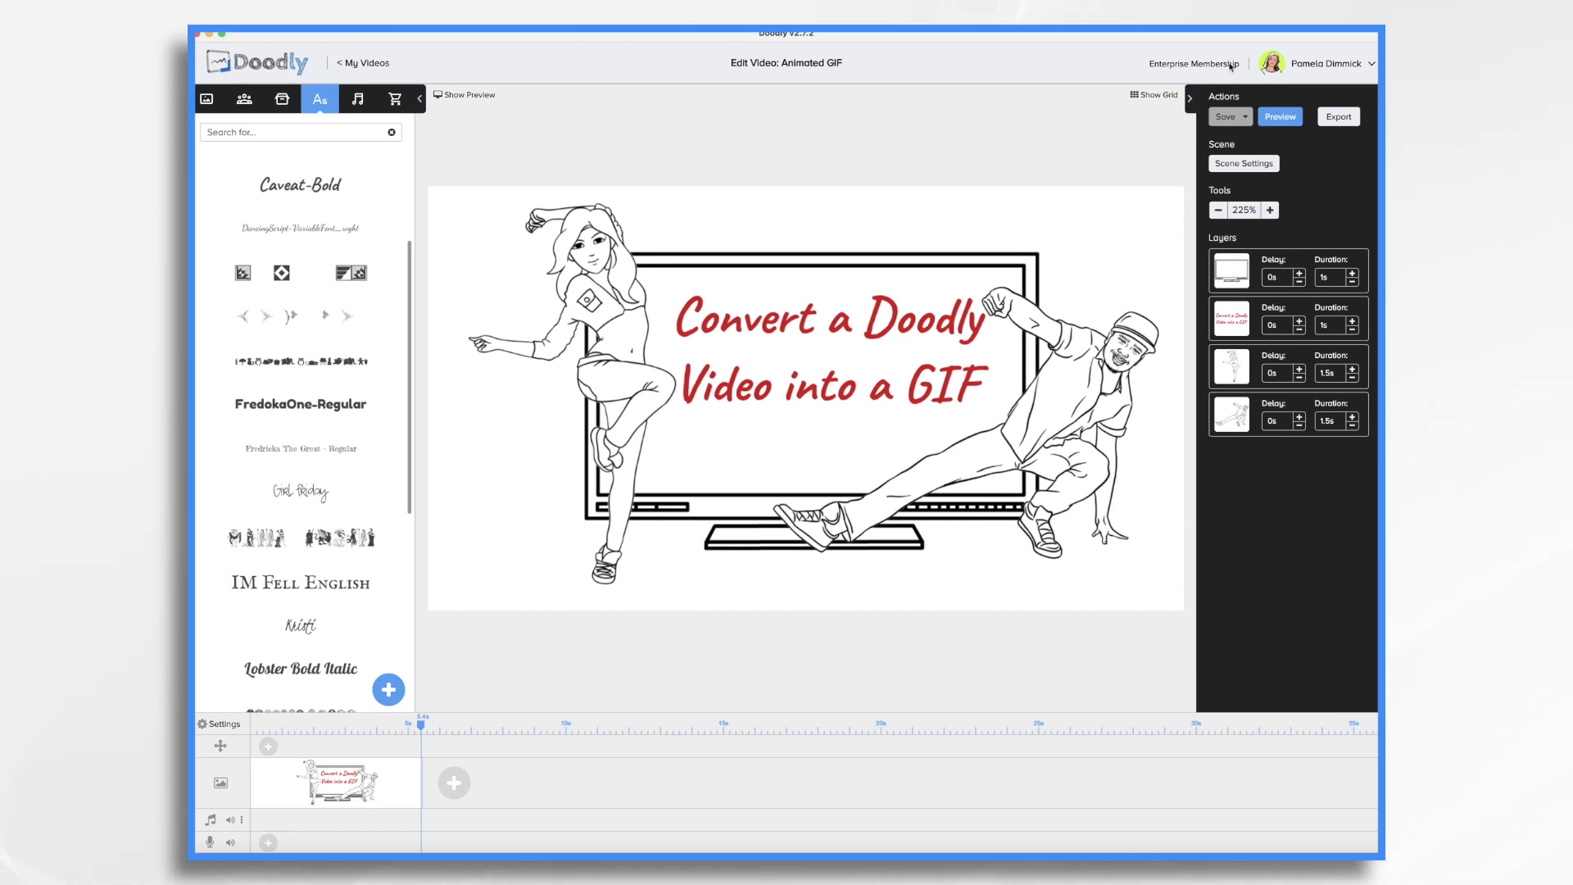
Raise the scene's extra time at the end from 0.5 to 2 seconds
{"action": "left_click", "coordinate": [1244, 163]}
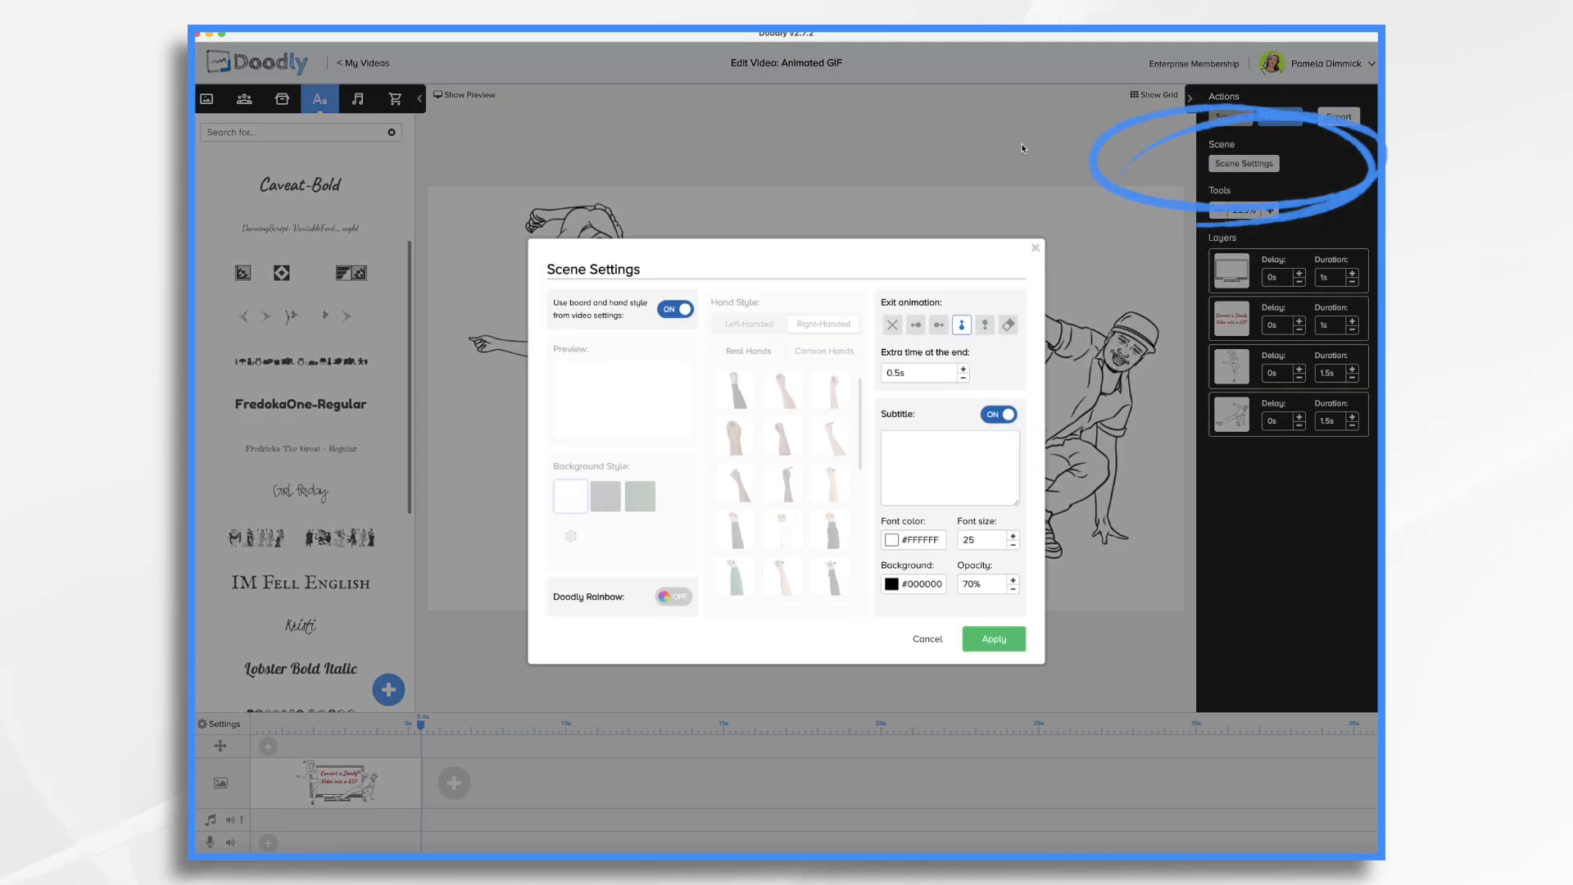
{"action": "left_click", "coordinate": [962, 368]}
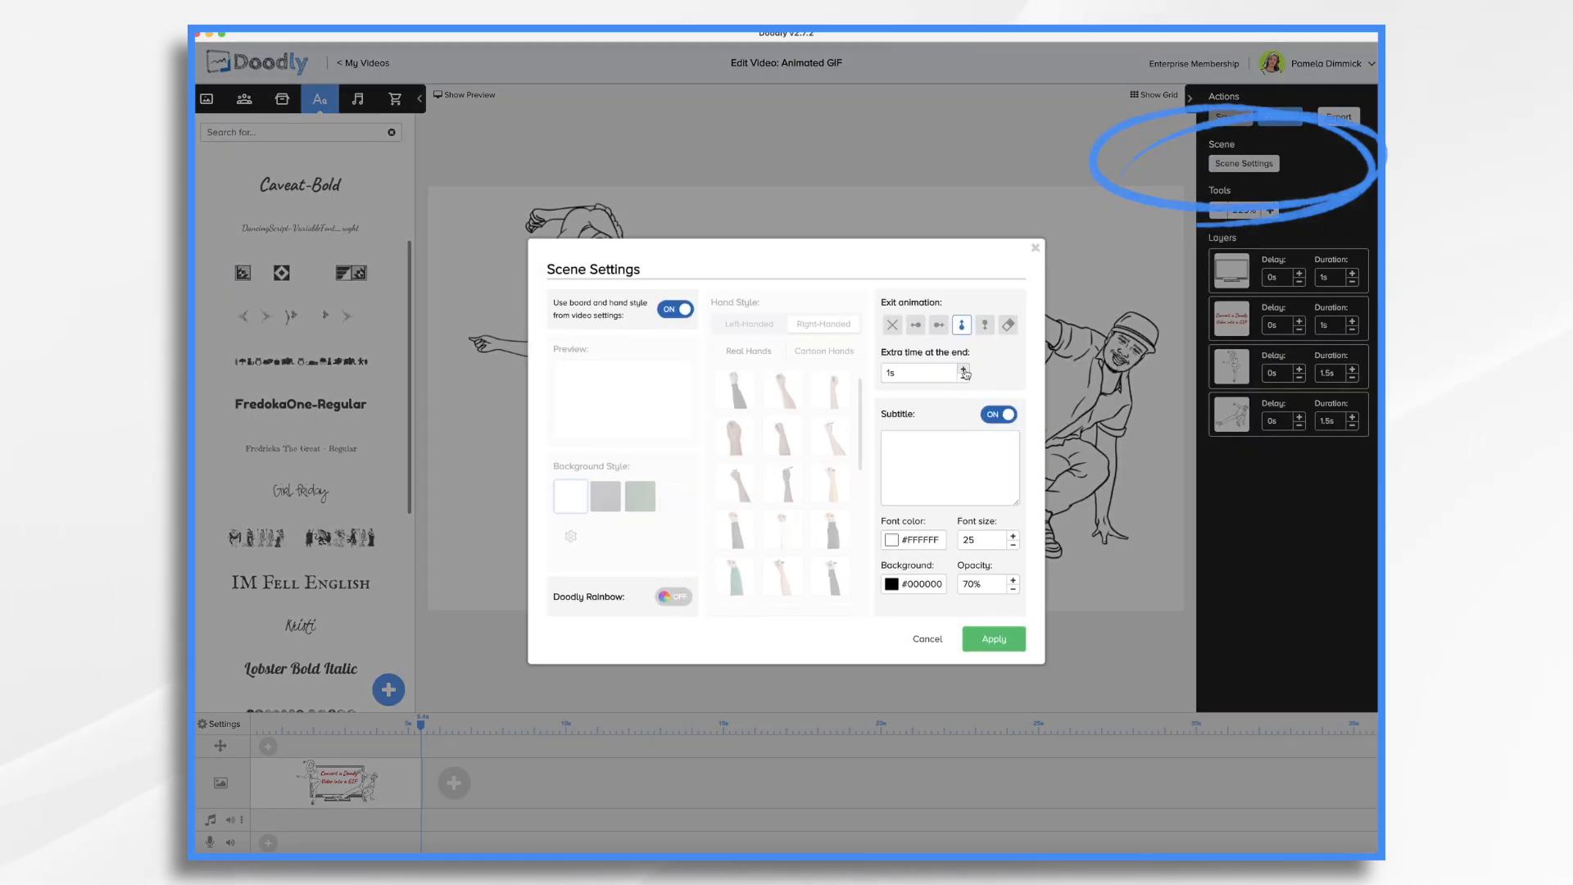
{"action": "left_click", "coordinate": [965, 368]}
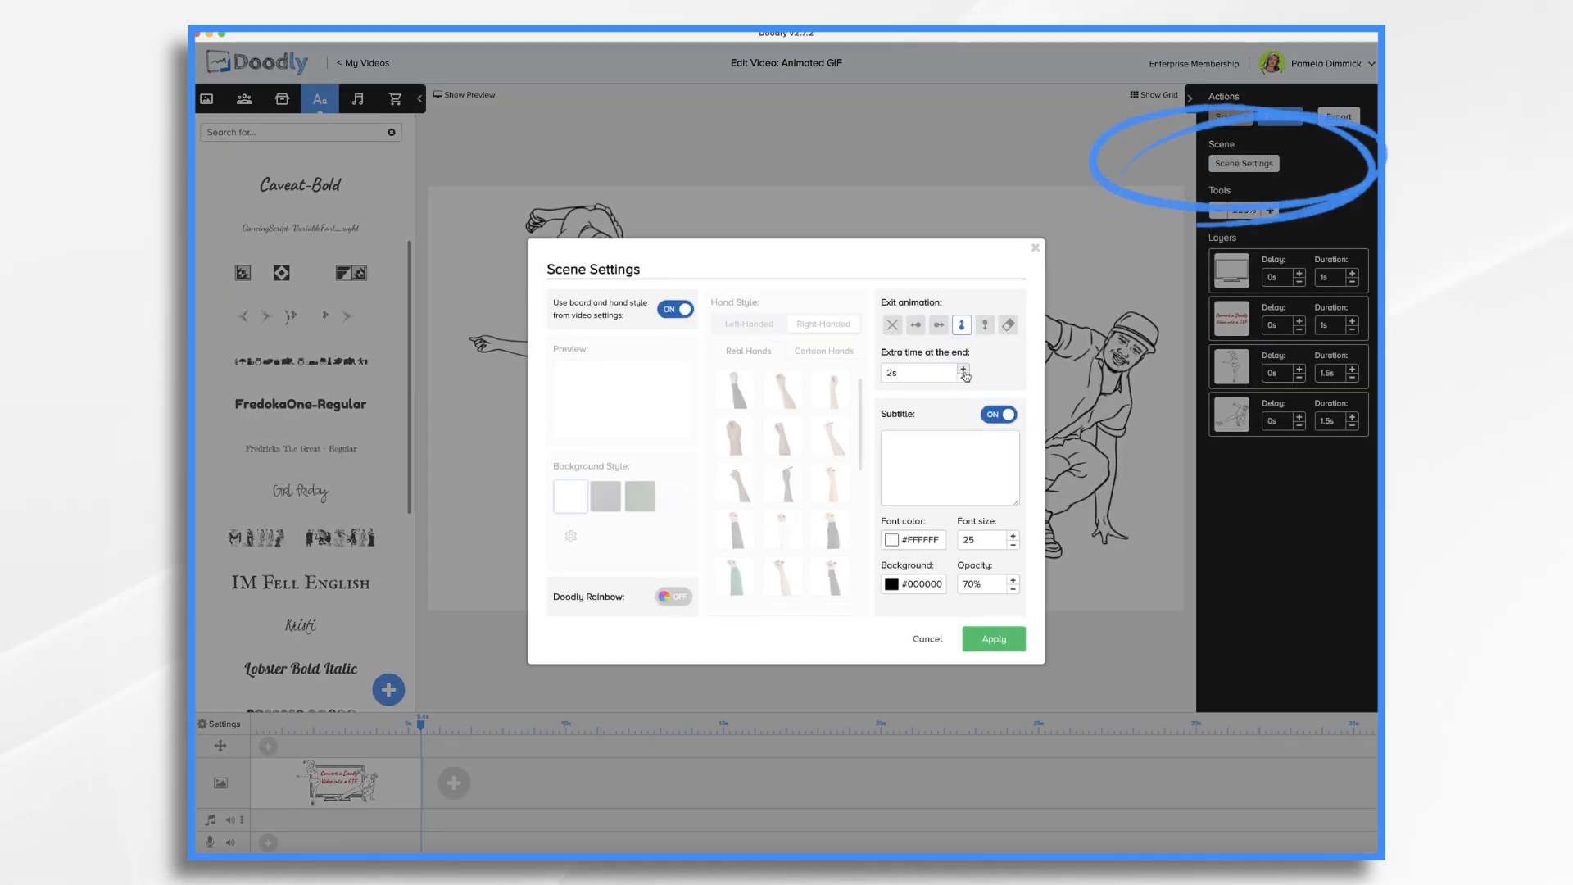
{"action": "left_click", "coordinate": [992, 640]}
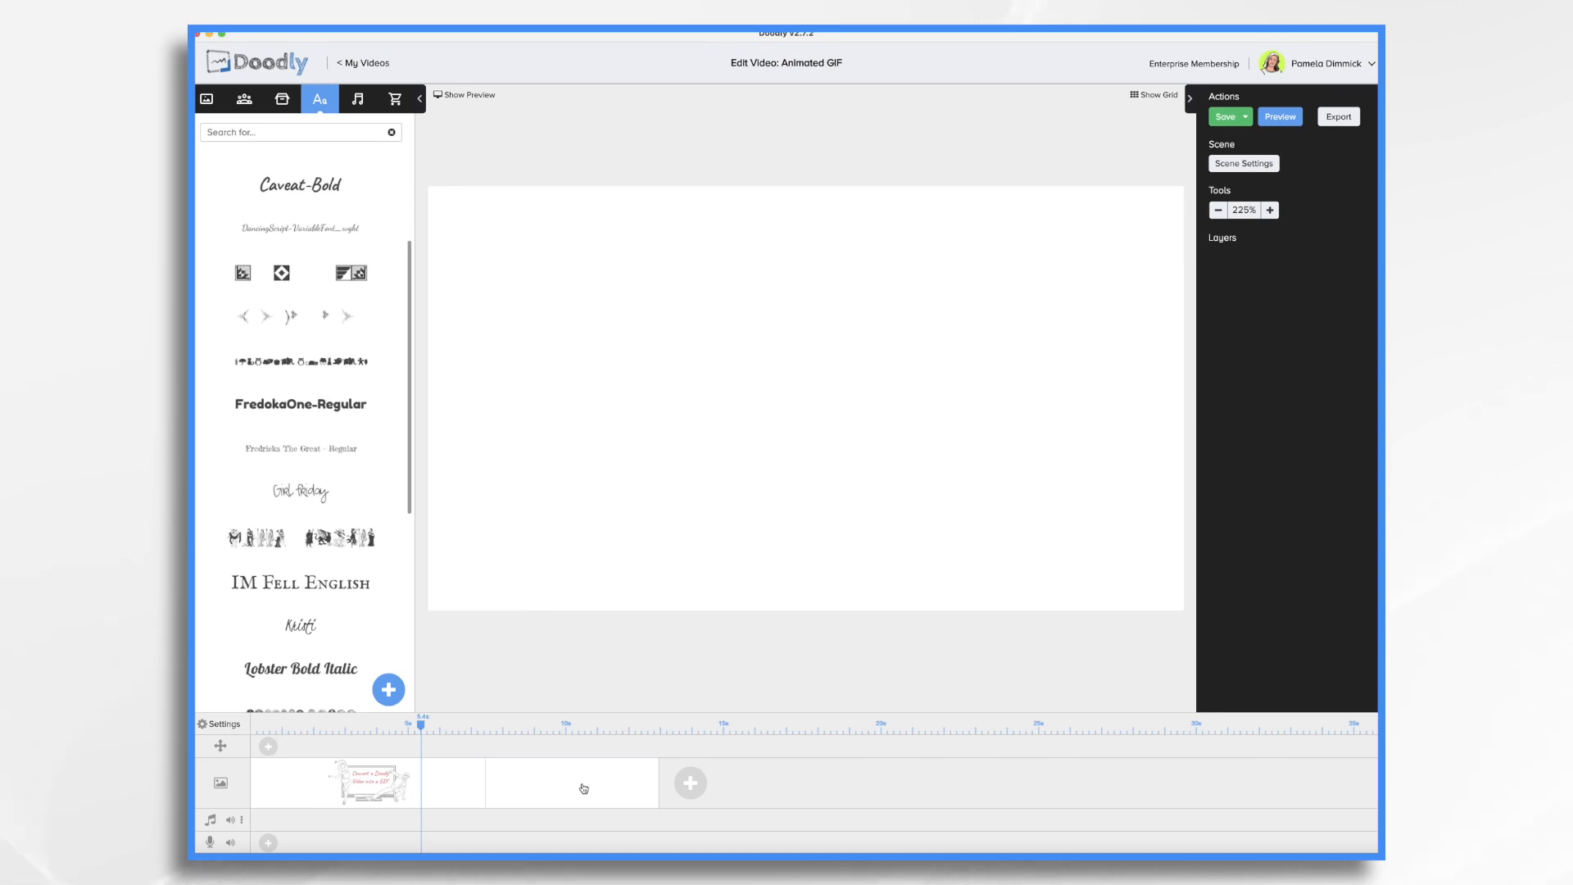
{"action": "mouse_move", "coordinate": [740, 327]}
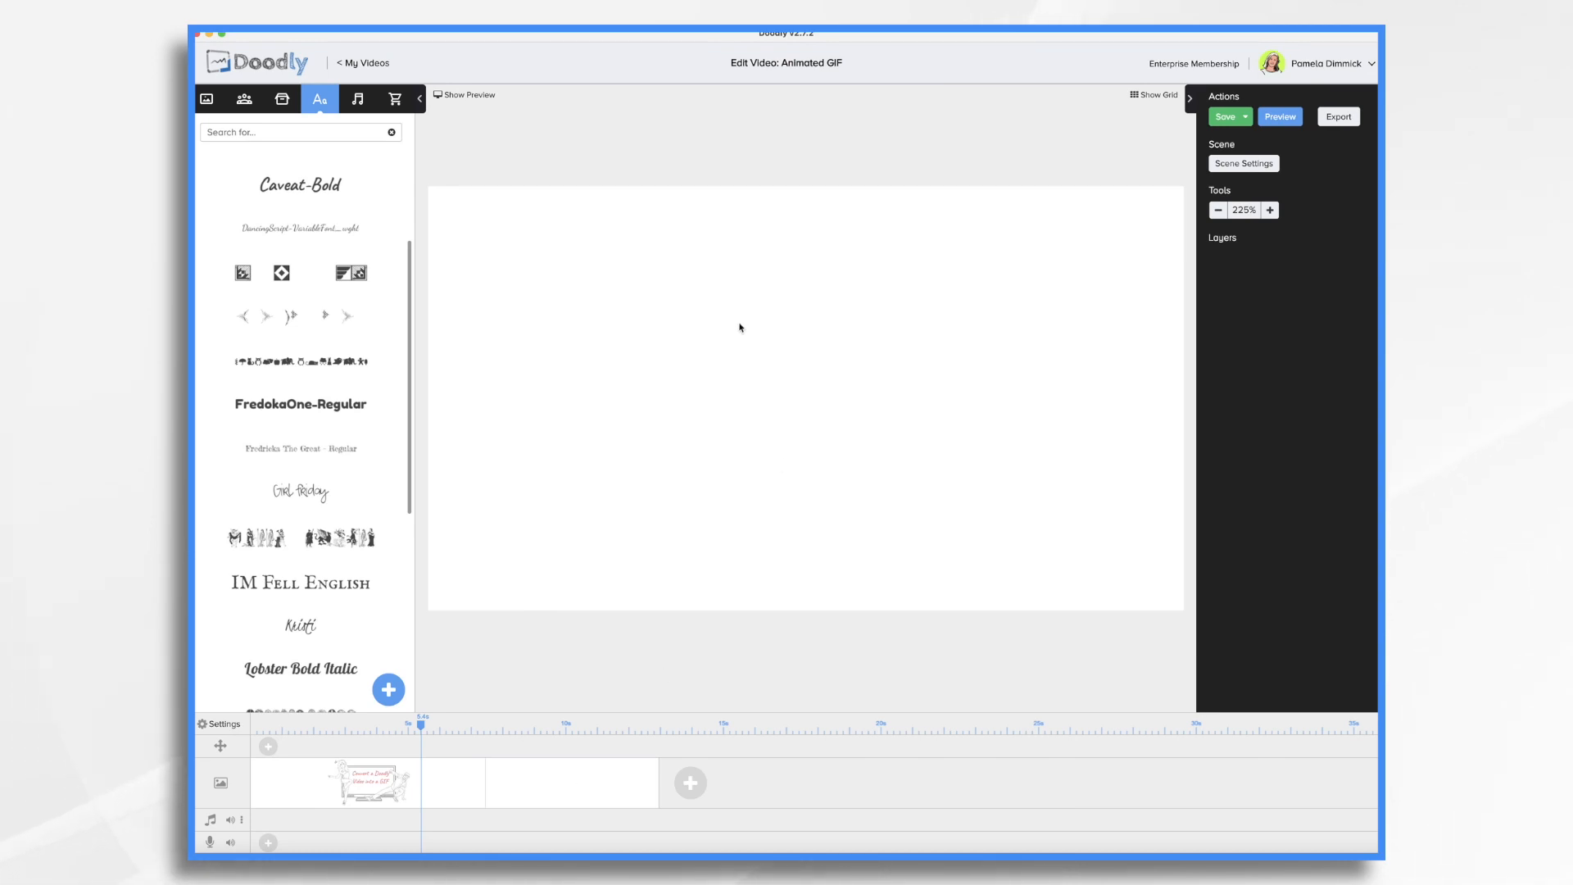
{"action": "mouse_move", "coordinate": [788, 323]}
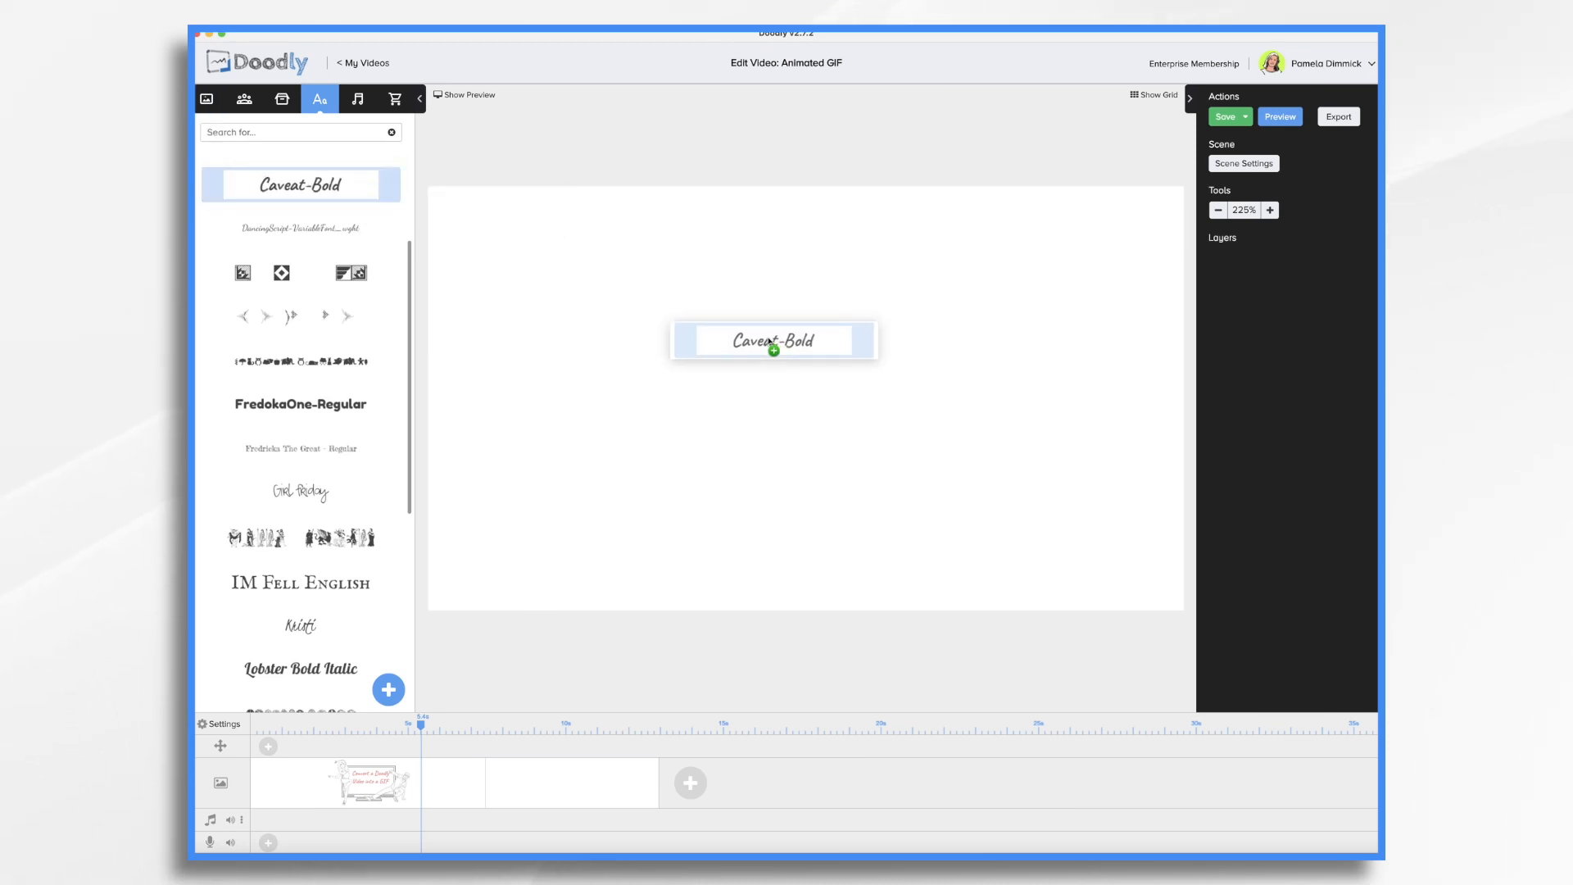
Empty the text element, apply its settings and cut its draw duration to 0 seconds
{"action": "double_click", "coordinate": [773, 340]}
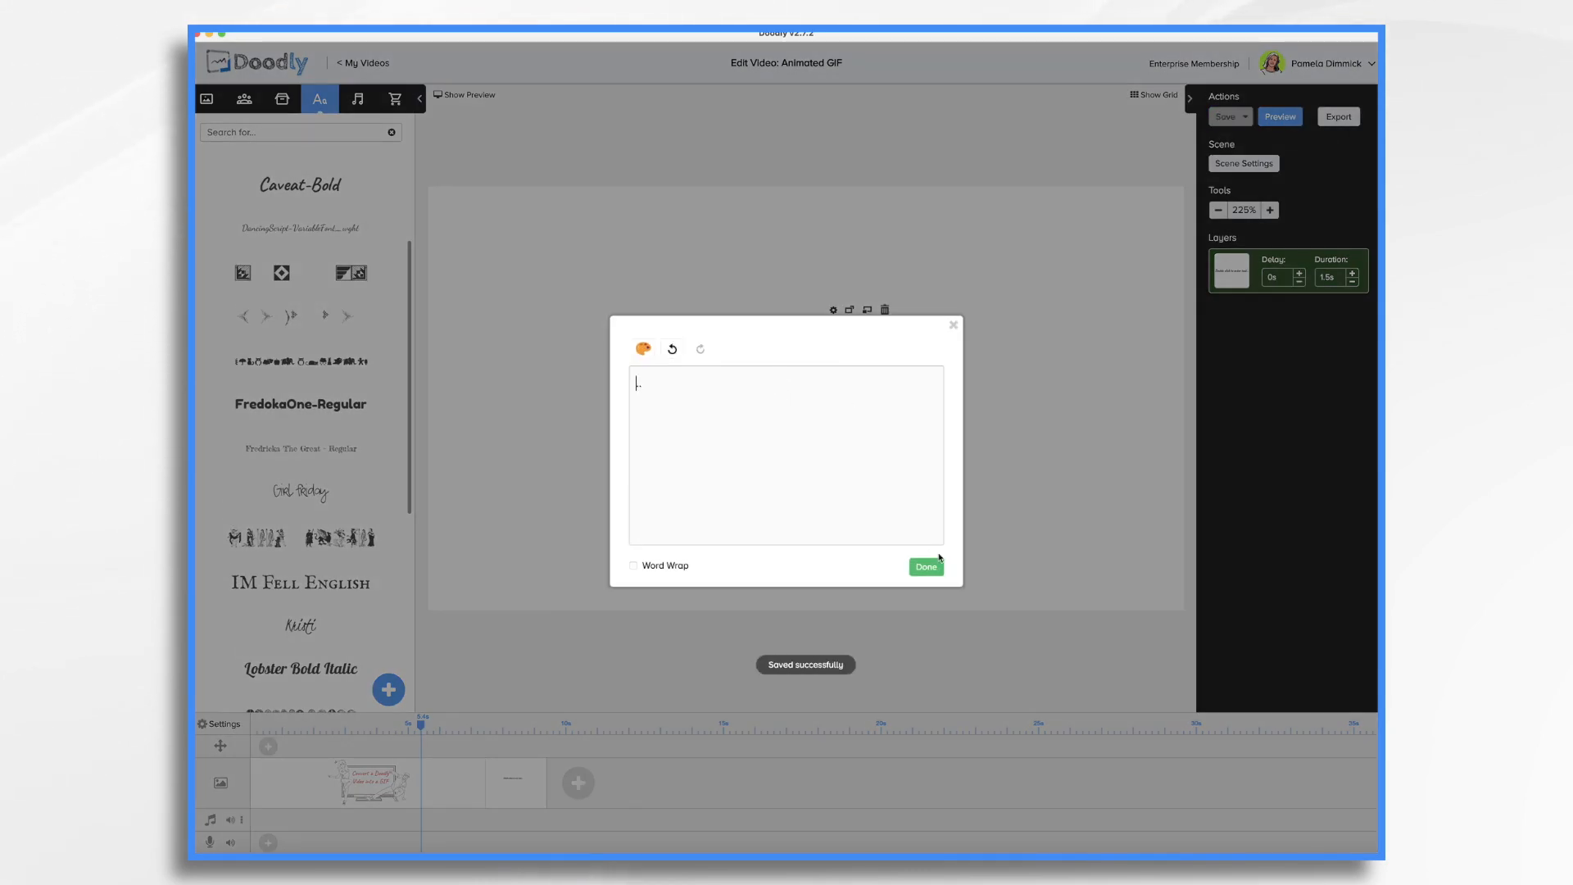
{"action": "left_click", "coordinate": [924, 567]}
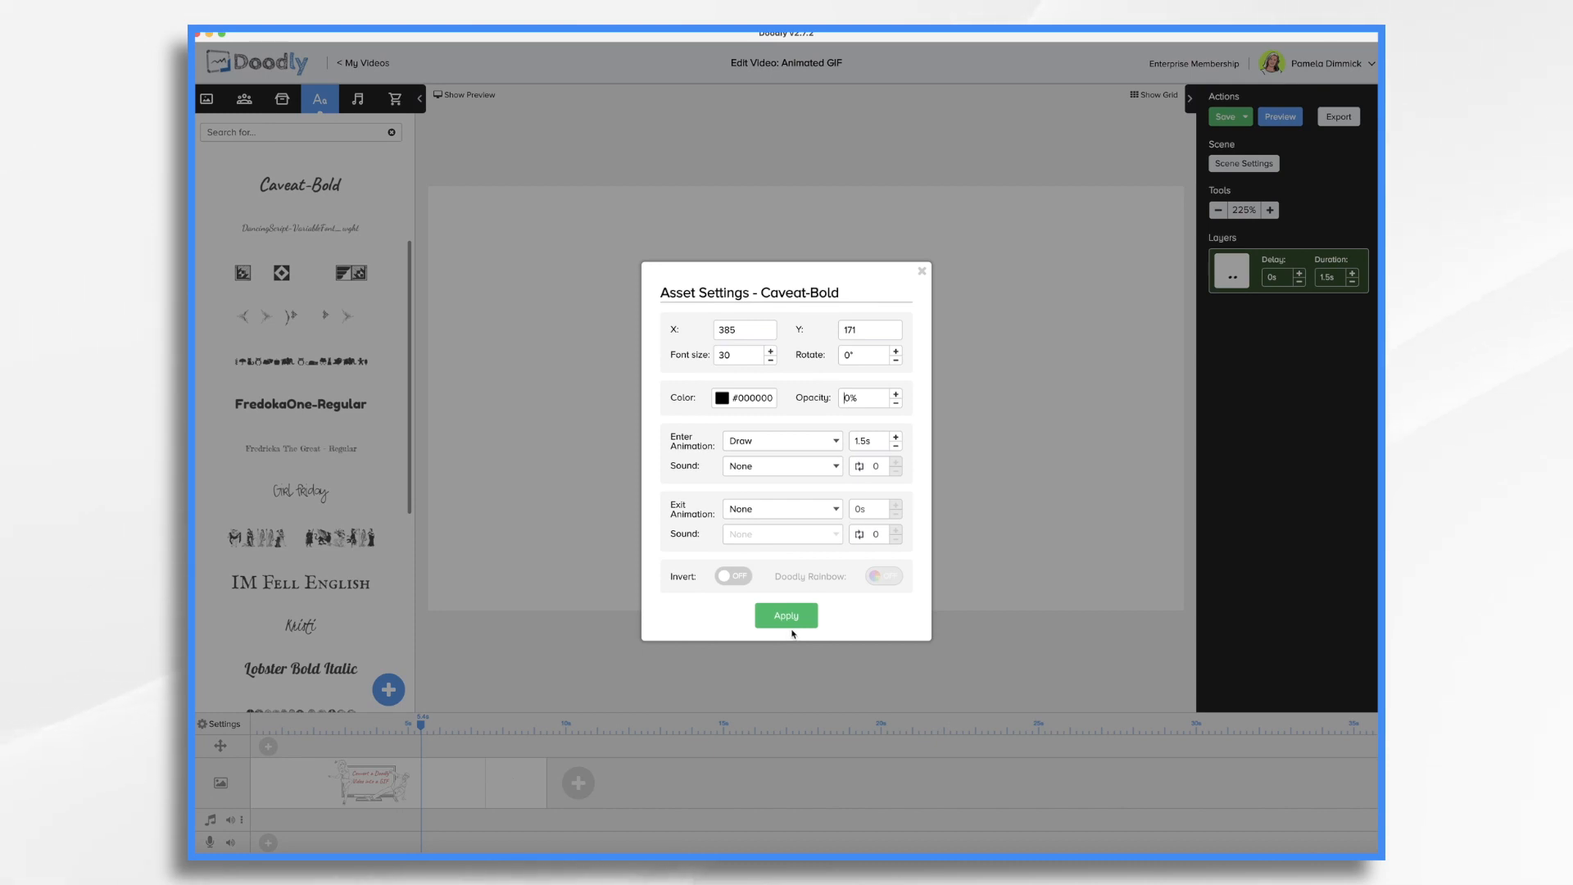
{"action": "left_click", "coordinate": [786, 615]}
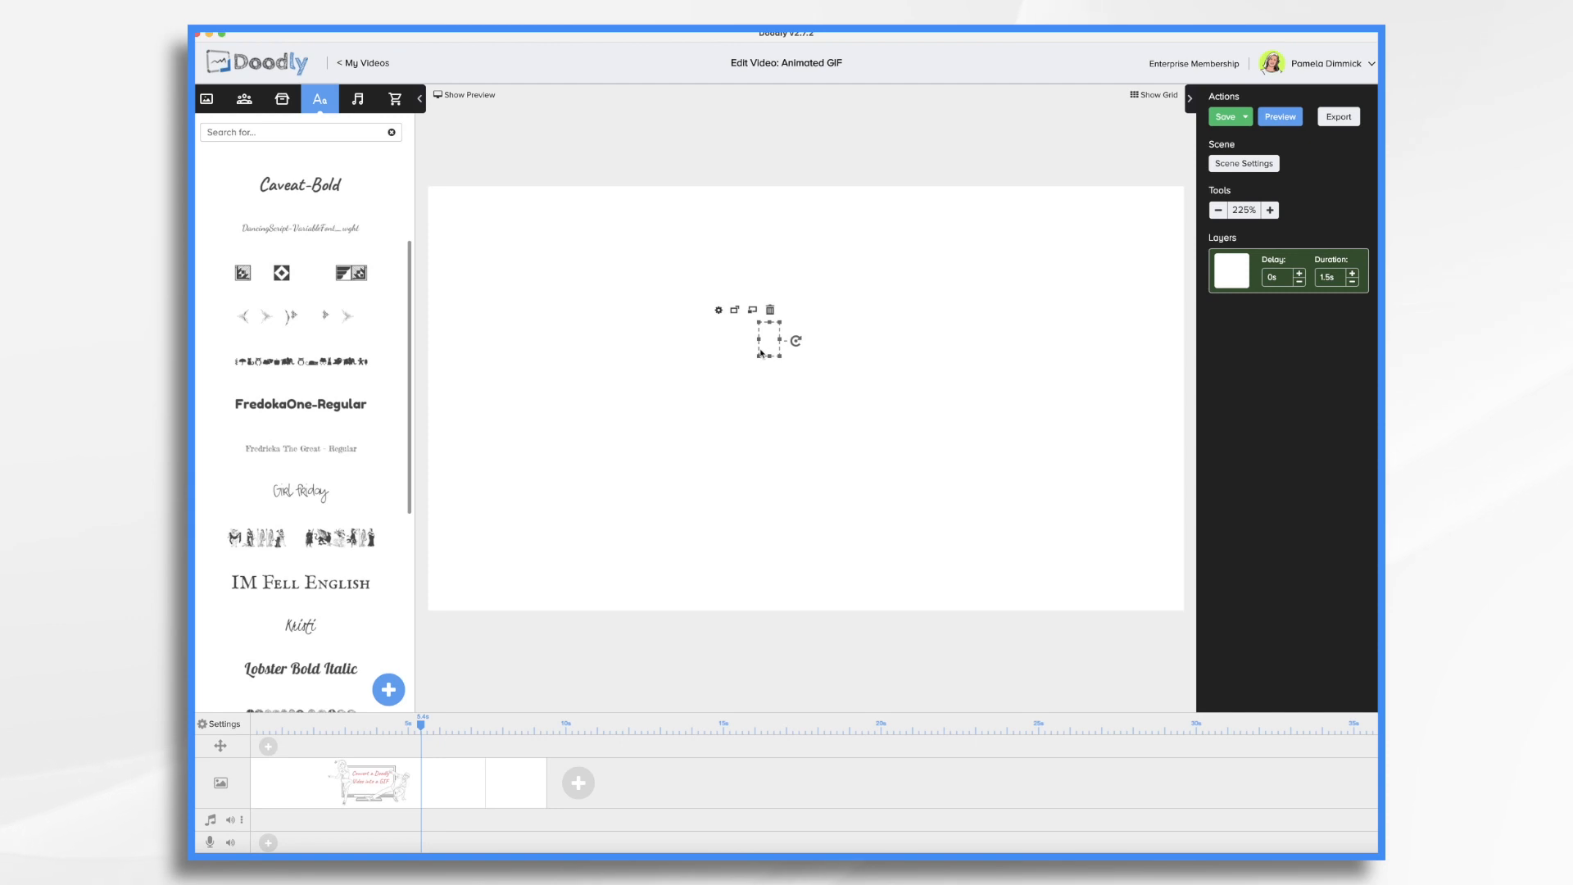
{"action": "mouse_move", "coordinate": [1161, 303]}
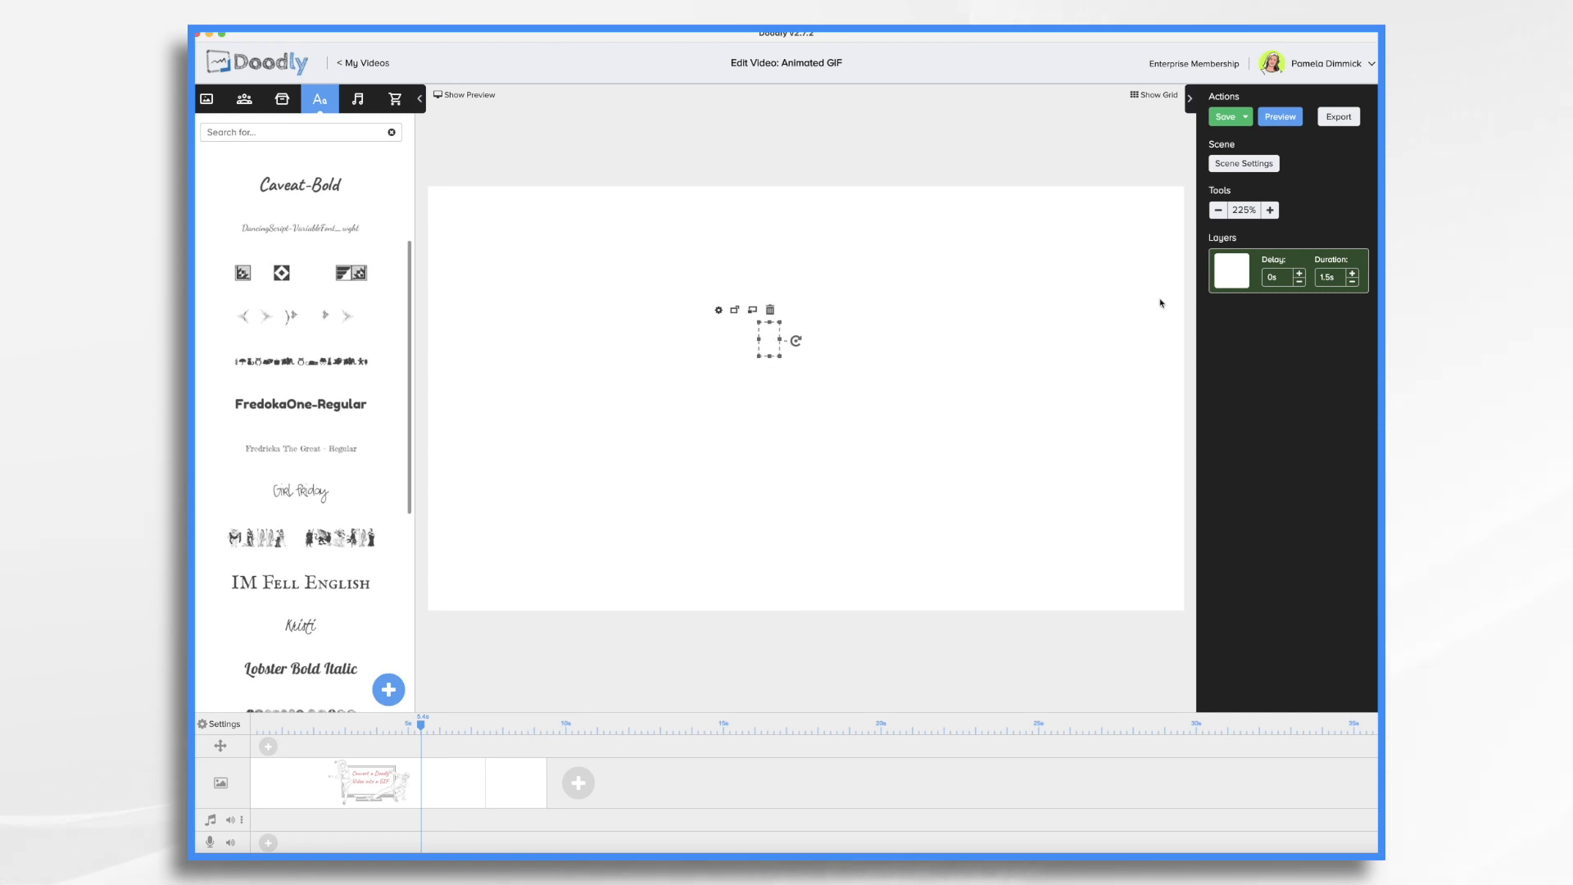
{"action": "left_click", "coordinate": [1352, 282]}
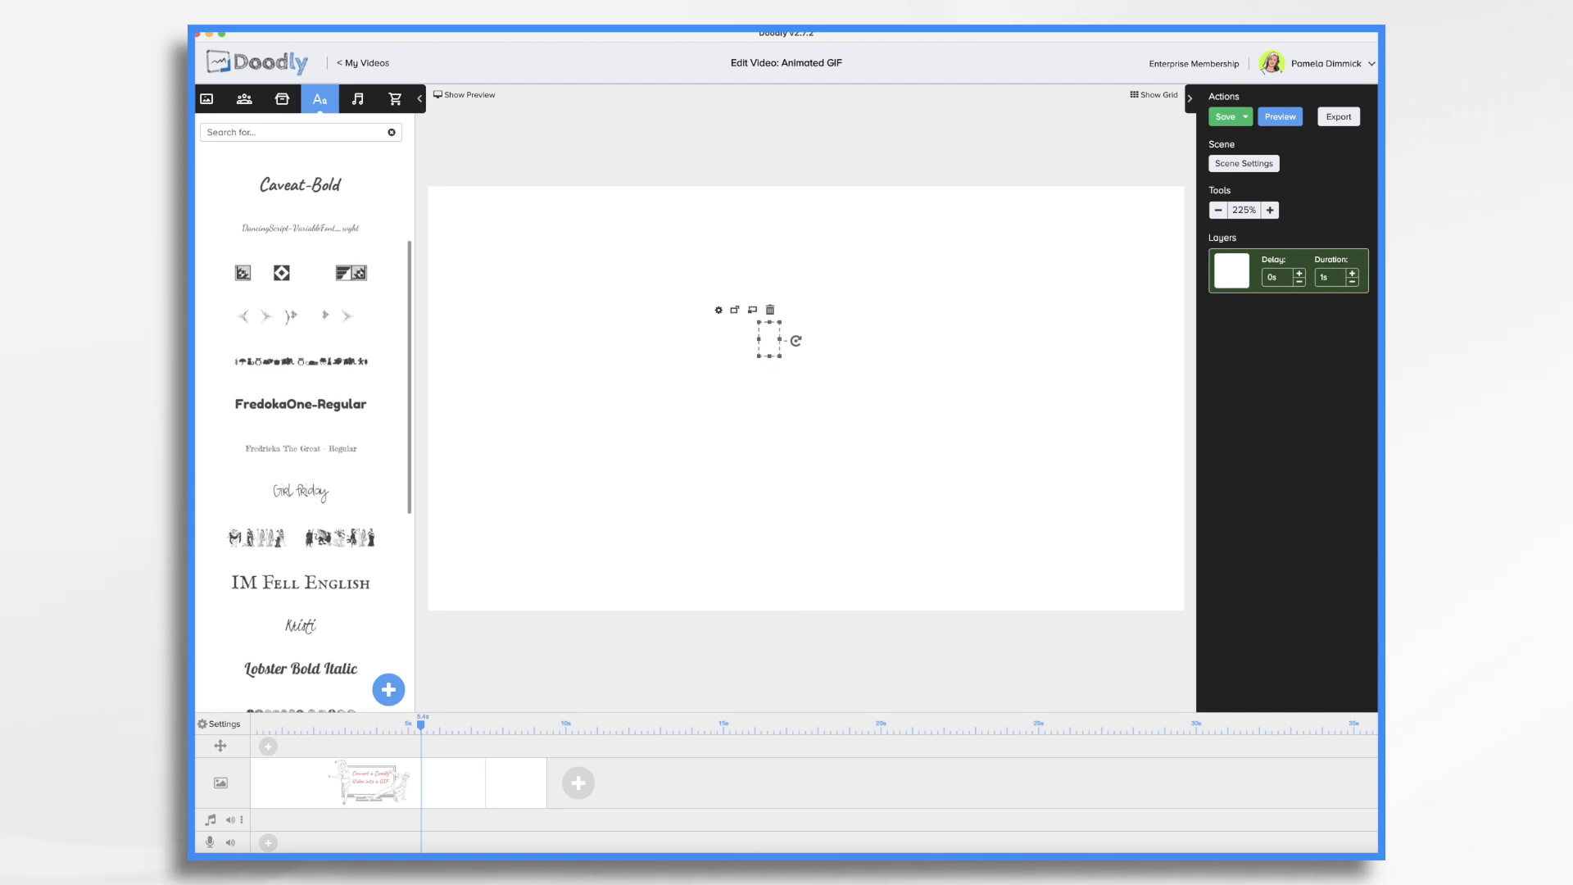
{"action": "left_click", "coordinate": [1353, 282]}
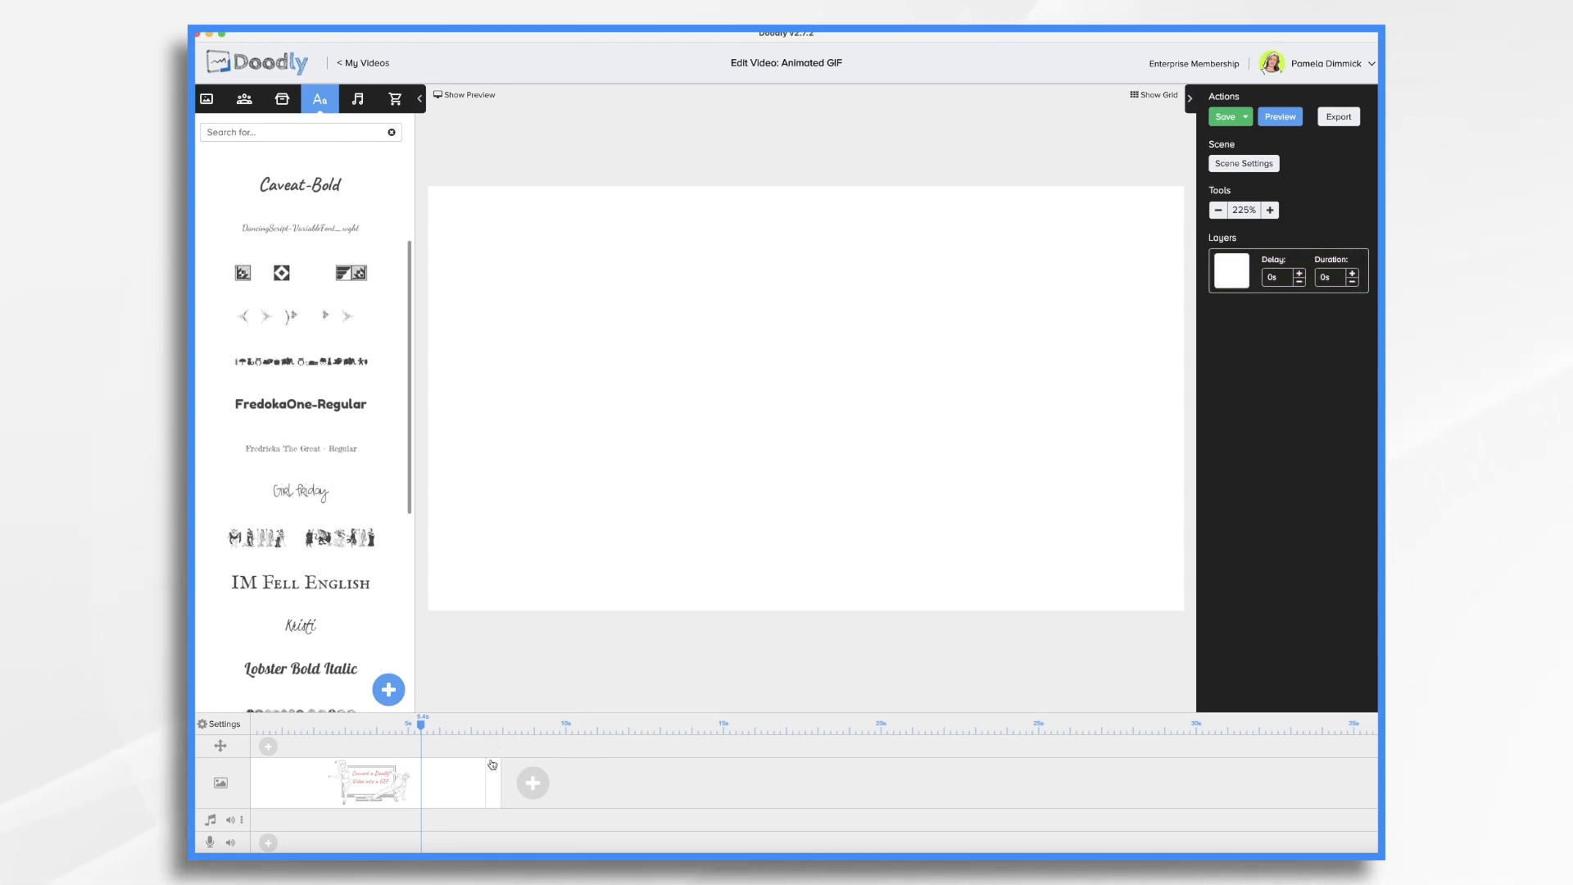
{"action": "mouse_move", "coordinate": [494, 788]}
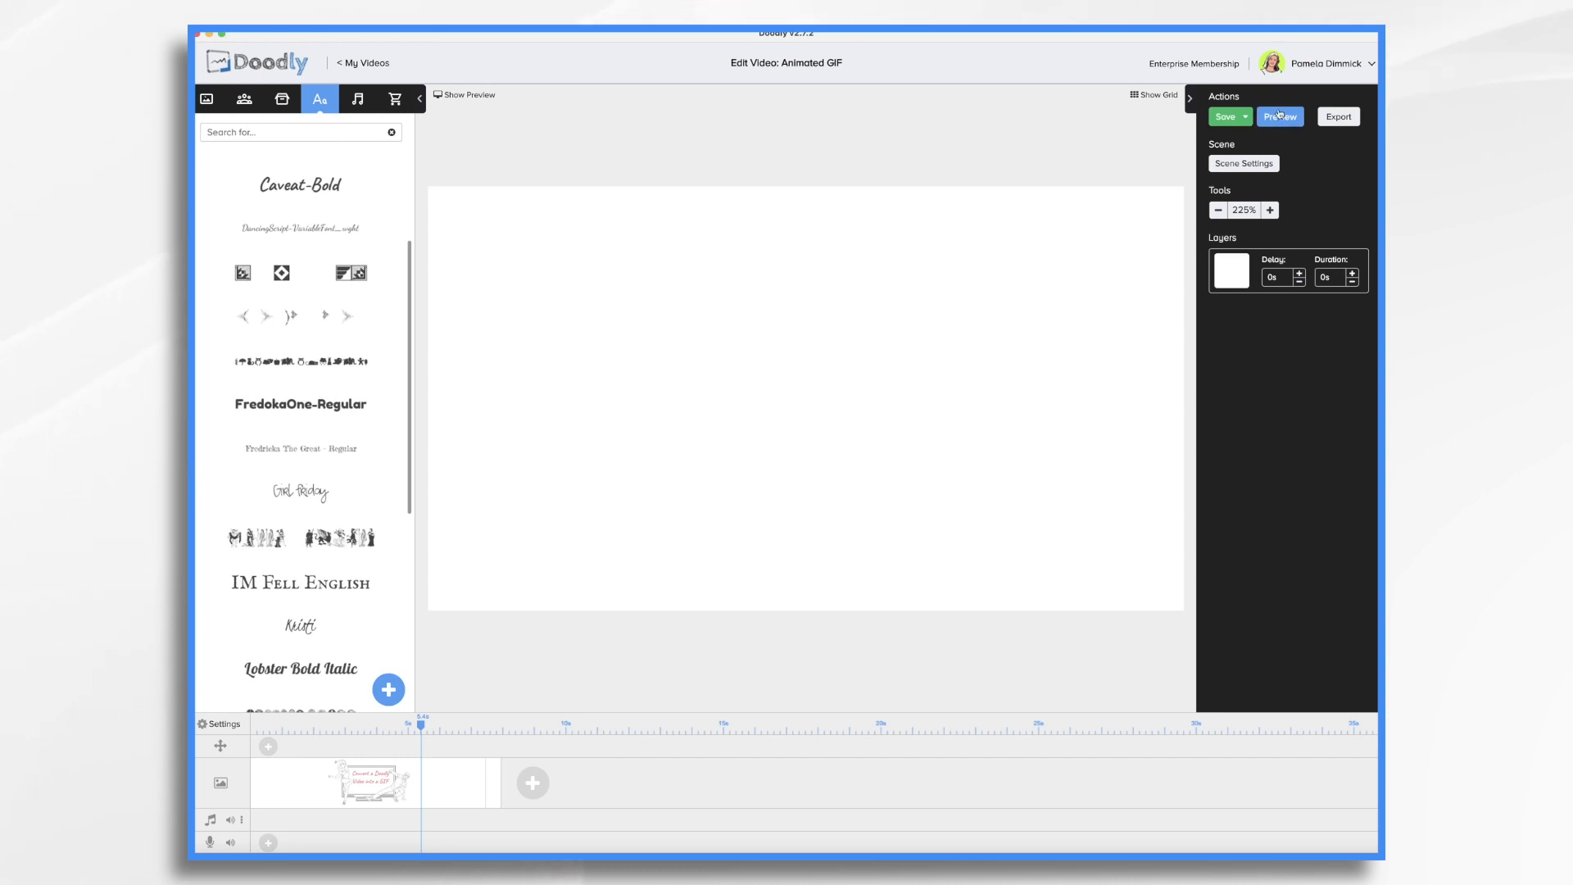
{"action": "left_click", "coordinate": [1280, 116]}
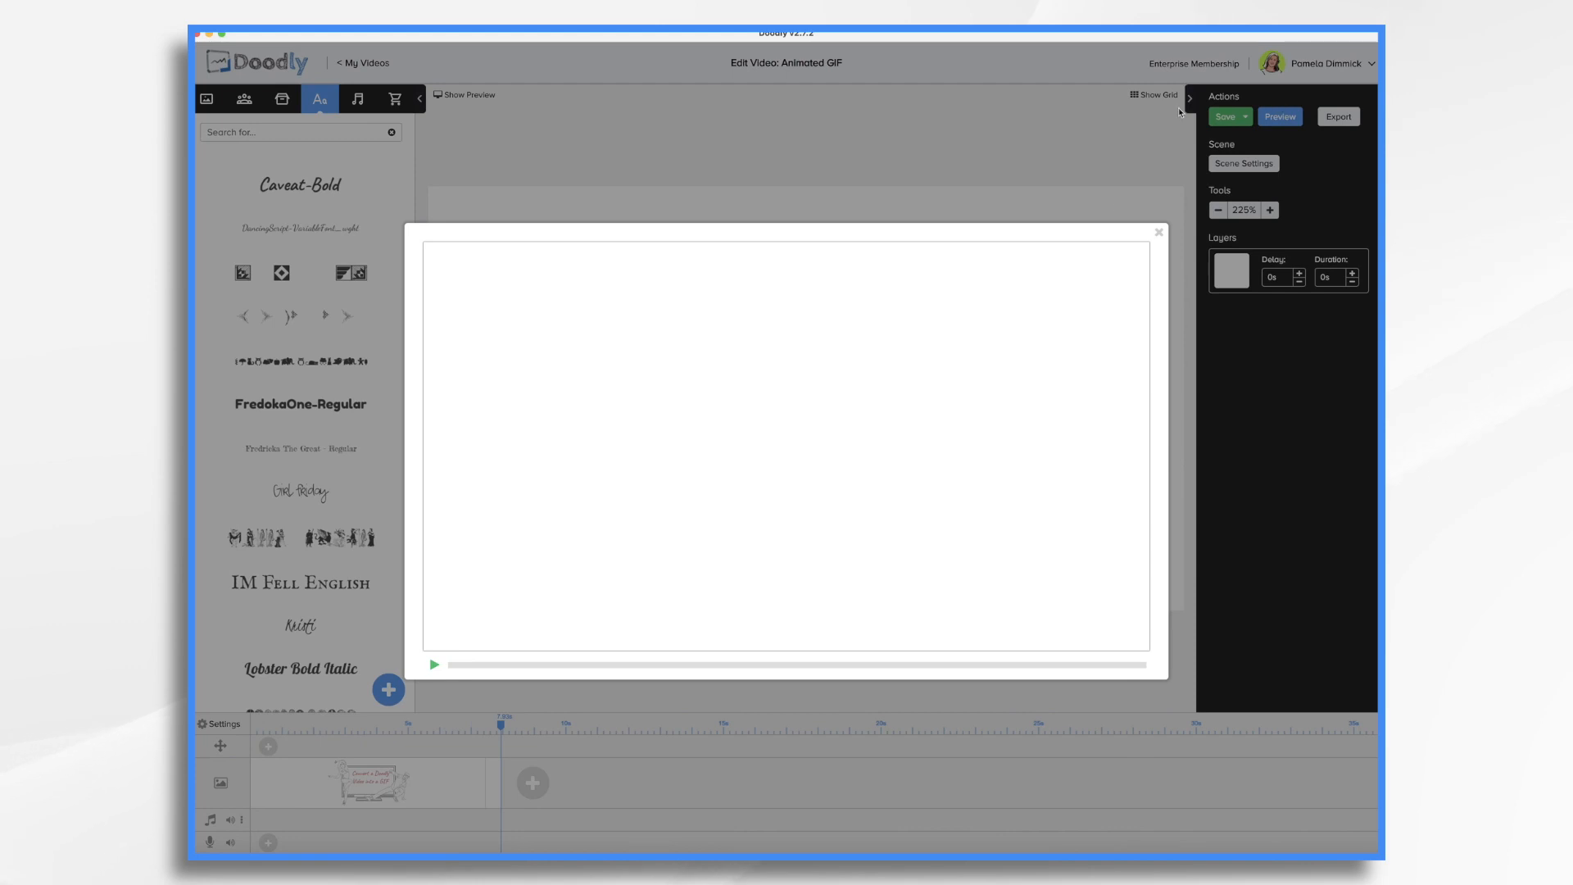
{"action": "left_click", "coordinate": [1158, 232]}
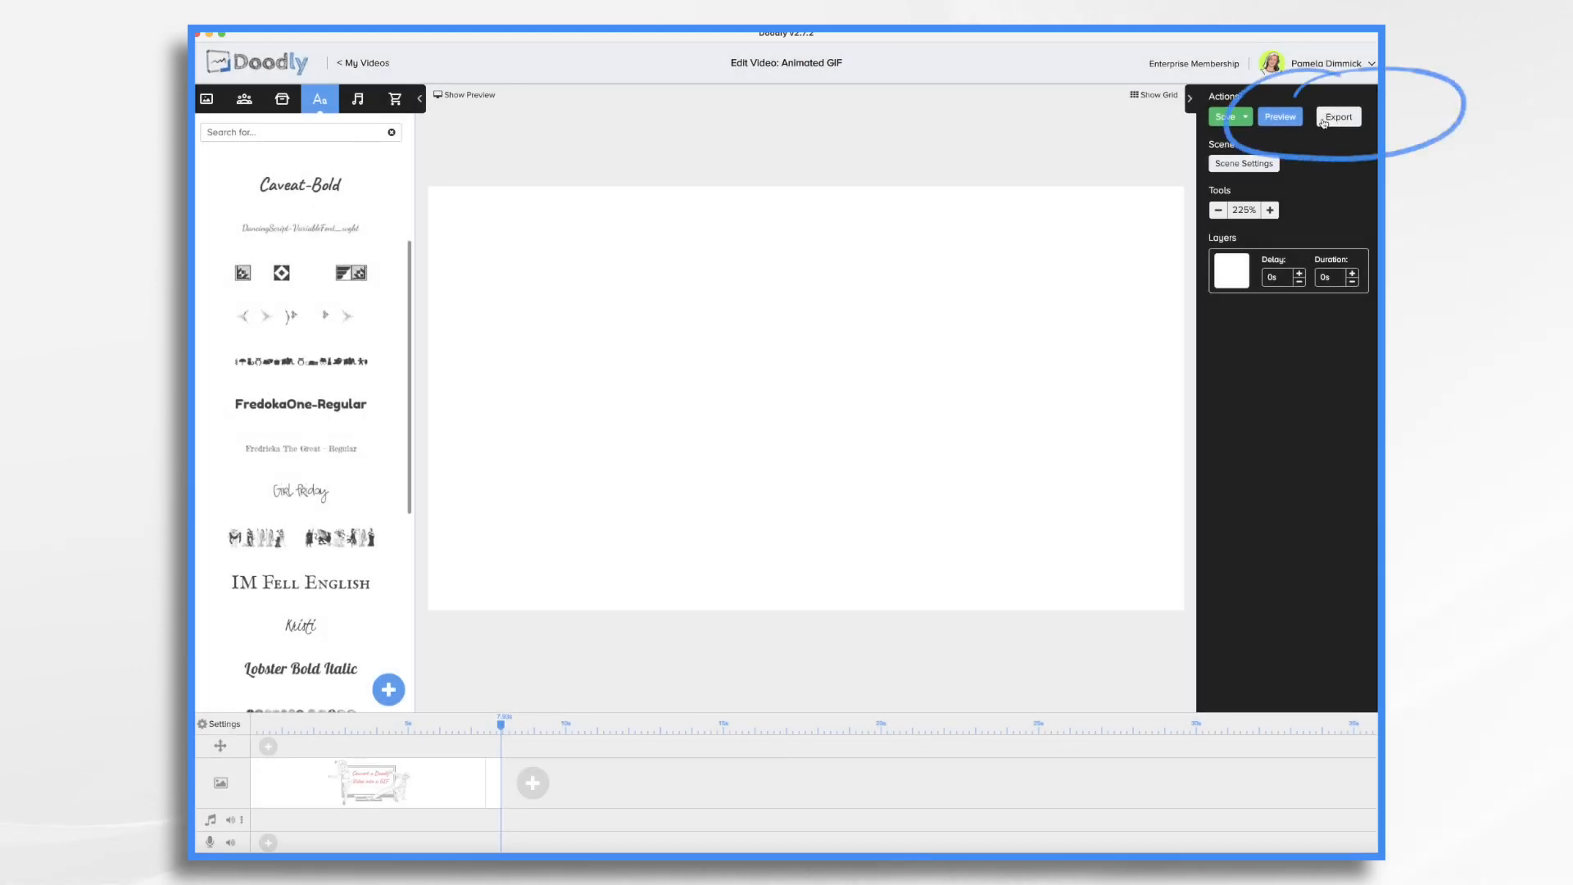
Export the video as an MP4 at 720p (1280x720)
{"action": "left_click", "coordinate": [1337, 116]}
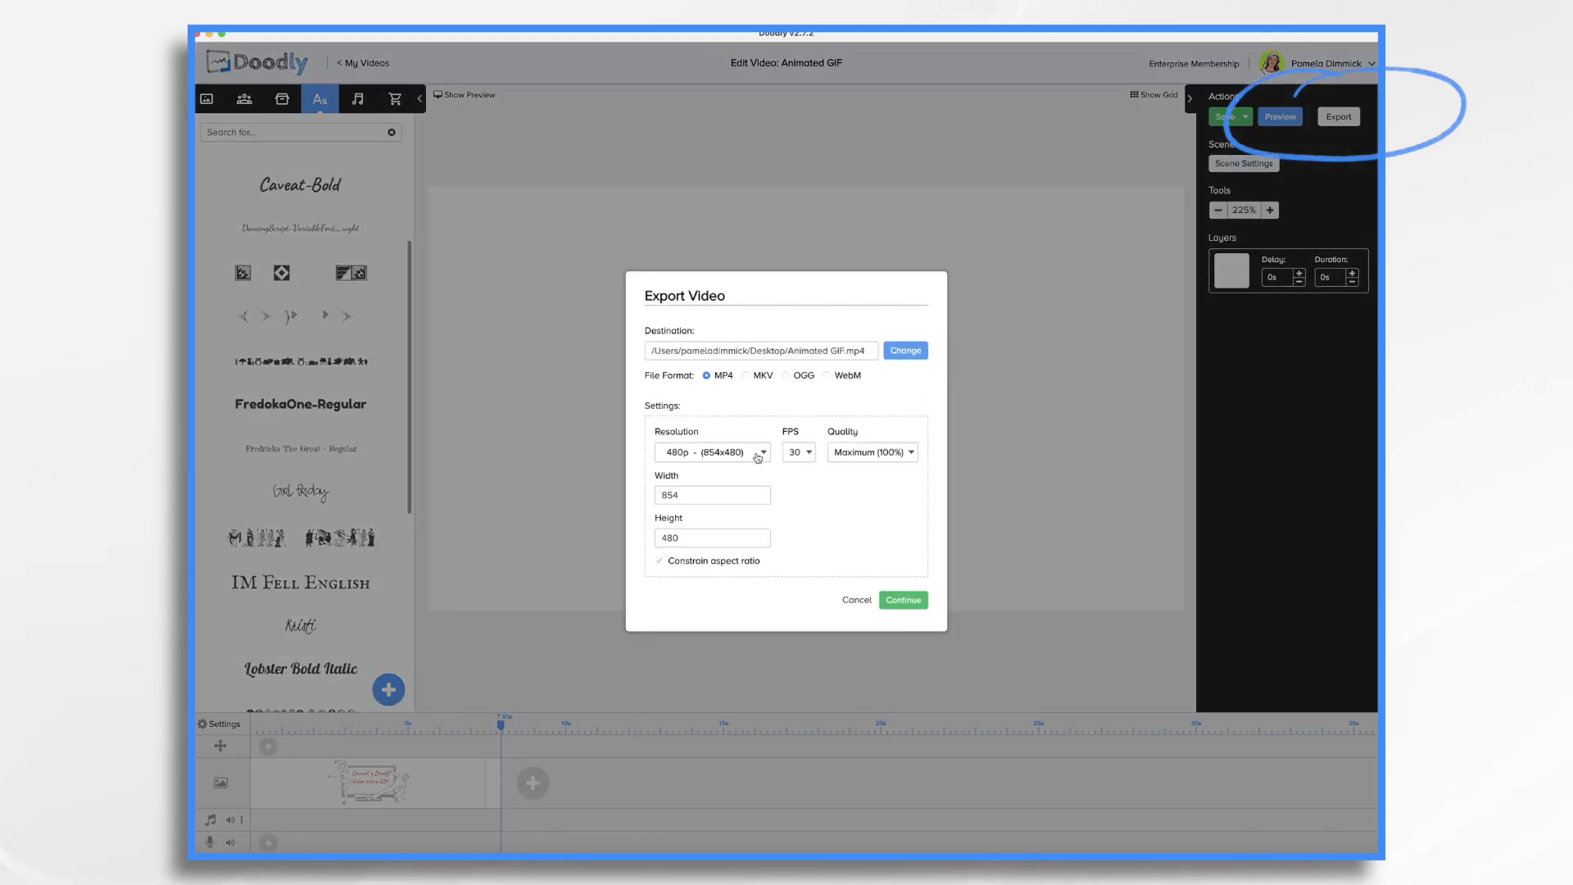
{"action": "left_click", "coordinate": [711, 452]}
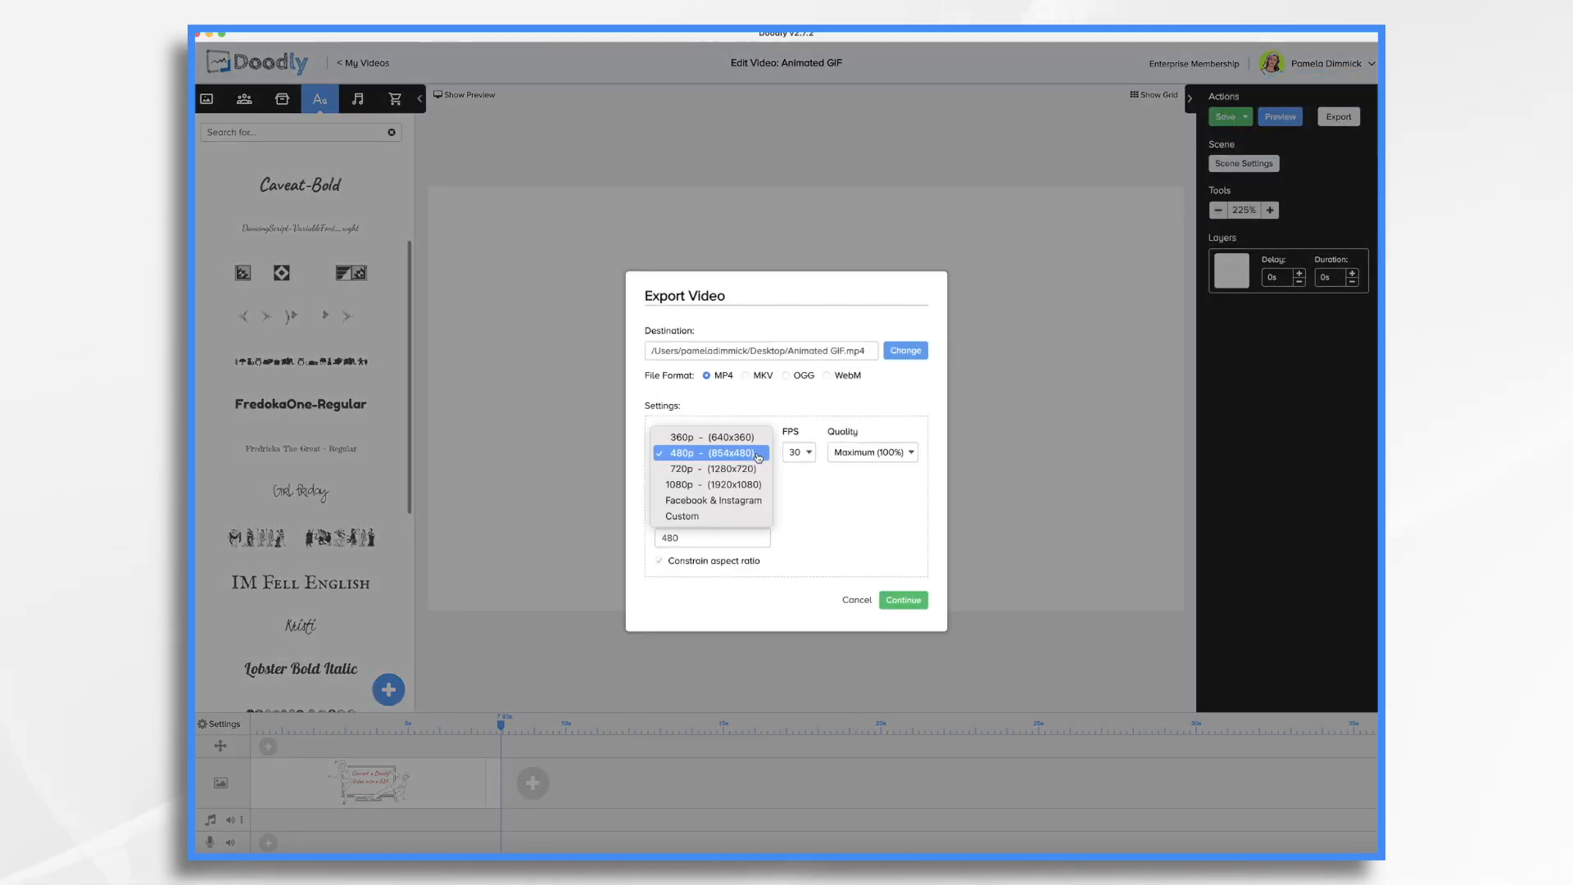
{"action": "left_click", "coordinate": [711, 469]}
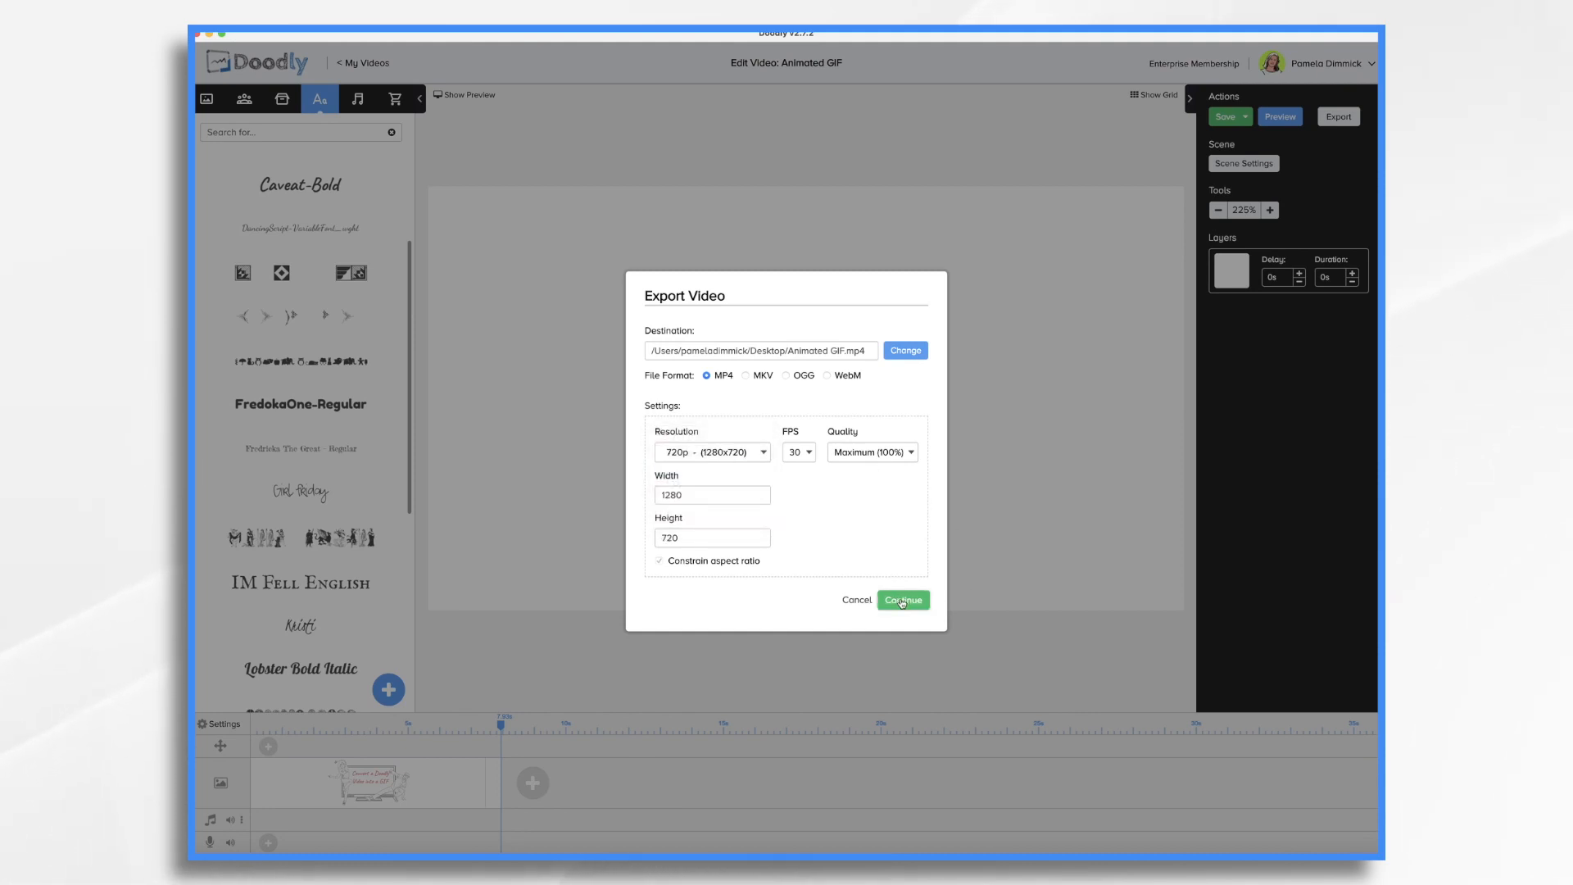
{"action": "left_click", "coordinate": [902, 600]}
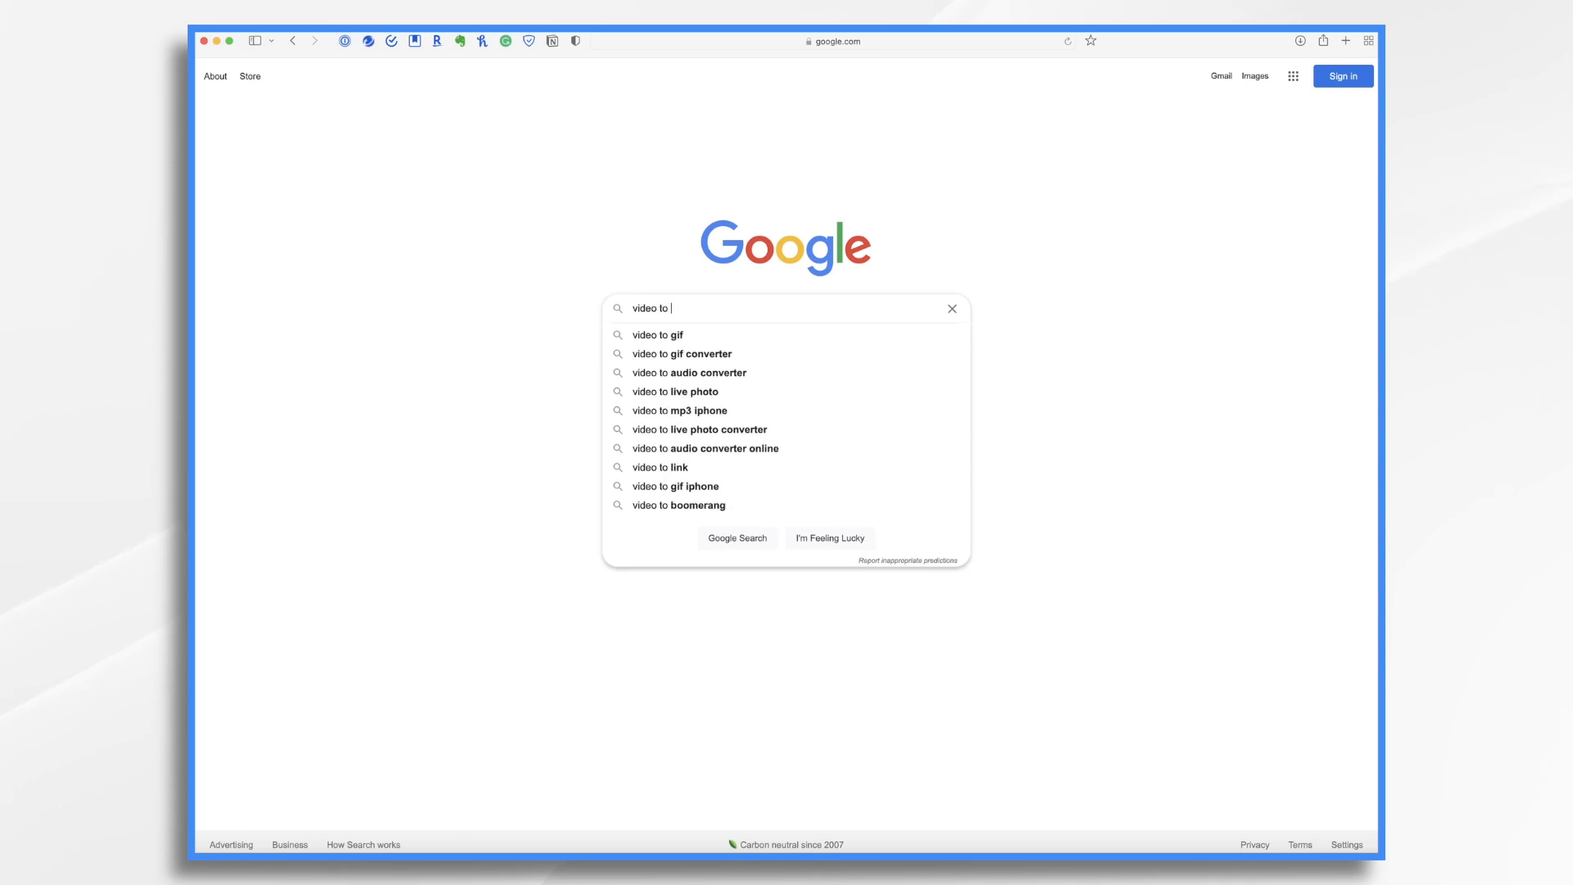
Search Google for 'video to gif converter' and open the Ezgif result
{"action": "left_click", "coordinate": [682, 353]}
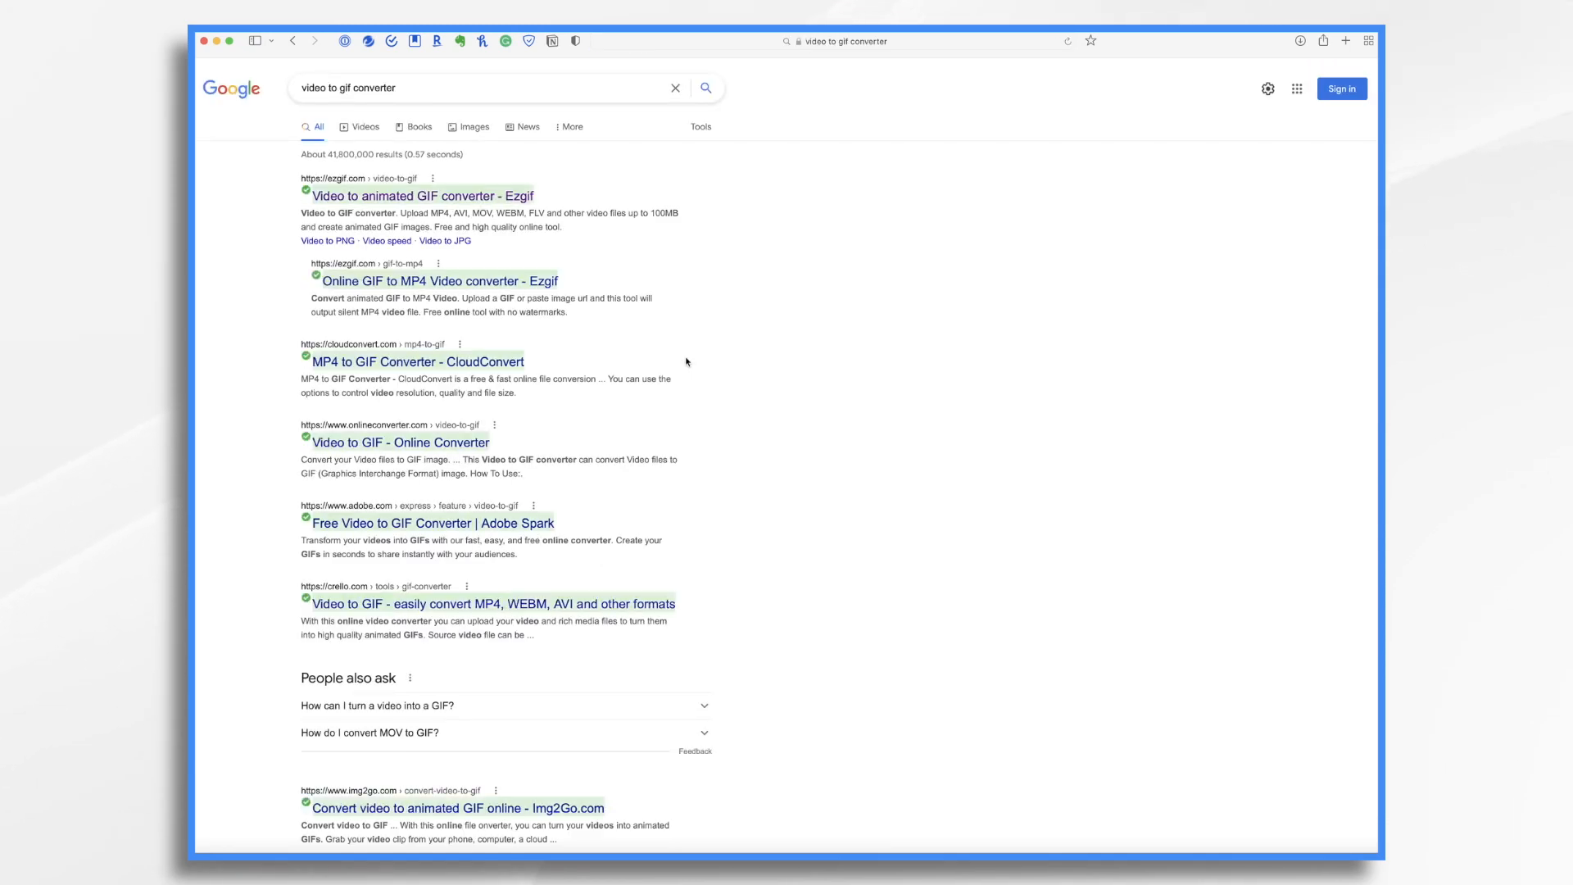
{"action": "mouse_move", "coordinate": [426, 196]}
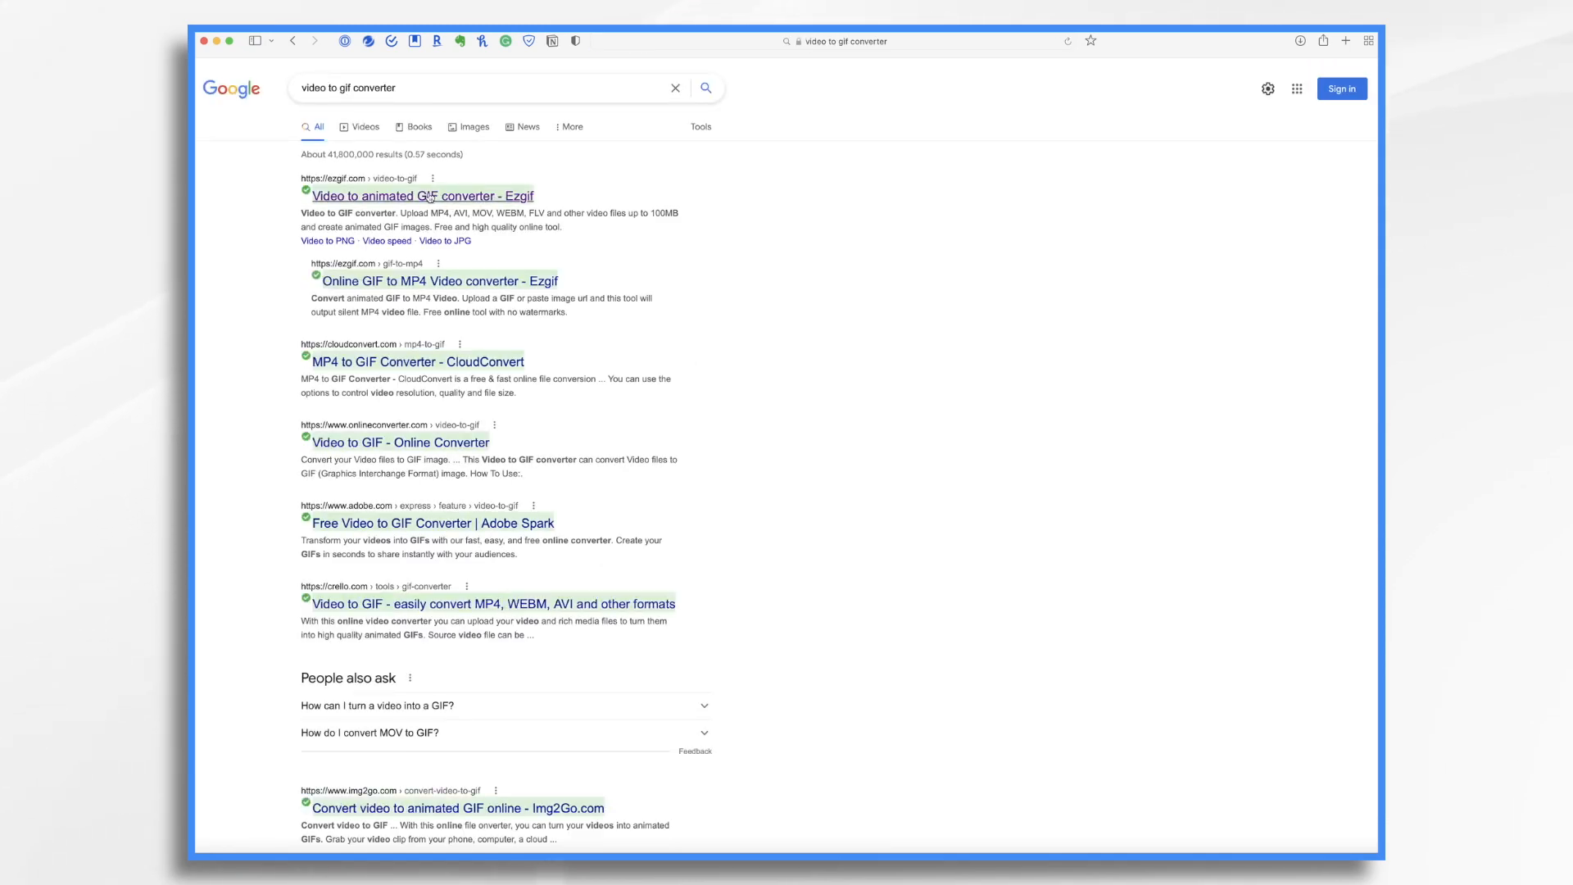
{"action": "left_click", "coordinate": [421, 195]}
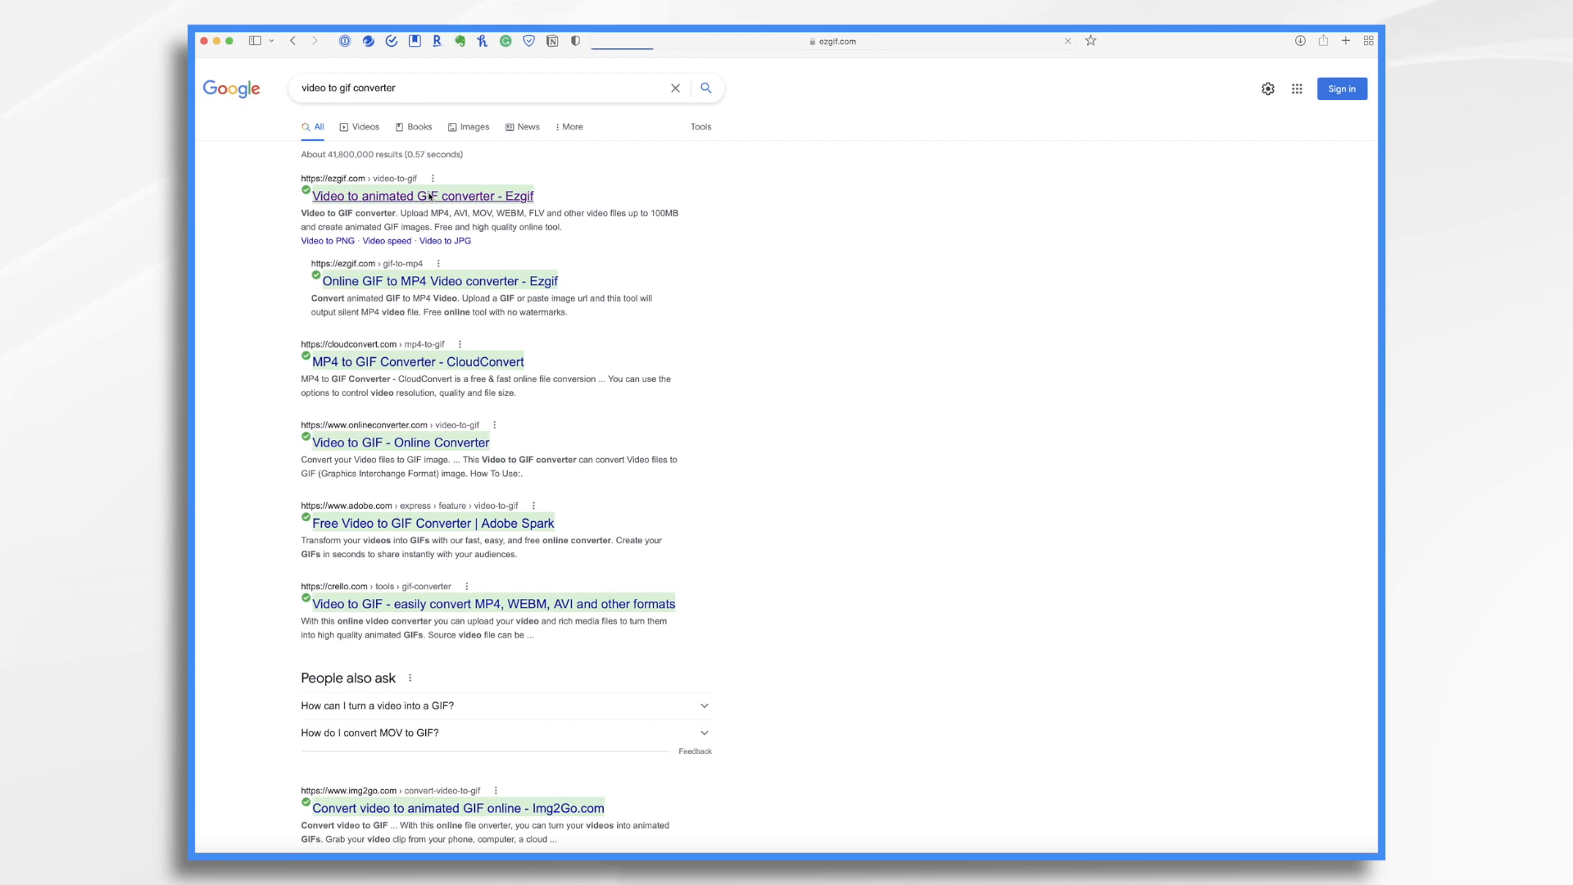
Upload Animated GIF.mp4 to Ezgif's video-to-GIF converter
{"action": "left_click", "coordinate": [421, 196]}
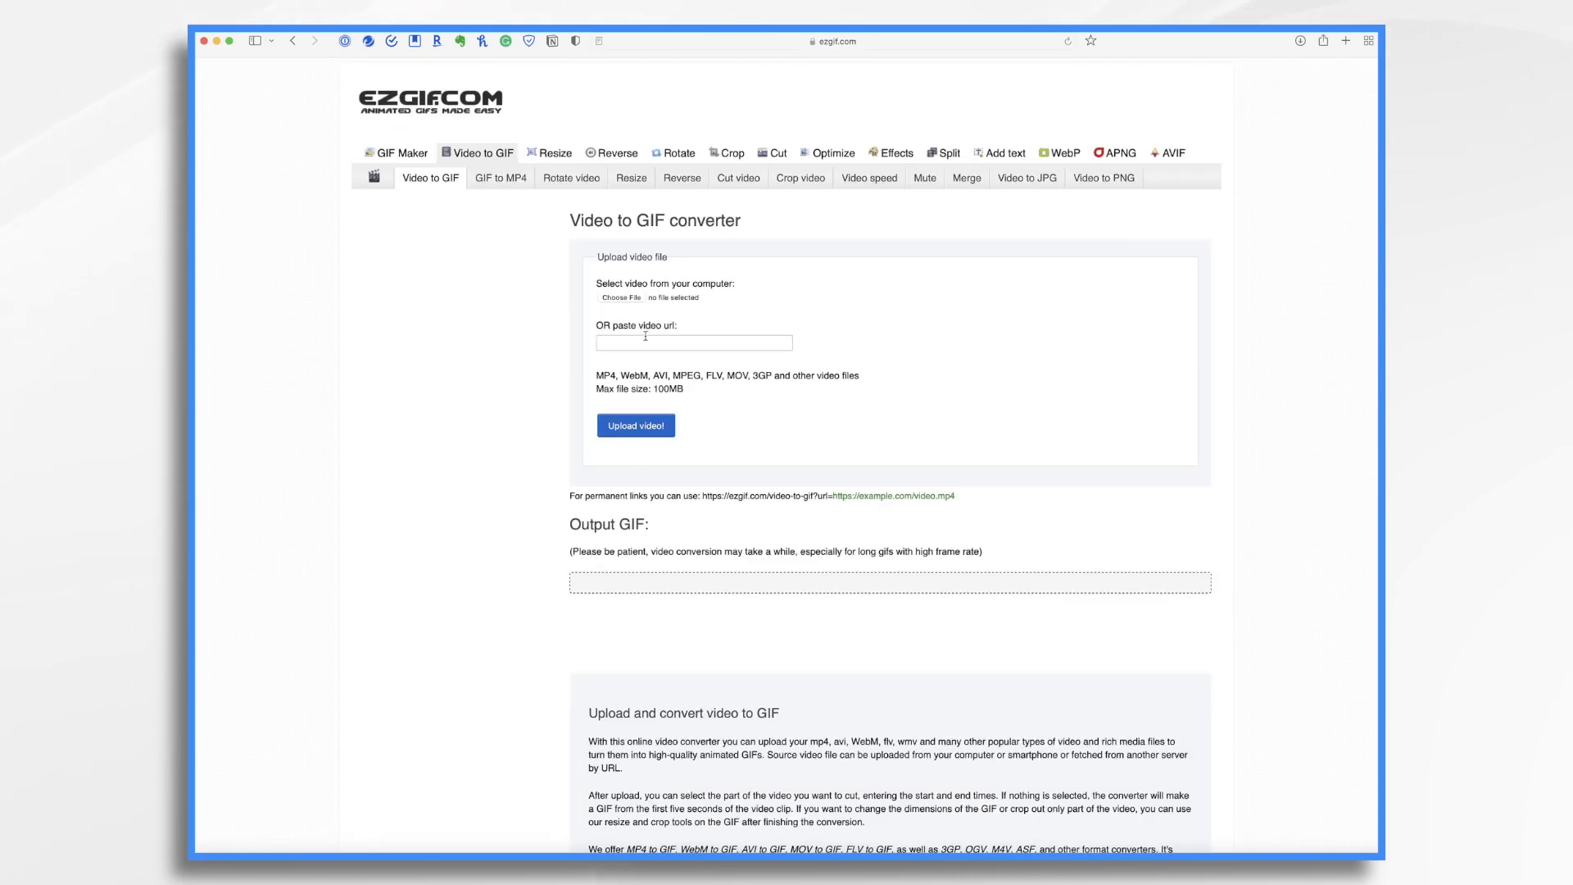
{"action": "mouse_move", "coordinate": [635, 292]}
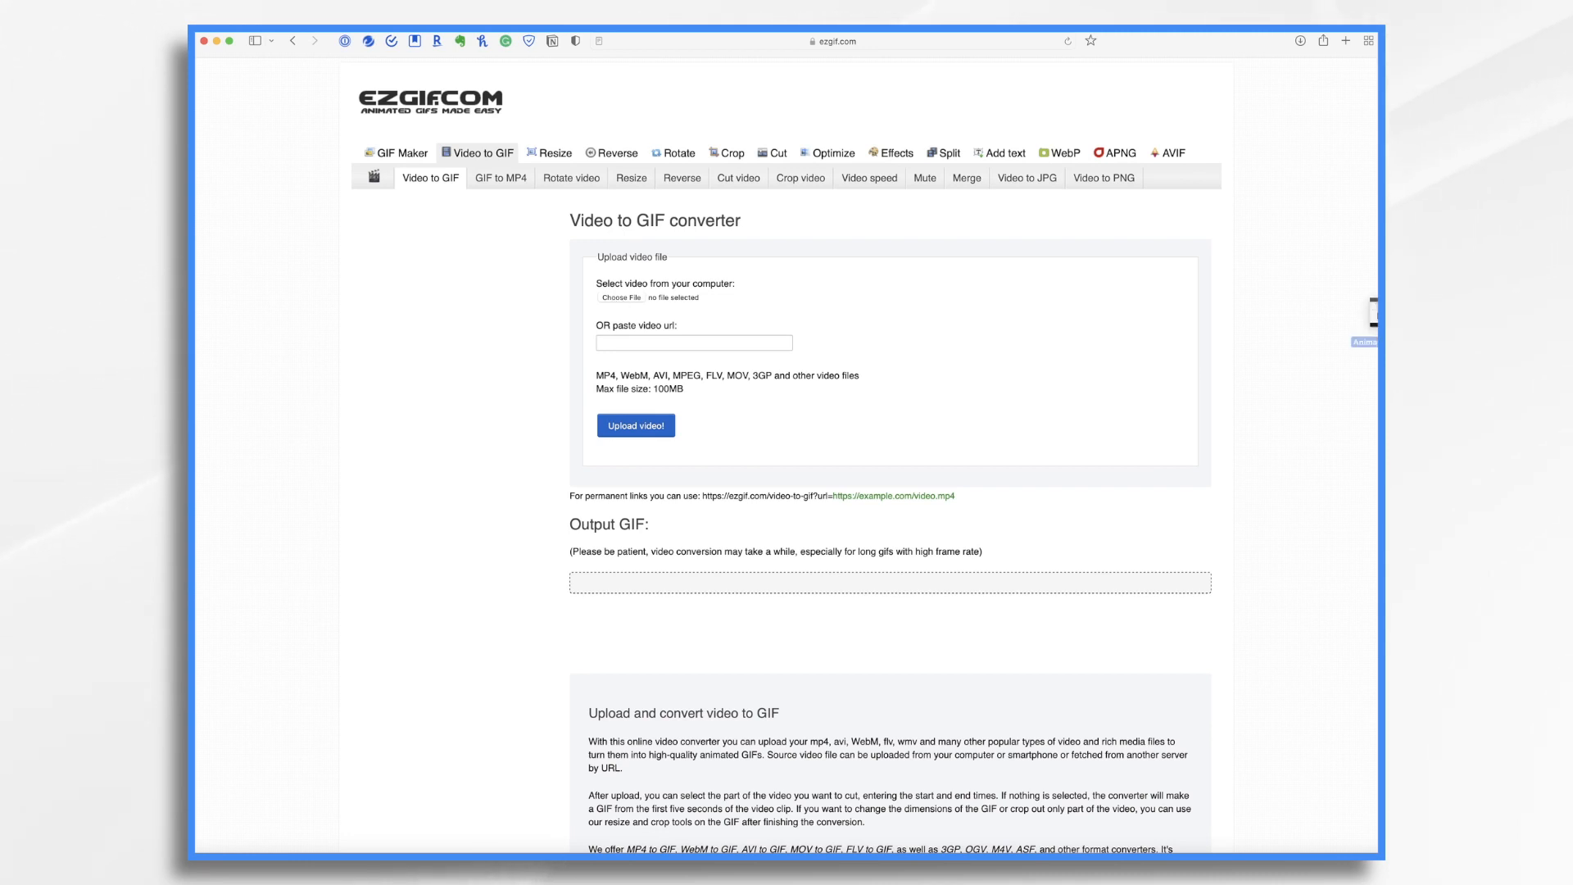
{"action": "left_click", "coordinate": [620, 297]}
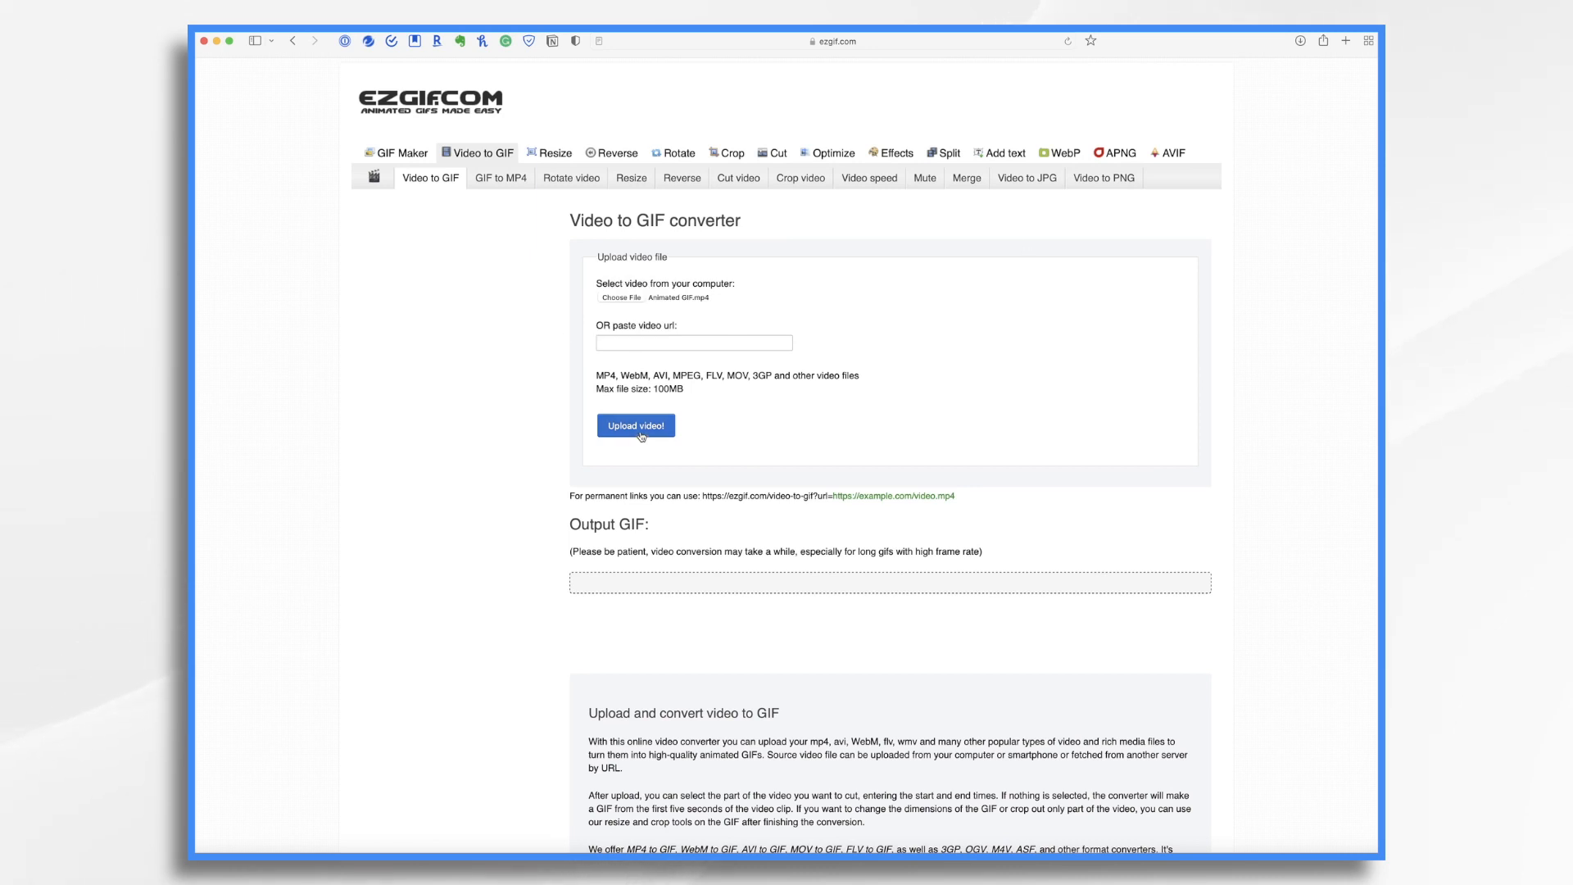
{"action": "left_click", "coordinate": [635, 425]}
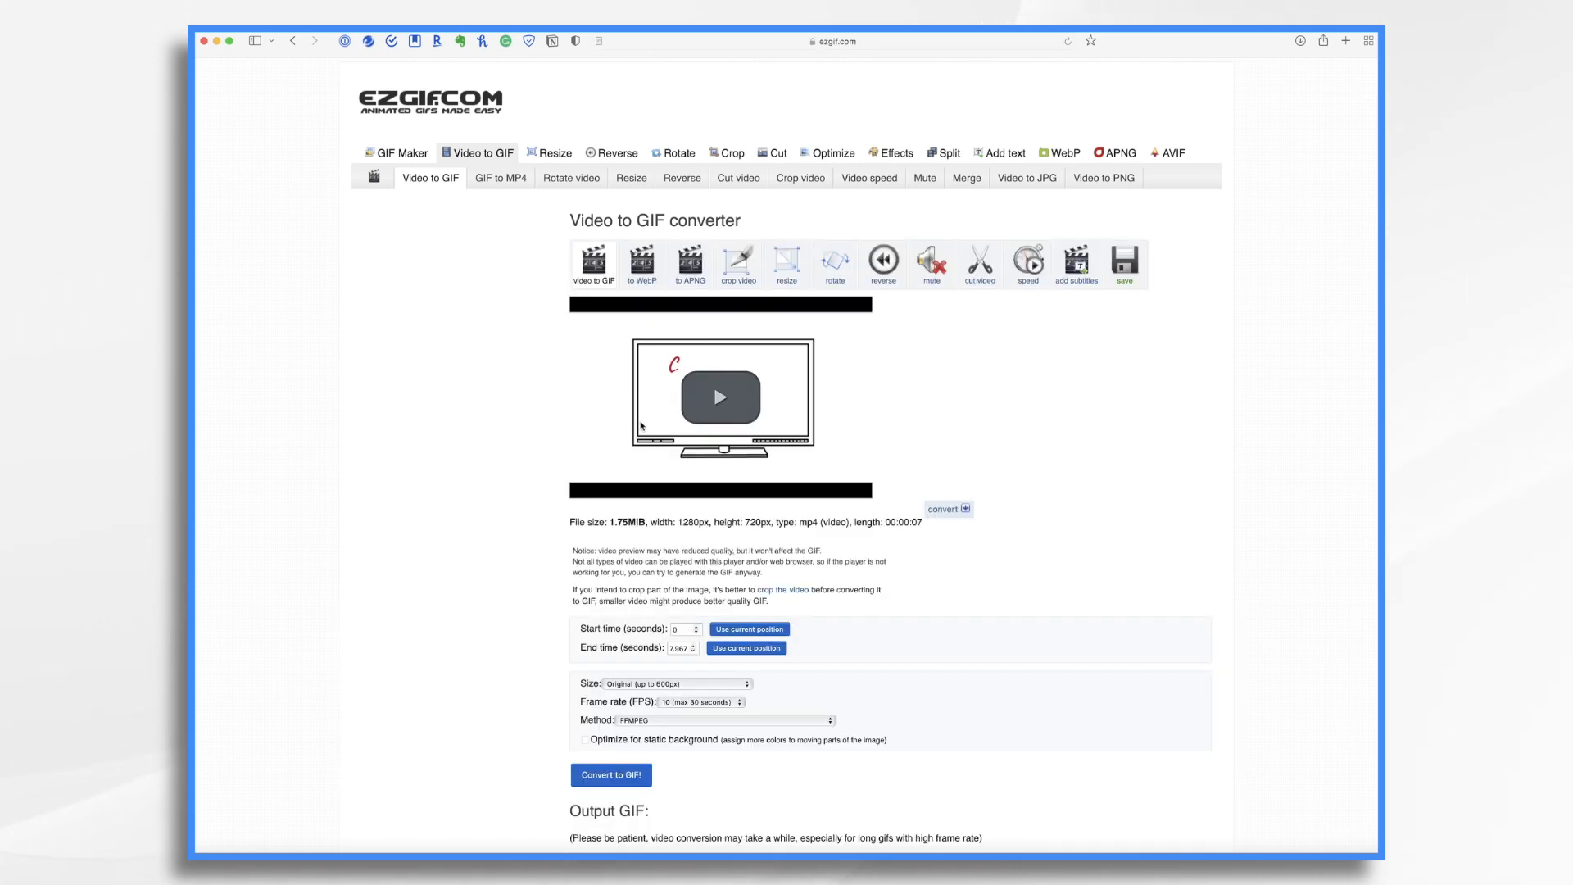
Preview the video, convert it to a 25 fps GIF and view the output
{"action": "left_click", "coordinate": [720, 397]}
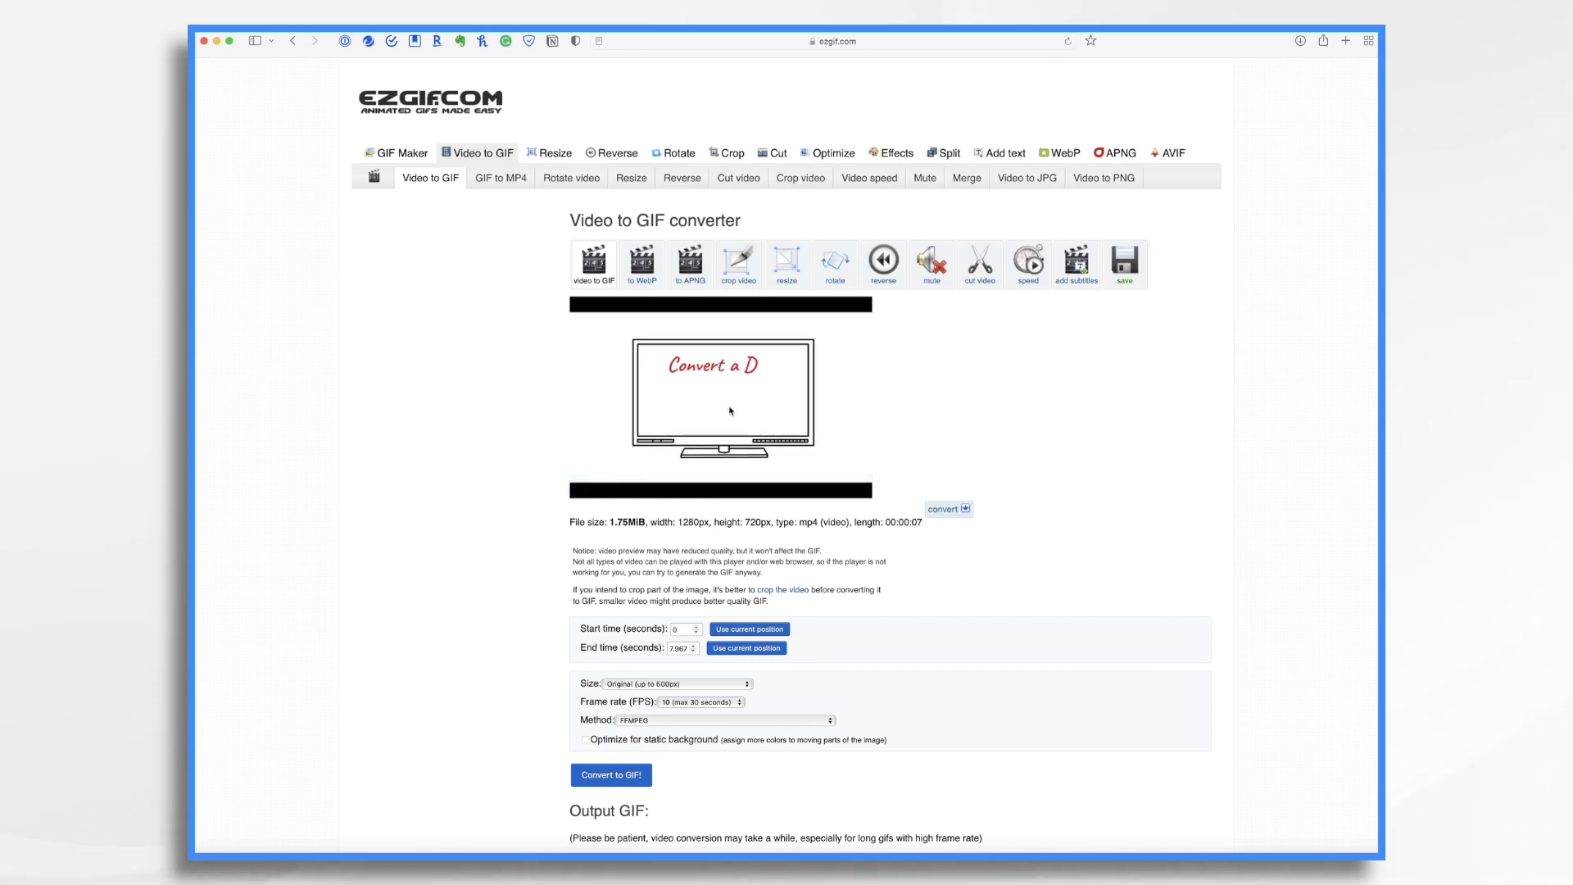
{"action": "left_click", "coordinate": [729, 410]}
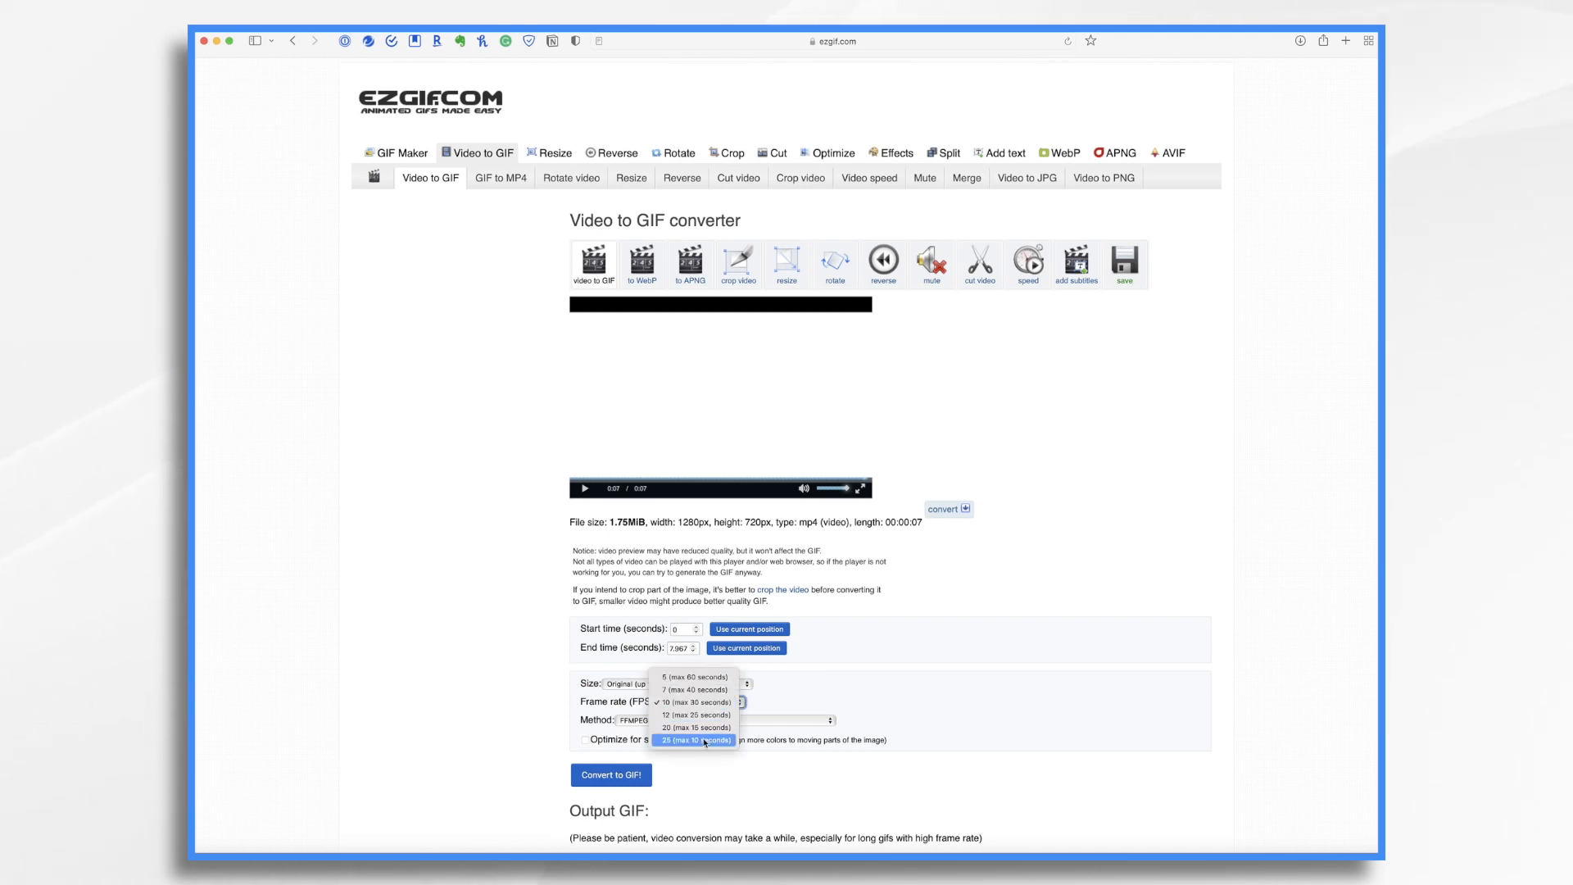
{"action": "left_click", "coordinate": [694, 739]}
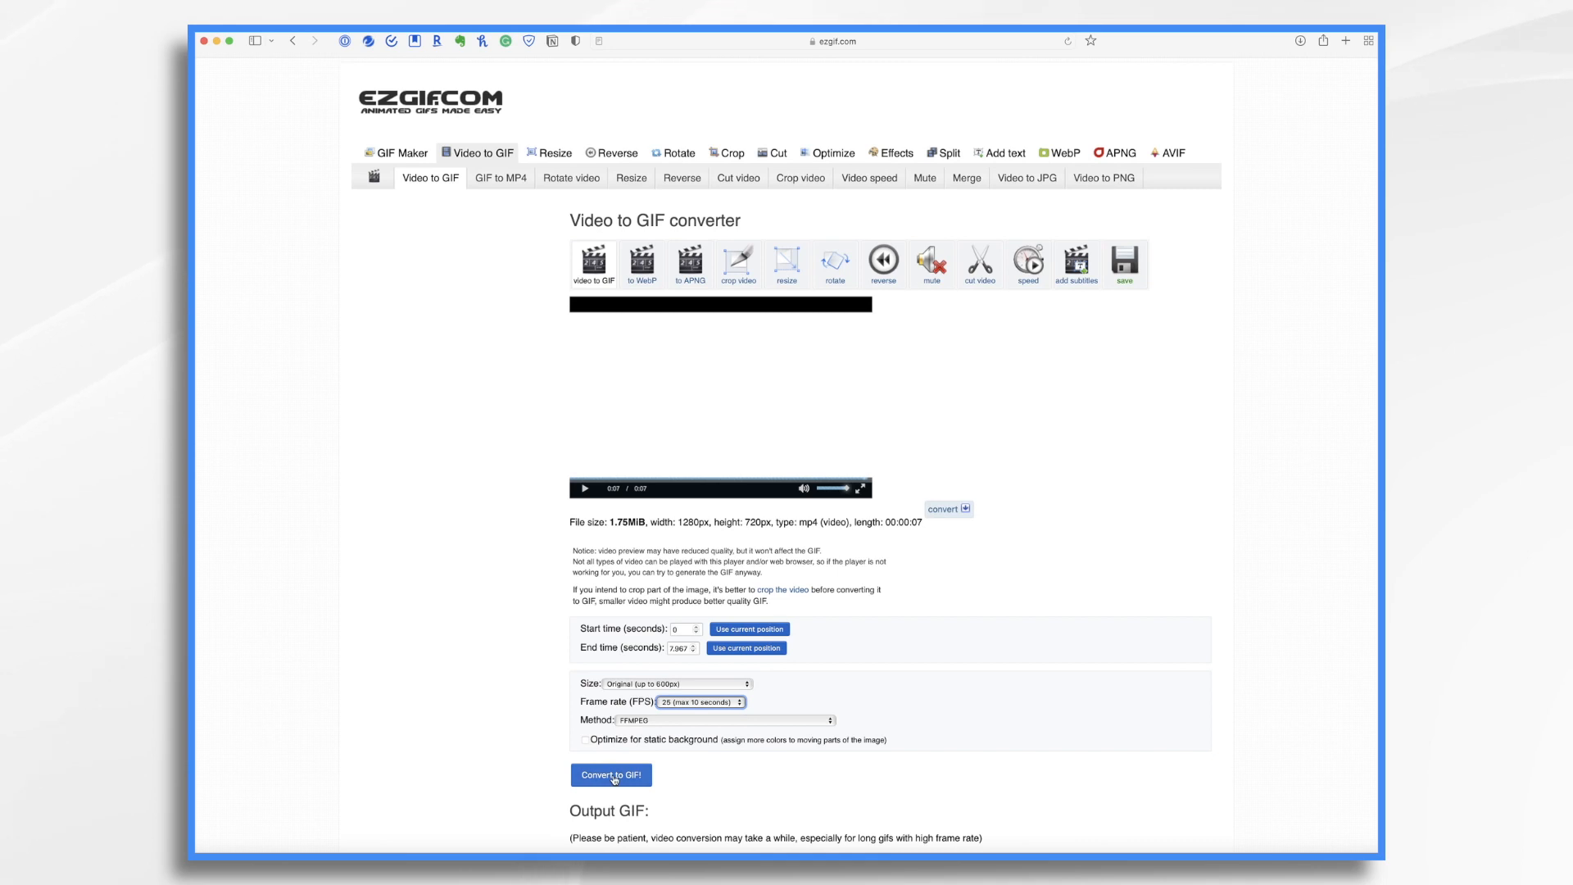
{"action": "left_click", "coordinate": [612, 775]}
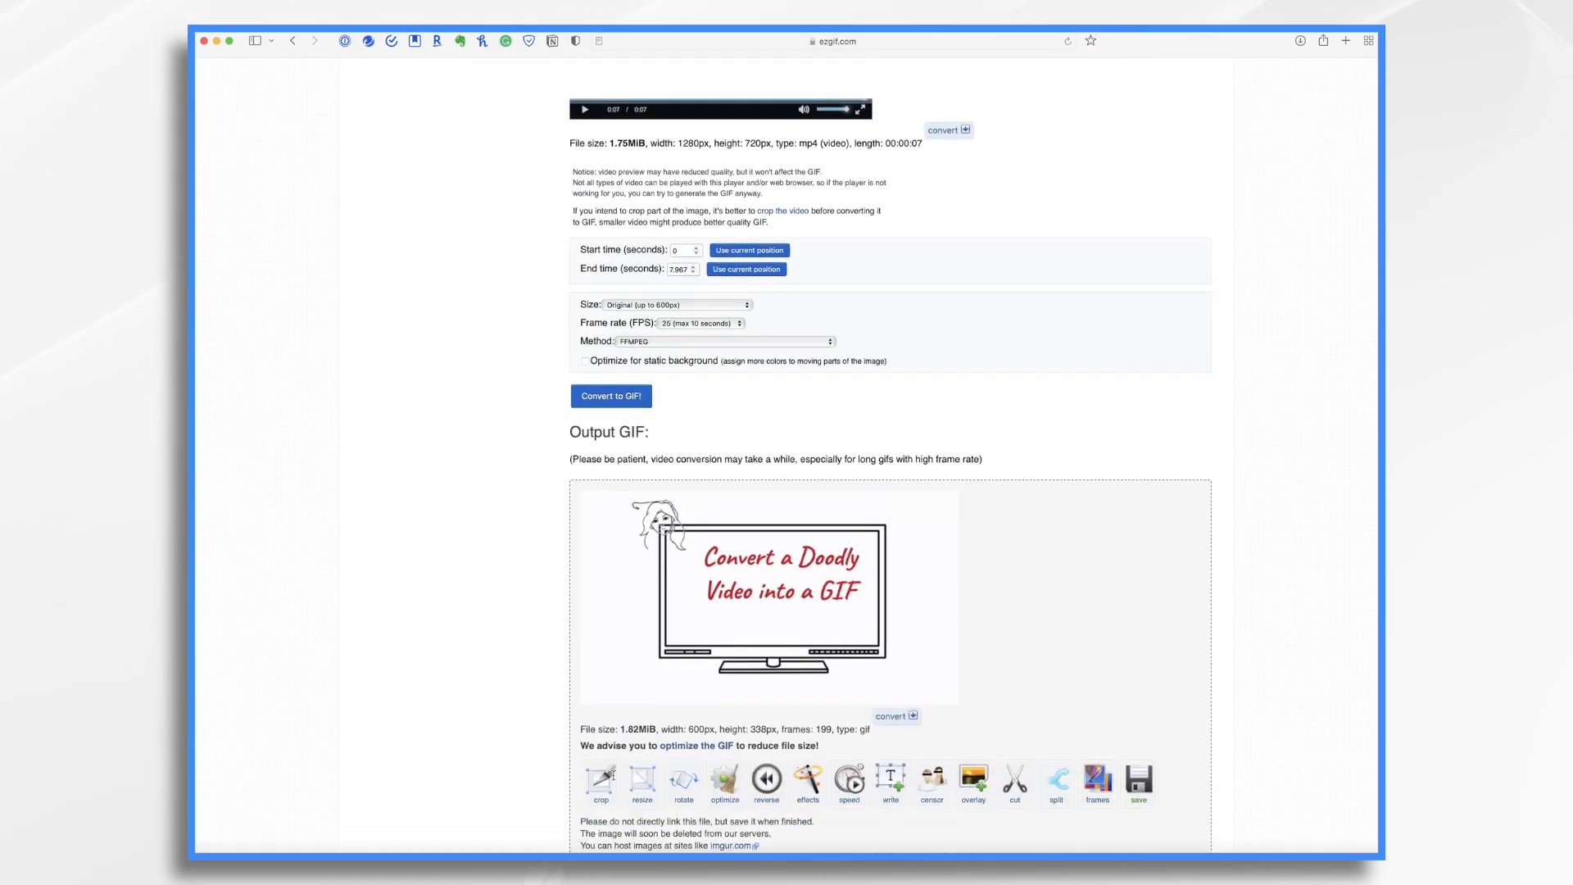
{"action": "scroll", "scroll_direction": "down", "scroll_amount": 3}
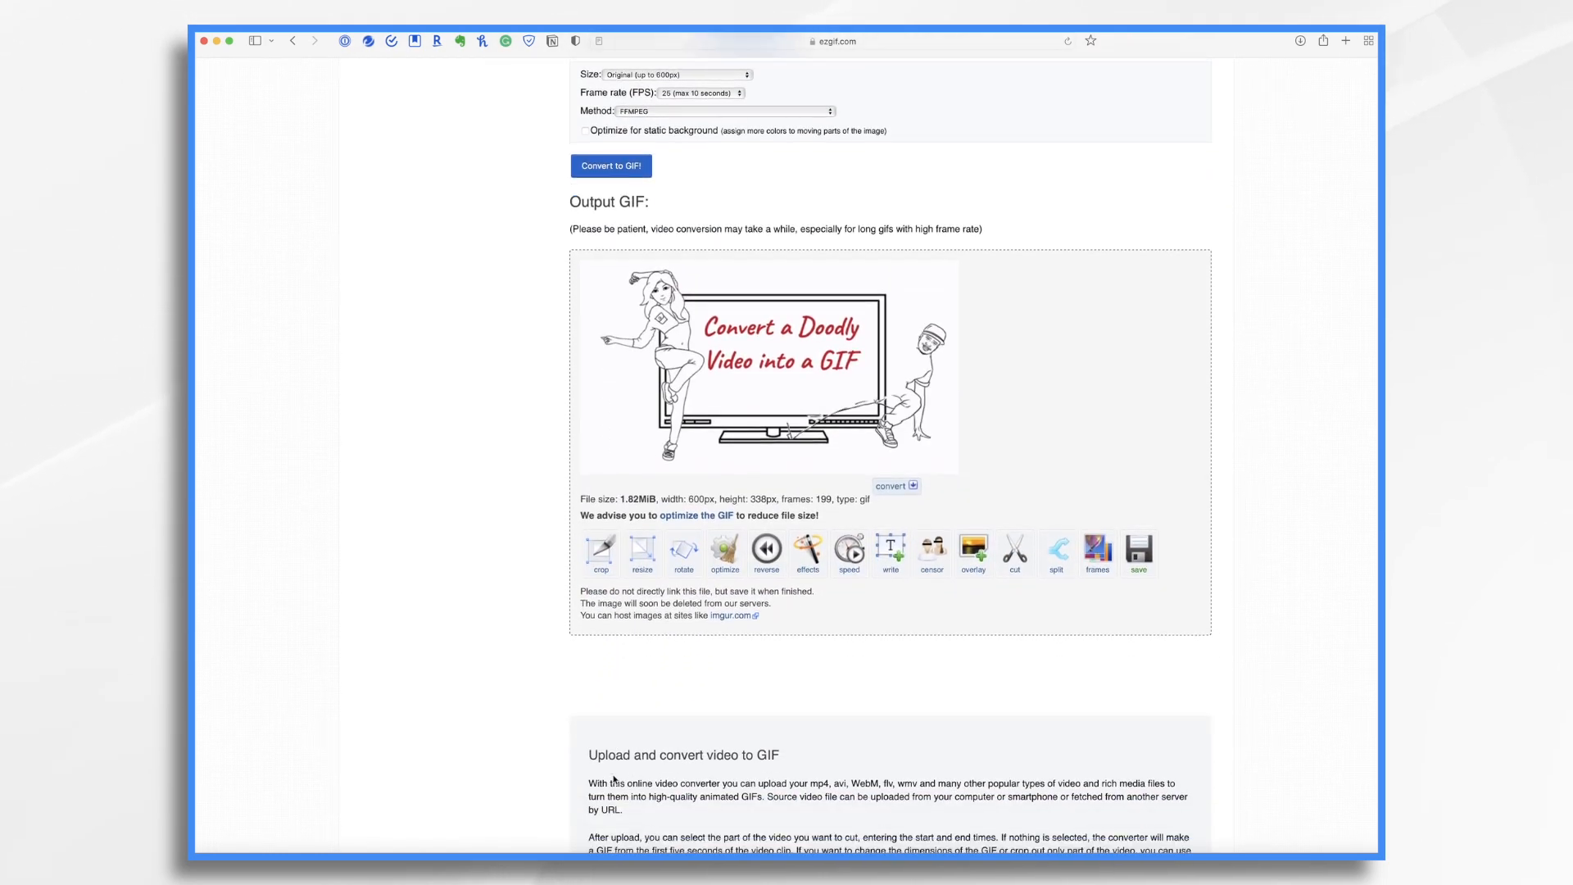
{"action": "scroll", "scroll_direction": "down", "scroll_amount": 3}
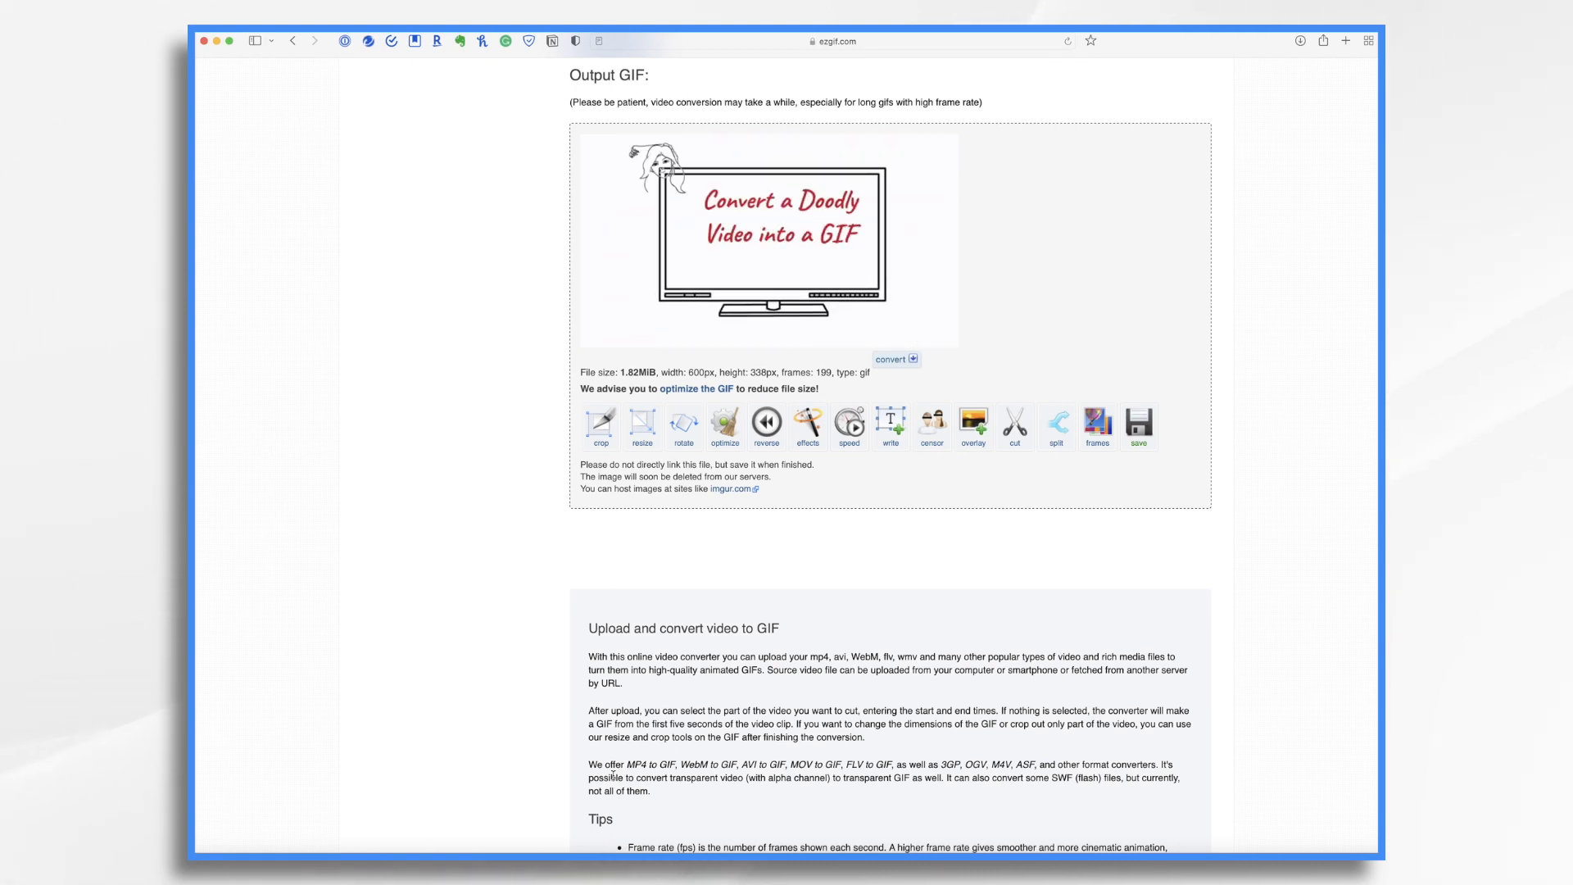
Save the output GIF to the Desktop as 'Doodly Gif'
{"action": "right_click", "coordinate": [747, 250]}
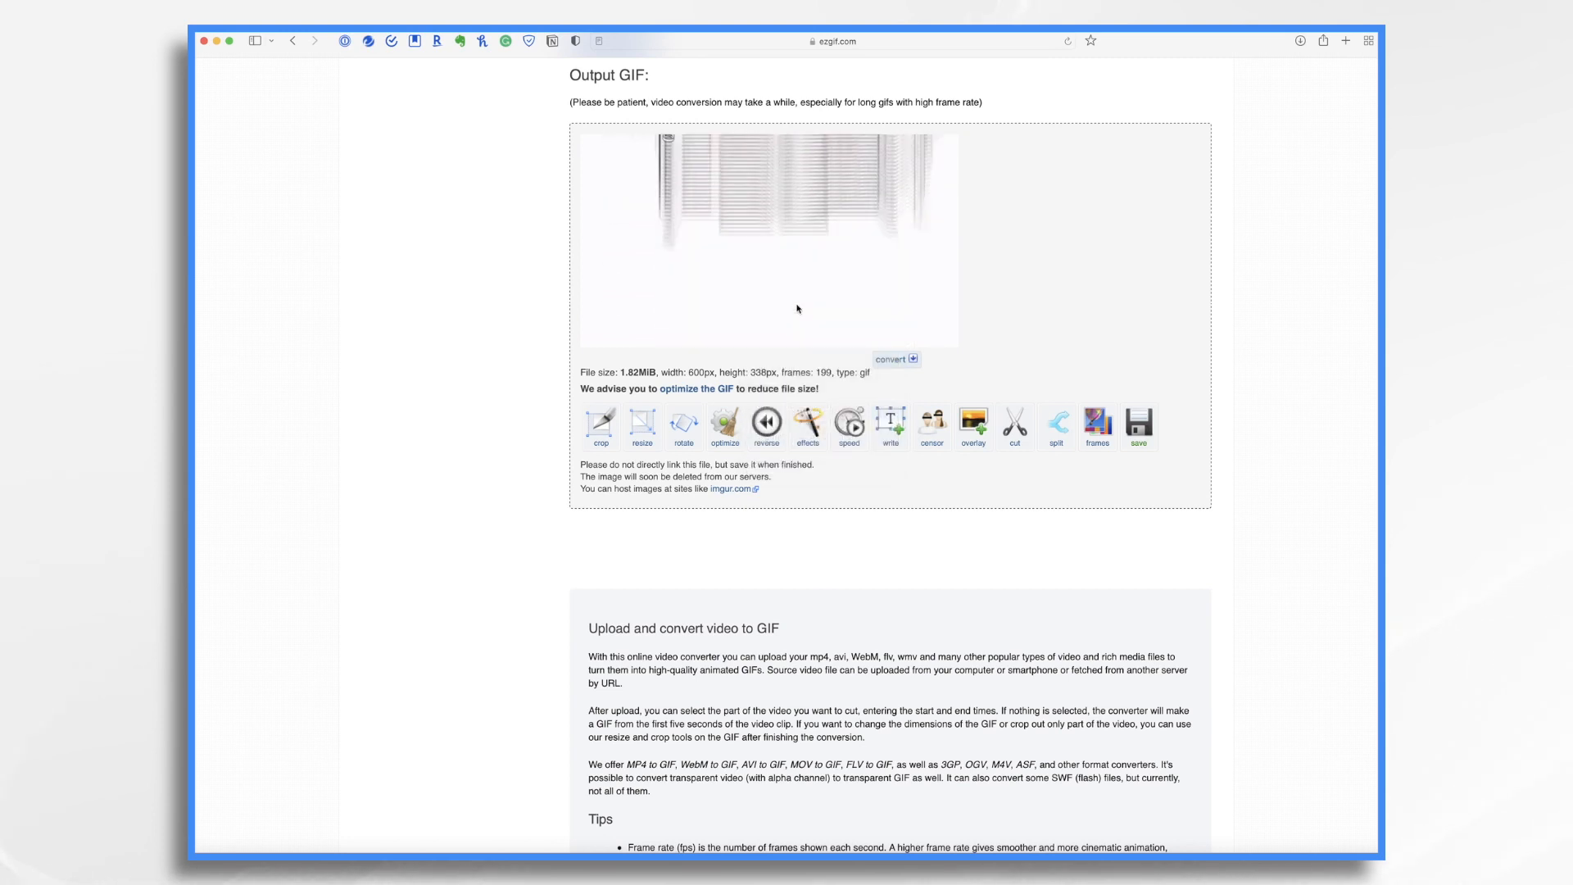
{"action": "left_click", "coordinate": [1140, 421]}
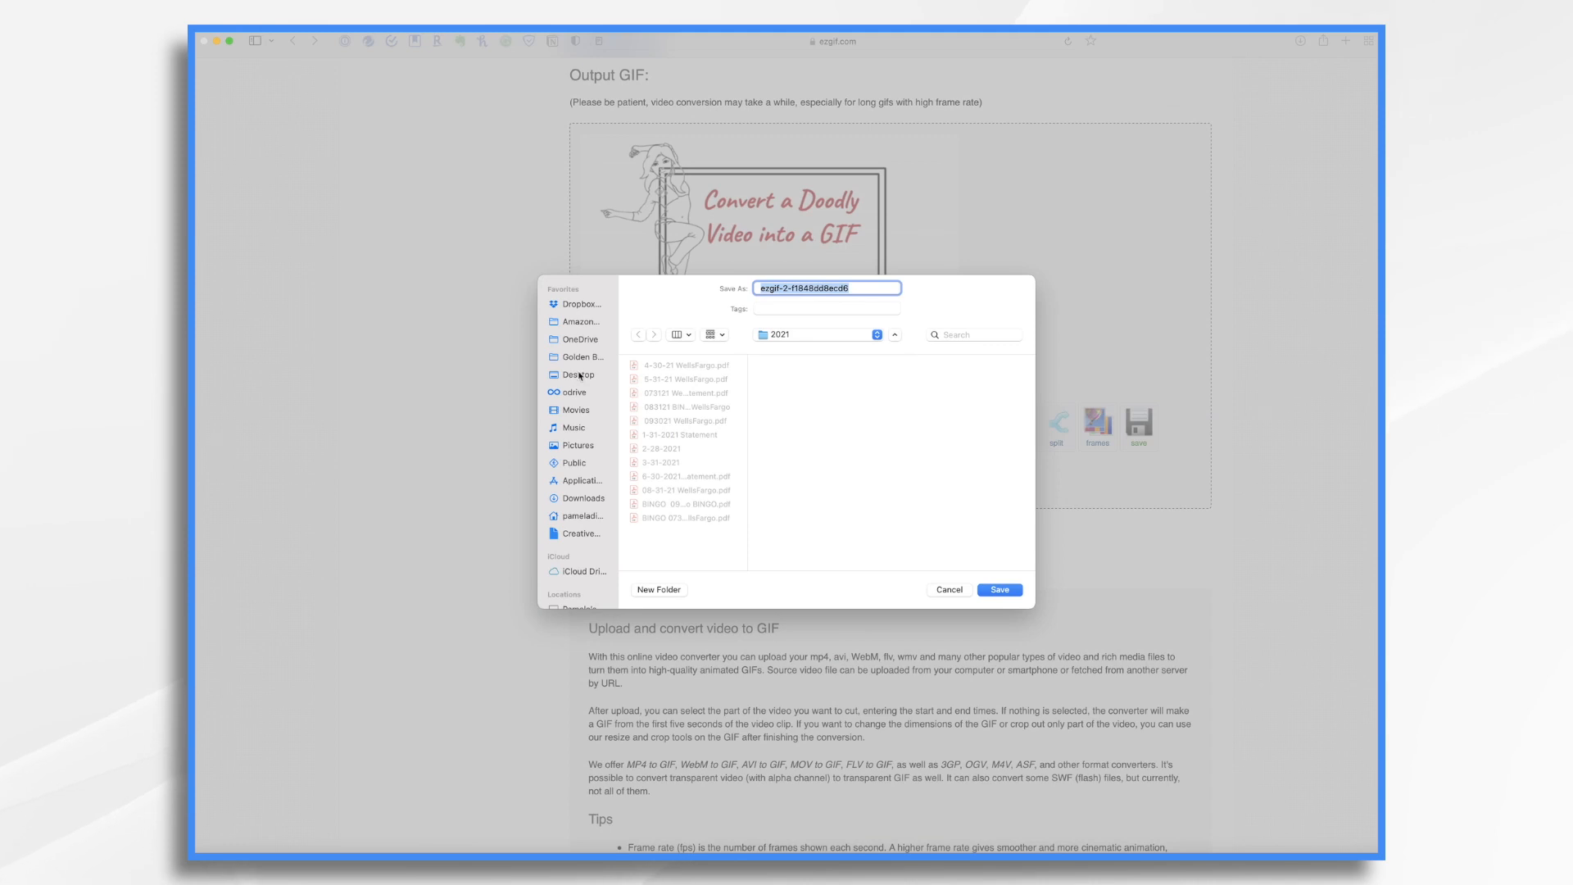
{"action": "left_click", "coordinate": [577, 375]}
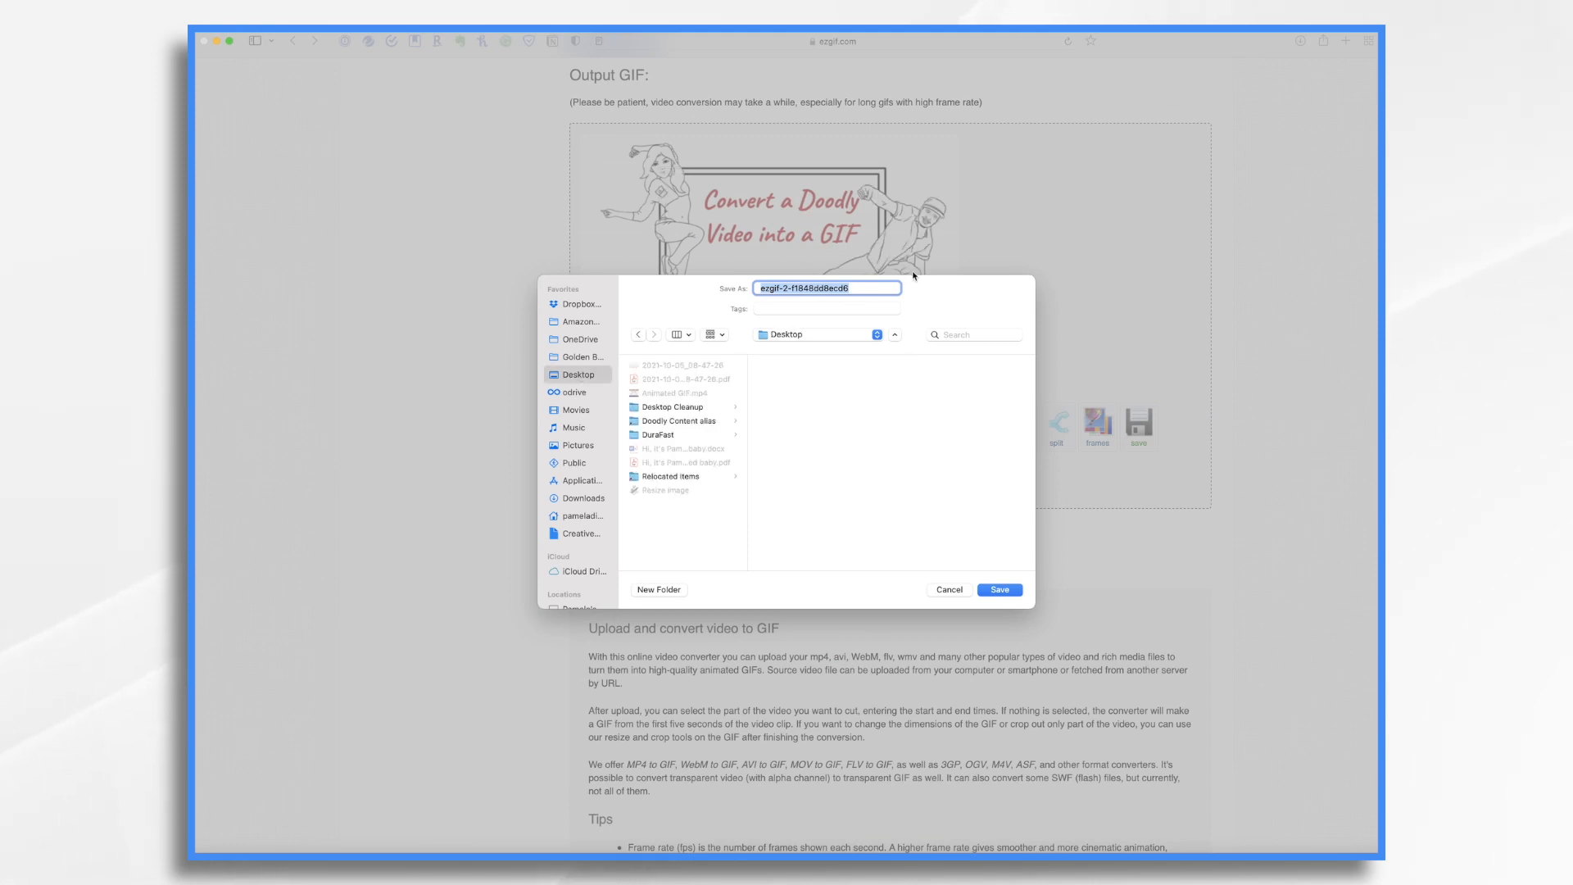
{"action": "type", "text": "Doodly Gi"}
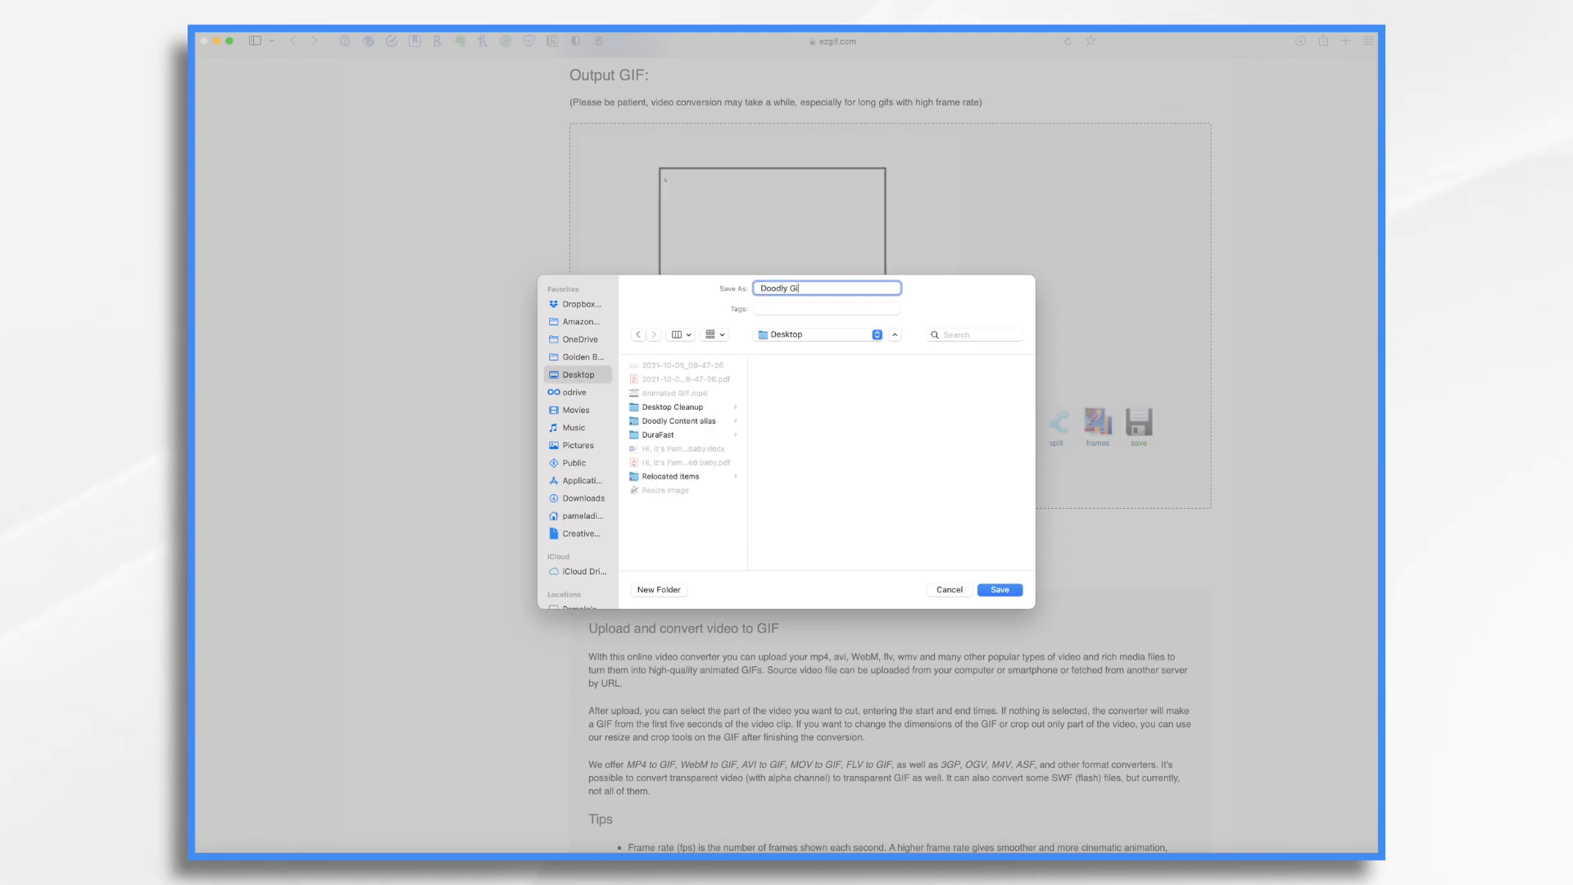
{"action": "left_click", "coordinate": [1000, 589]}
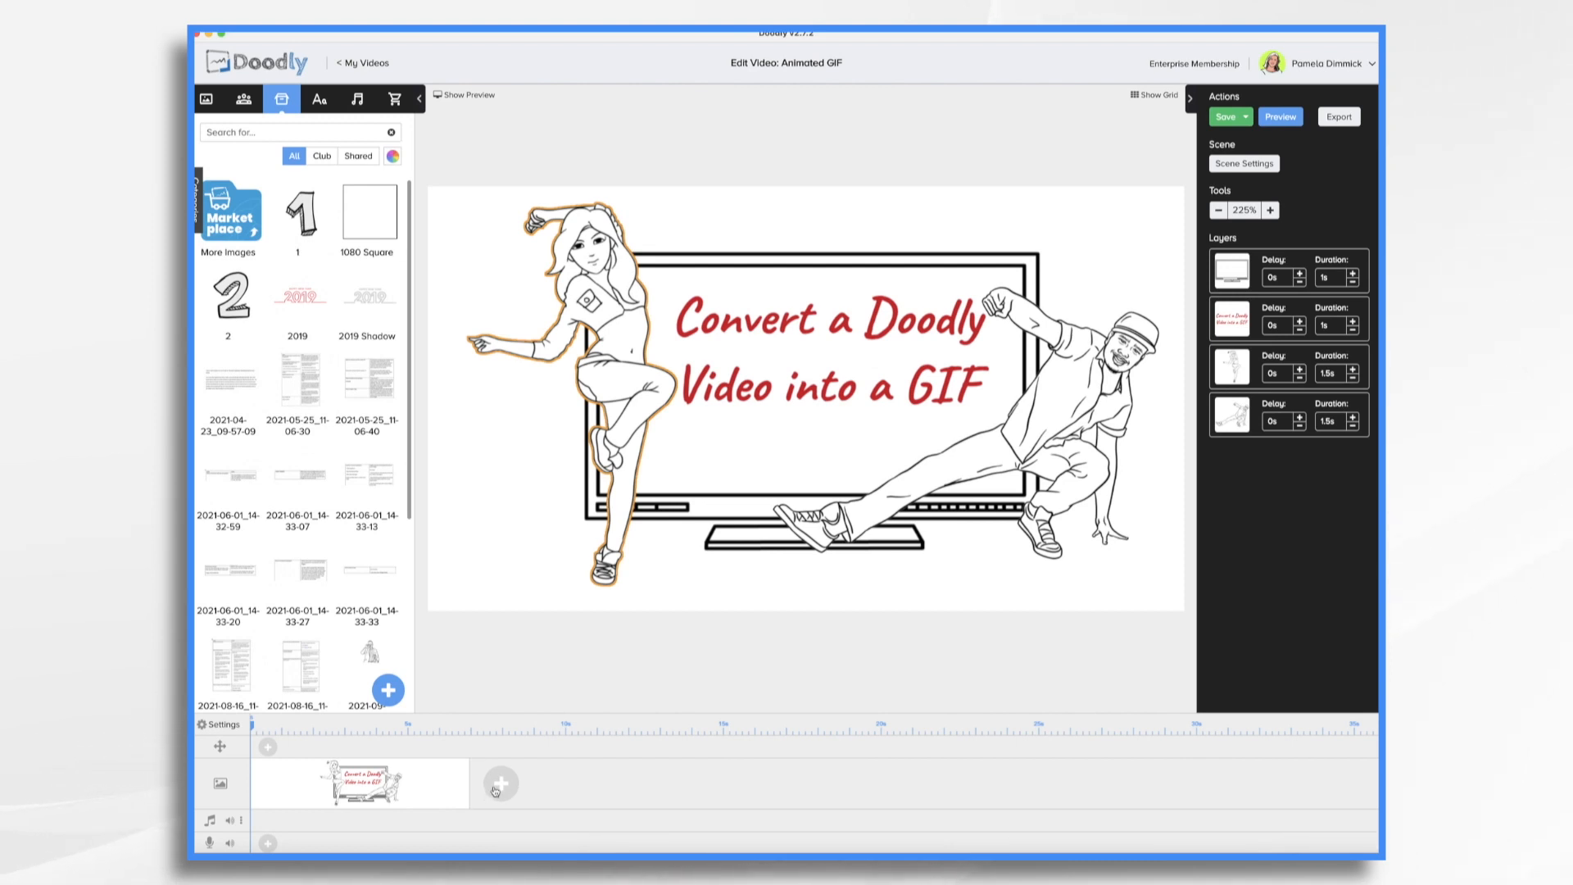
Add a new scene and place the Doodly Gif file on it as a prop
{"action": "left_click", "coordinate": [500, 791]}
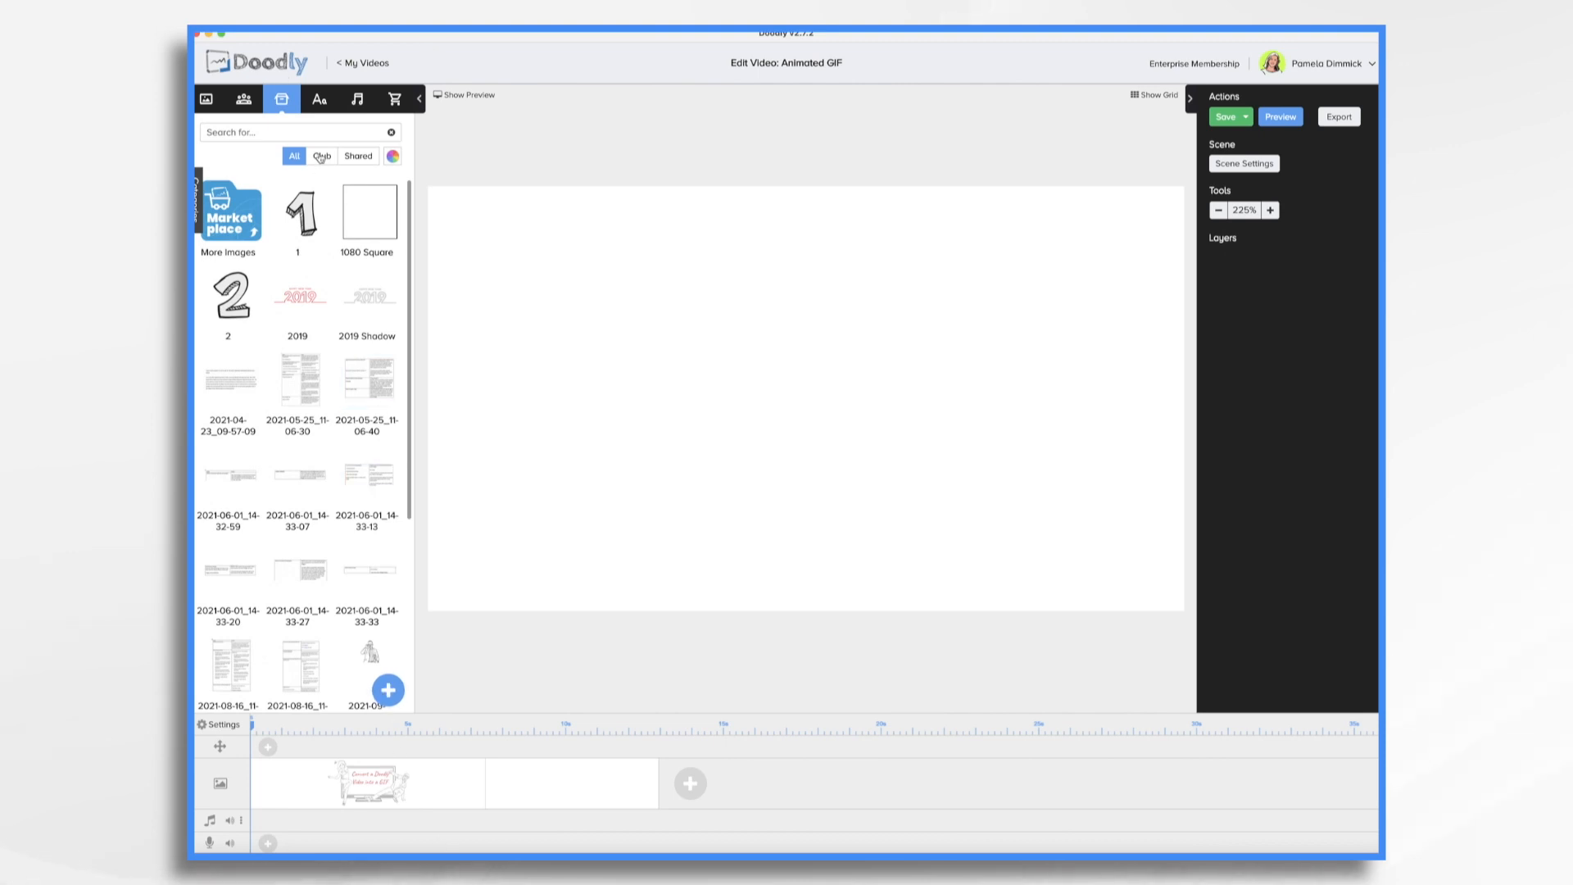
{"action": "left_click", "coordinate": [388, 690]}
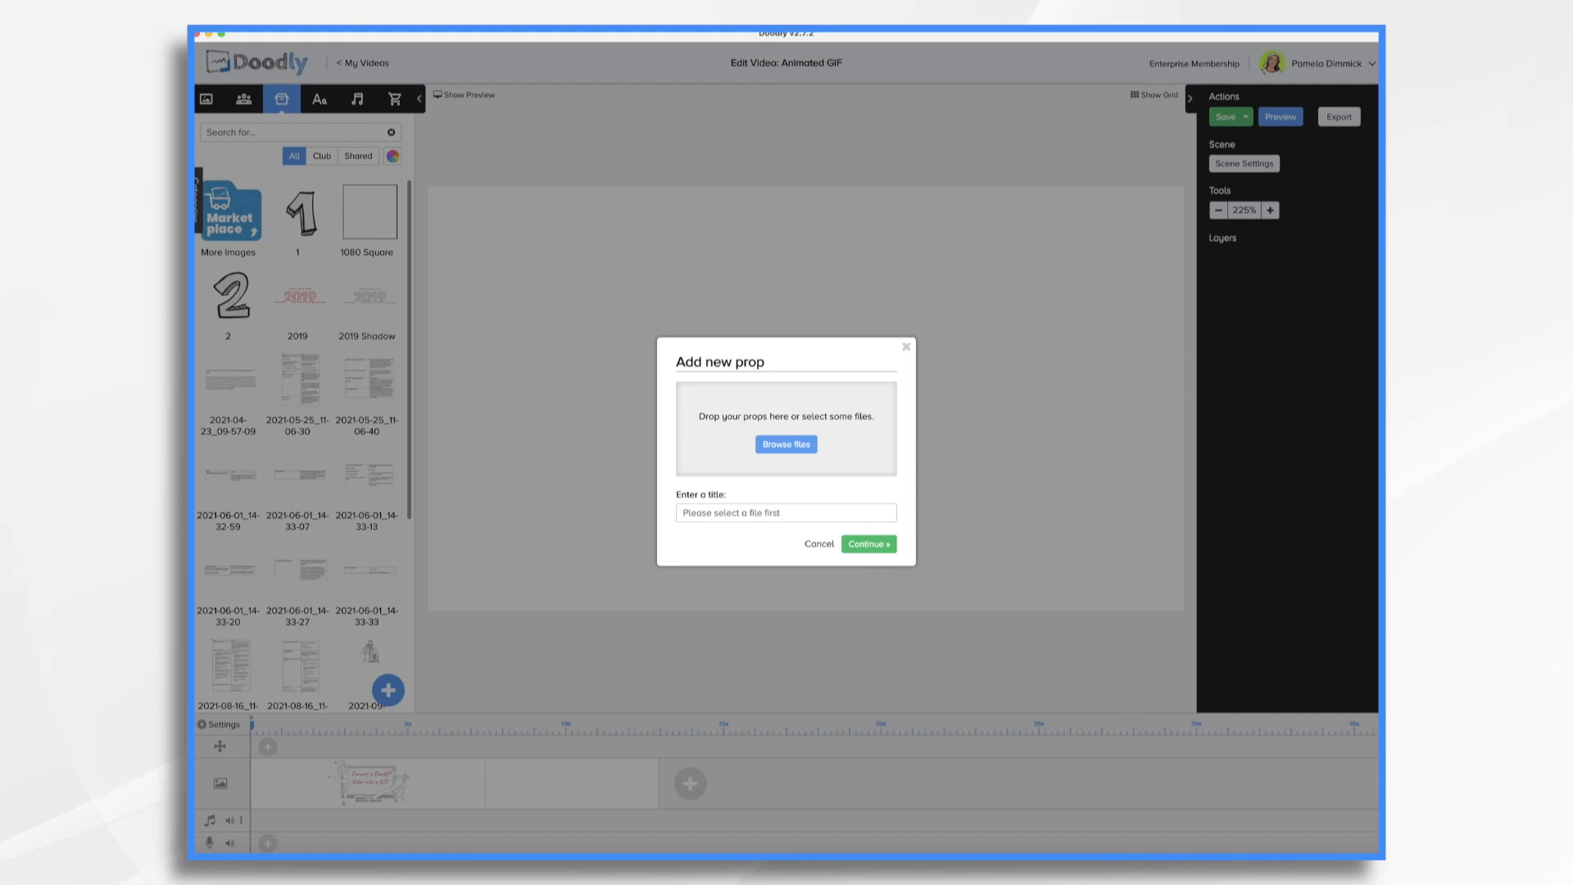
{"action": "left_click", "coordinate": [786, 443]}
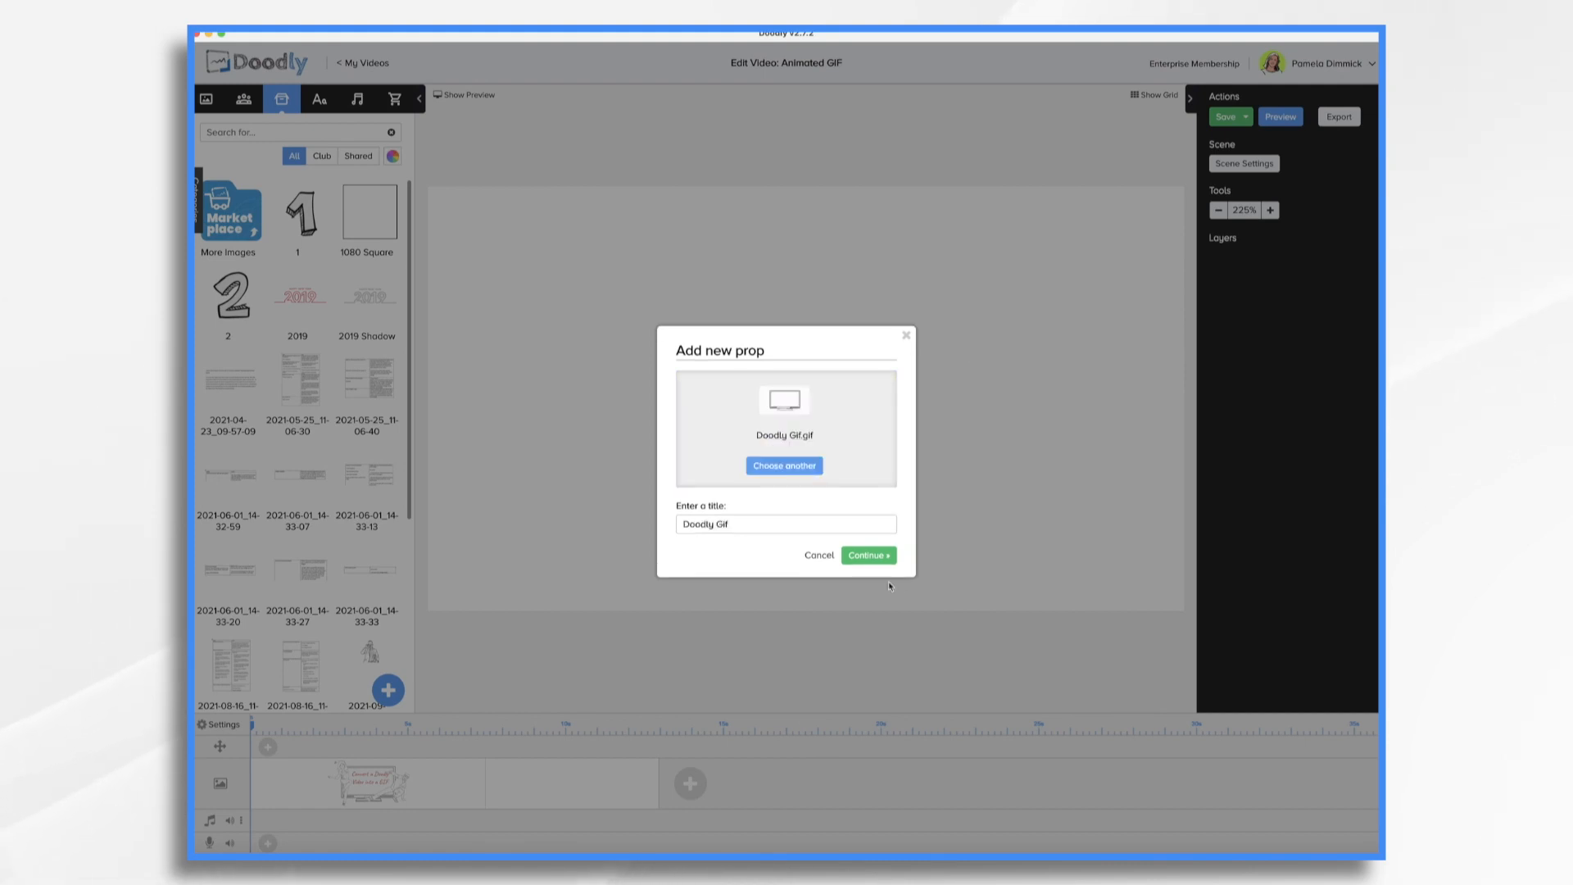
{"action": "left_click", "coordinate": [867, 555]}
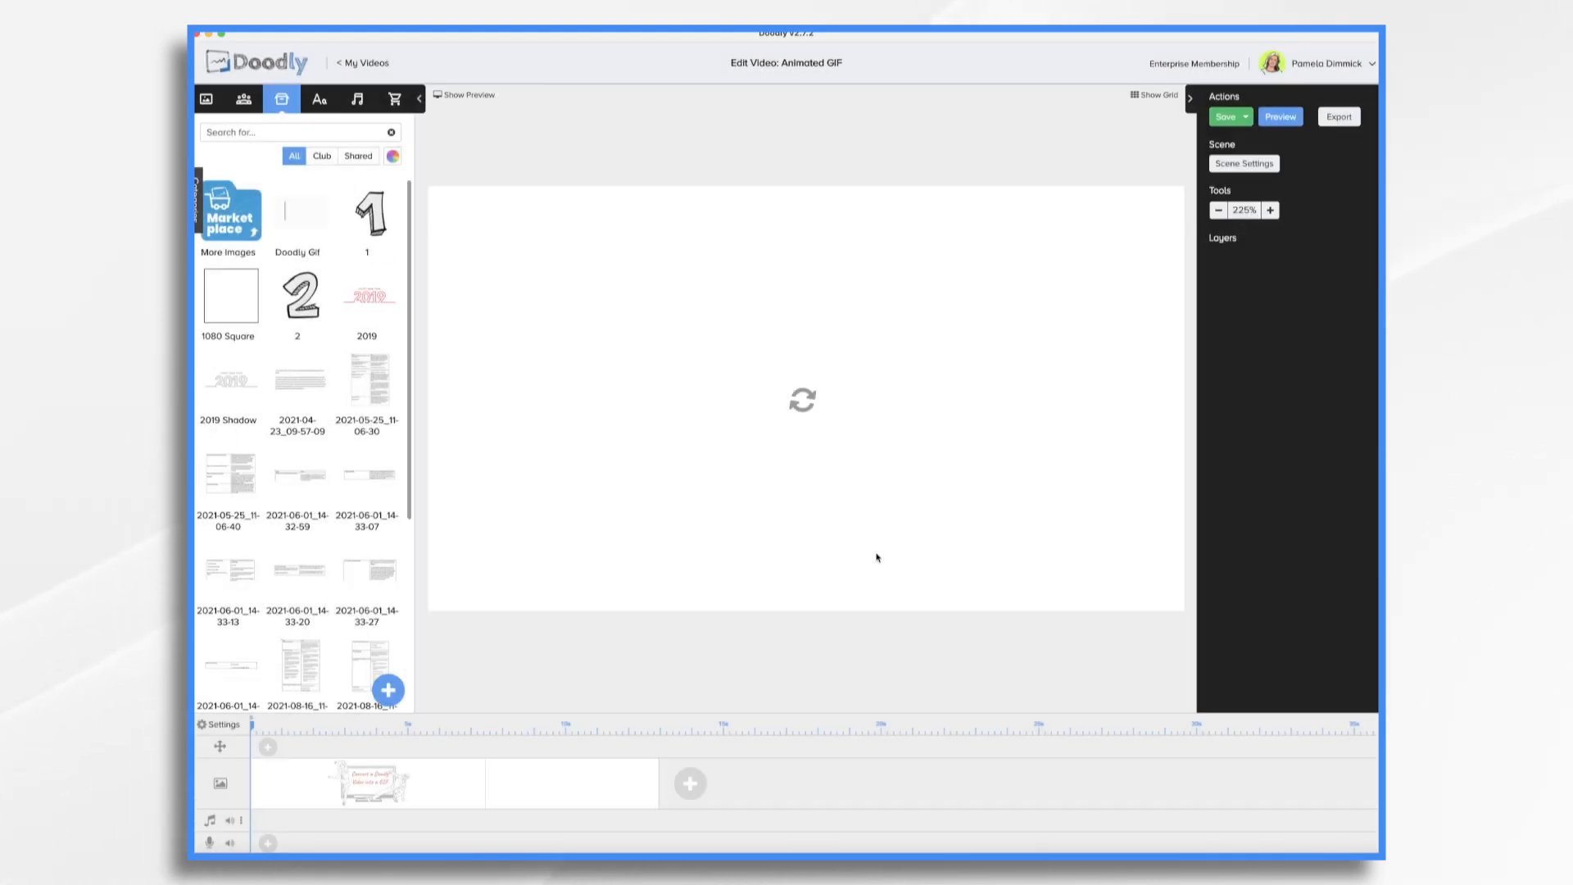
{"action": "left_click", "coordinate": [689, 783]}
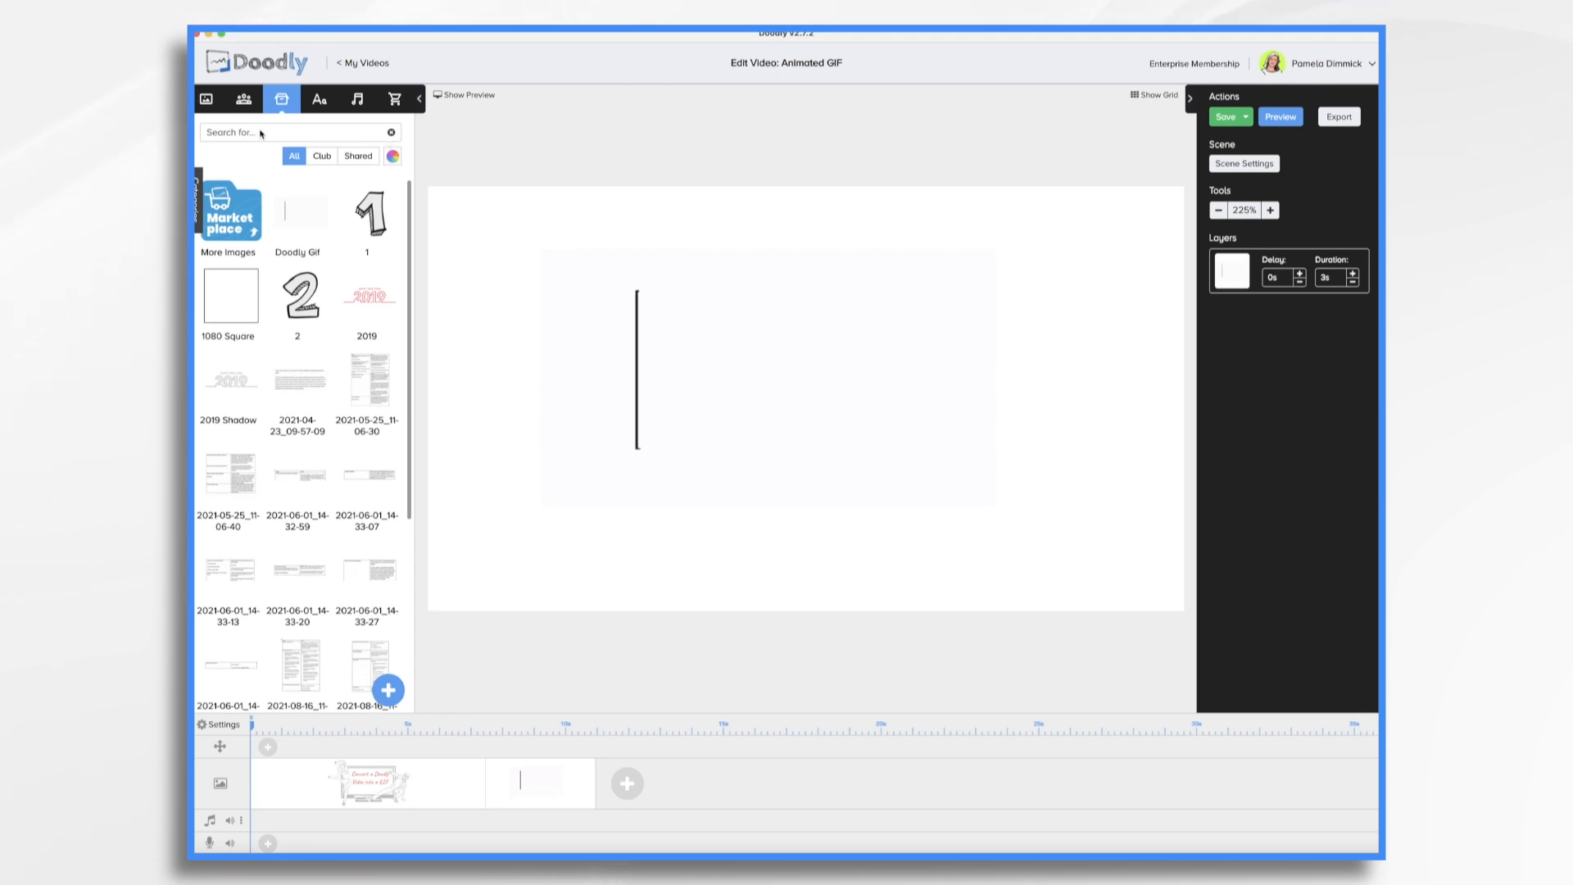
Add the Television TV prop without replacing the GIF
{"action": "type", "text": "tv"}
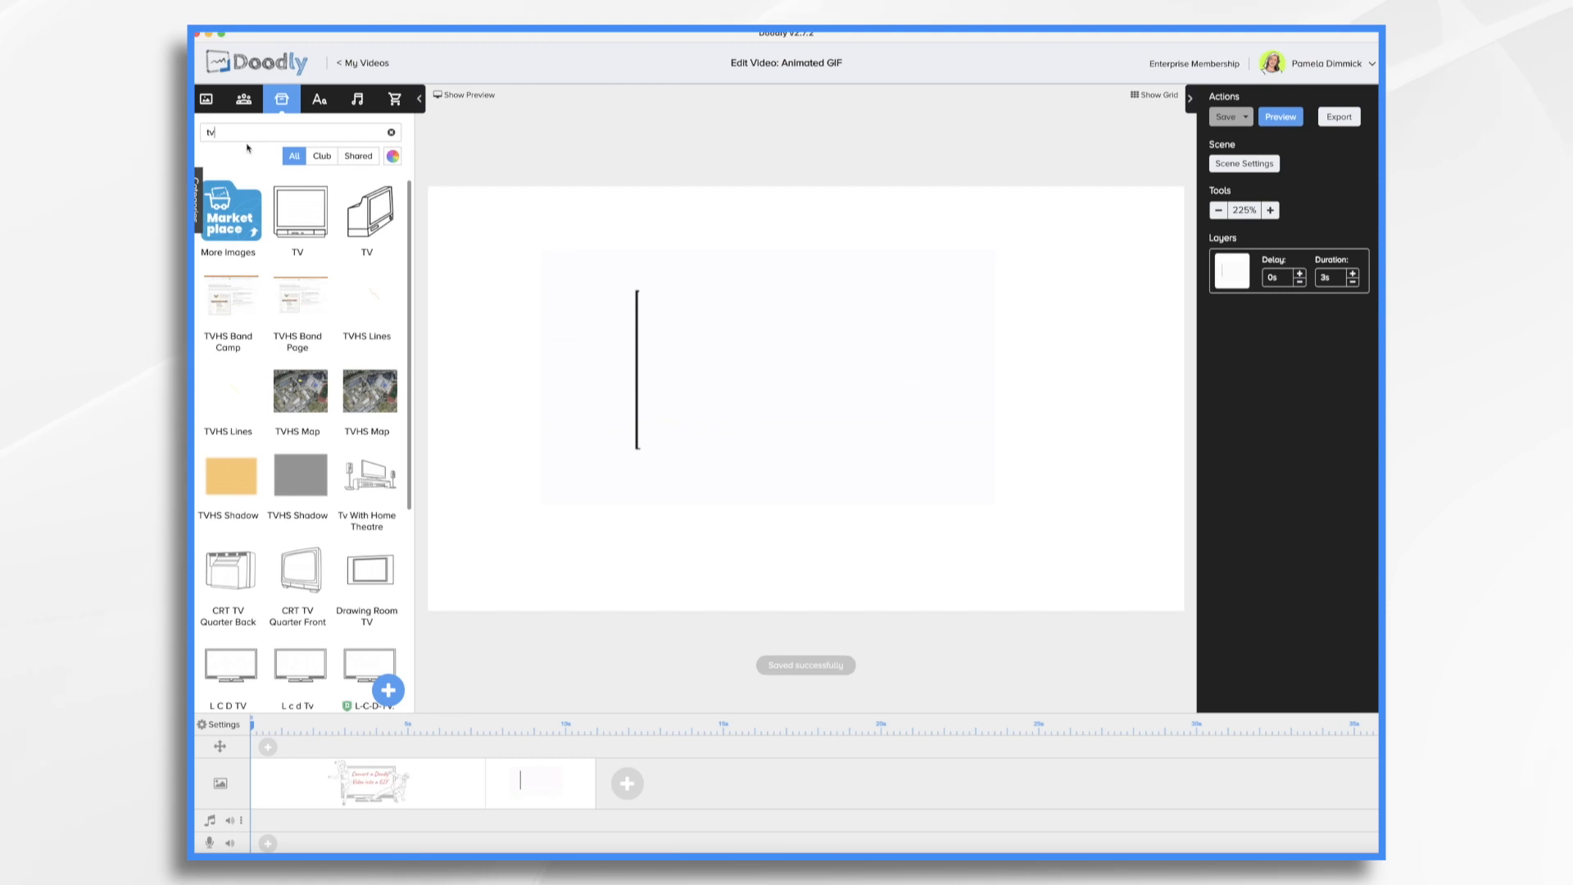
{"action": "scroll", "scroll_direction": "down", "scroll_amount": 3}
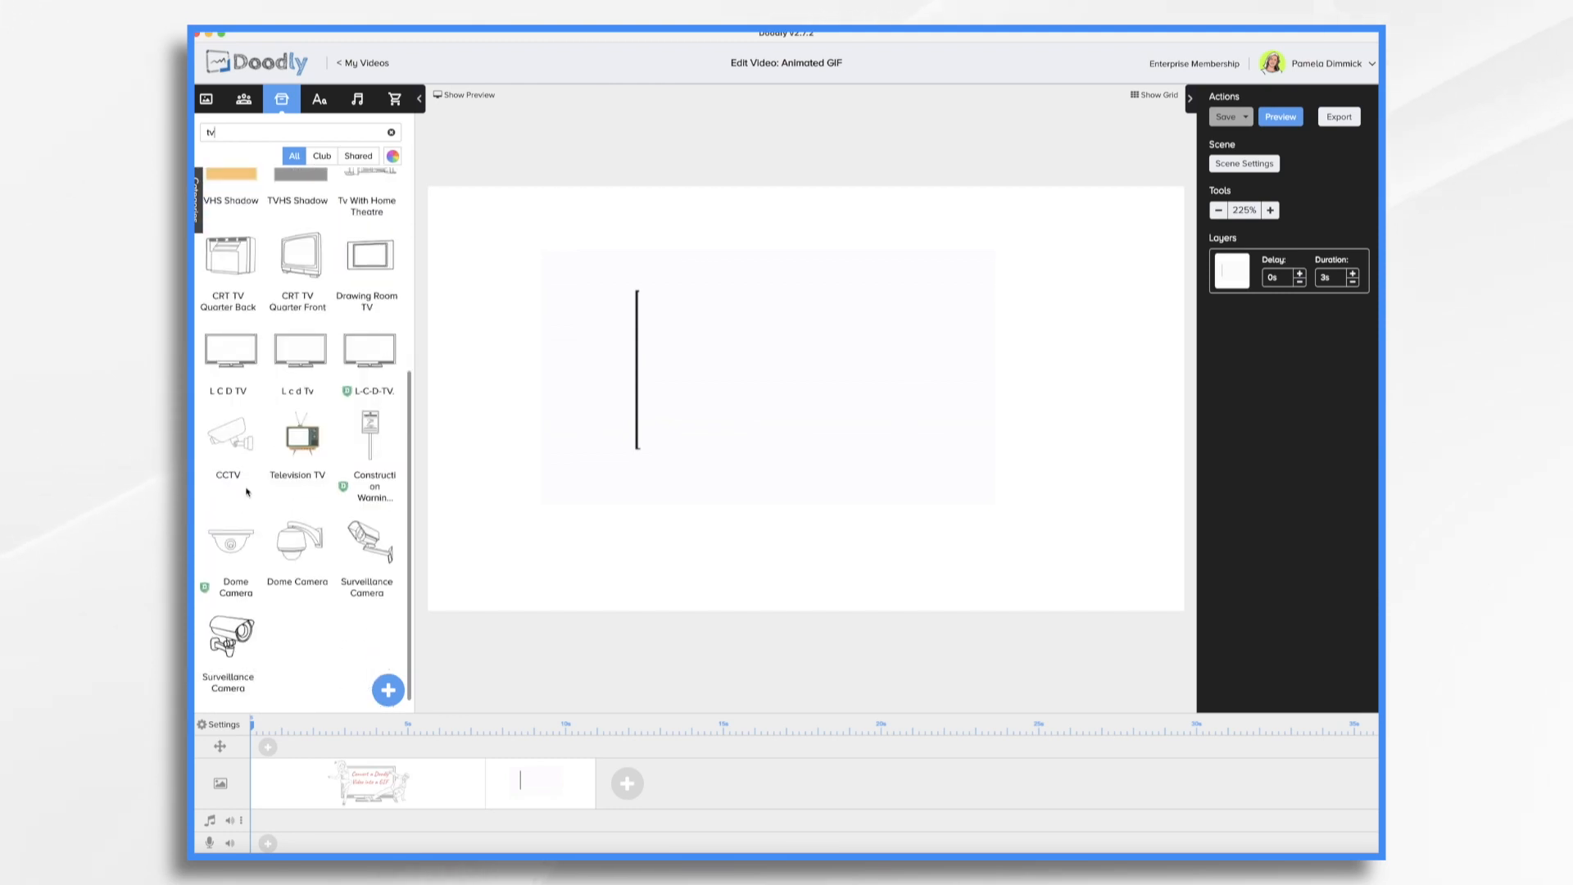
{"action": "mouse_move", "coordinate": [299, 434]}
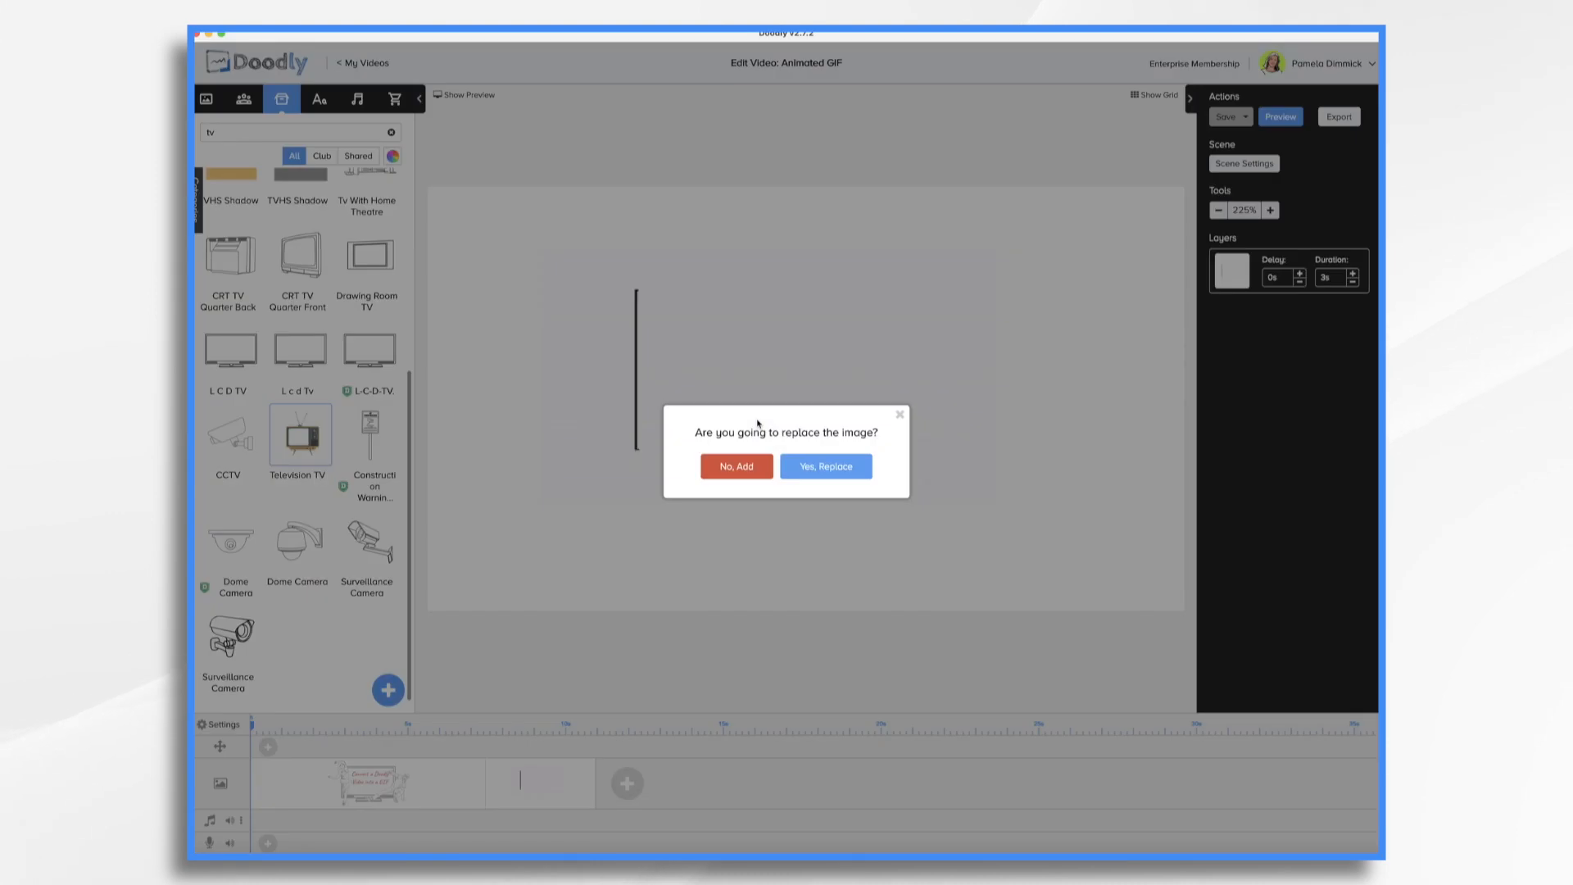
{"action": "left_click", "coordinate": [736, 466]}
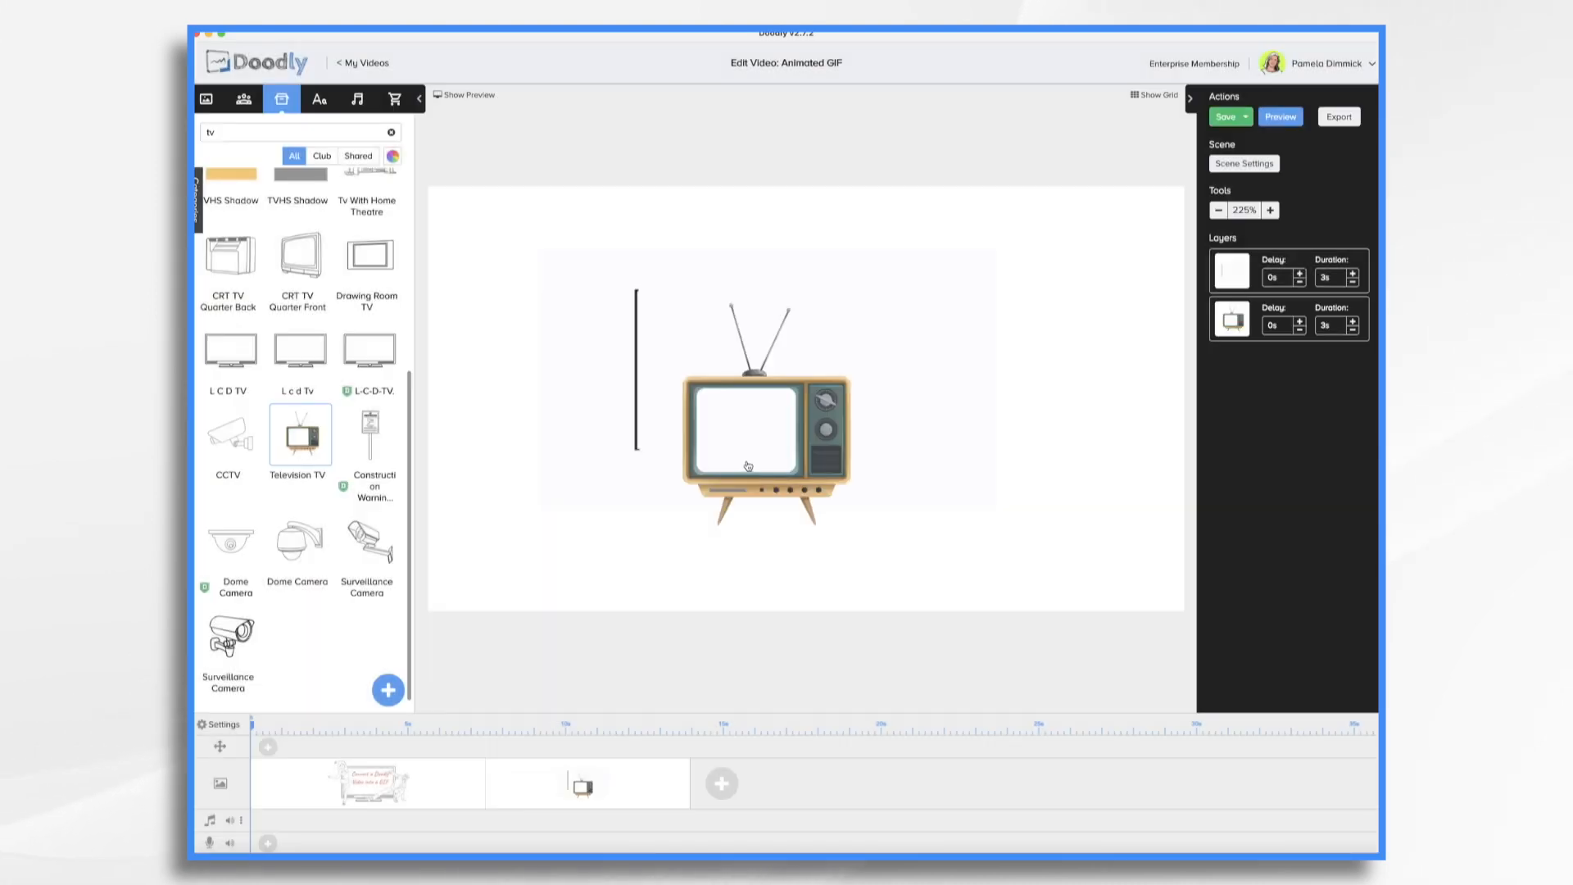
Shrink the Doodly Gif and drag it into the TV screen
{"action": "left_click", "coordinate": [747, 432]}
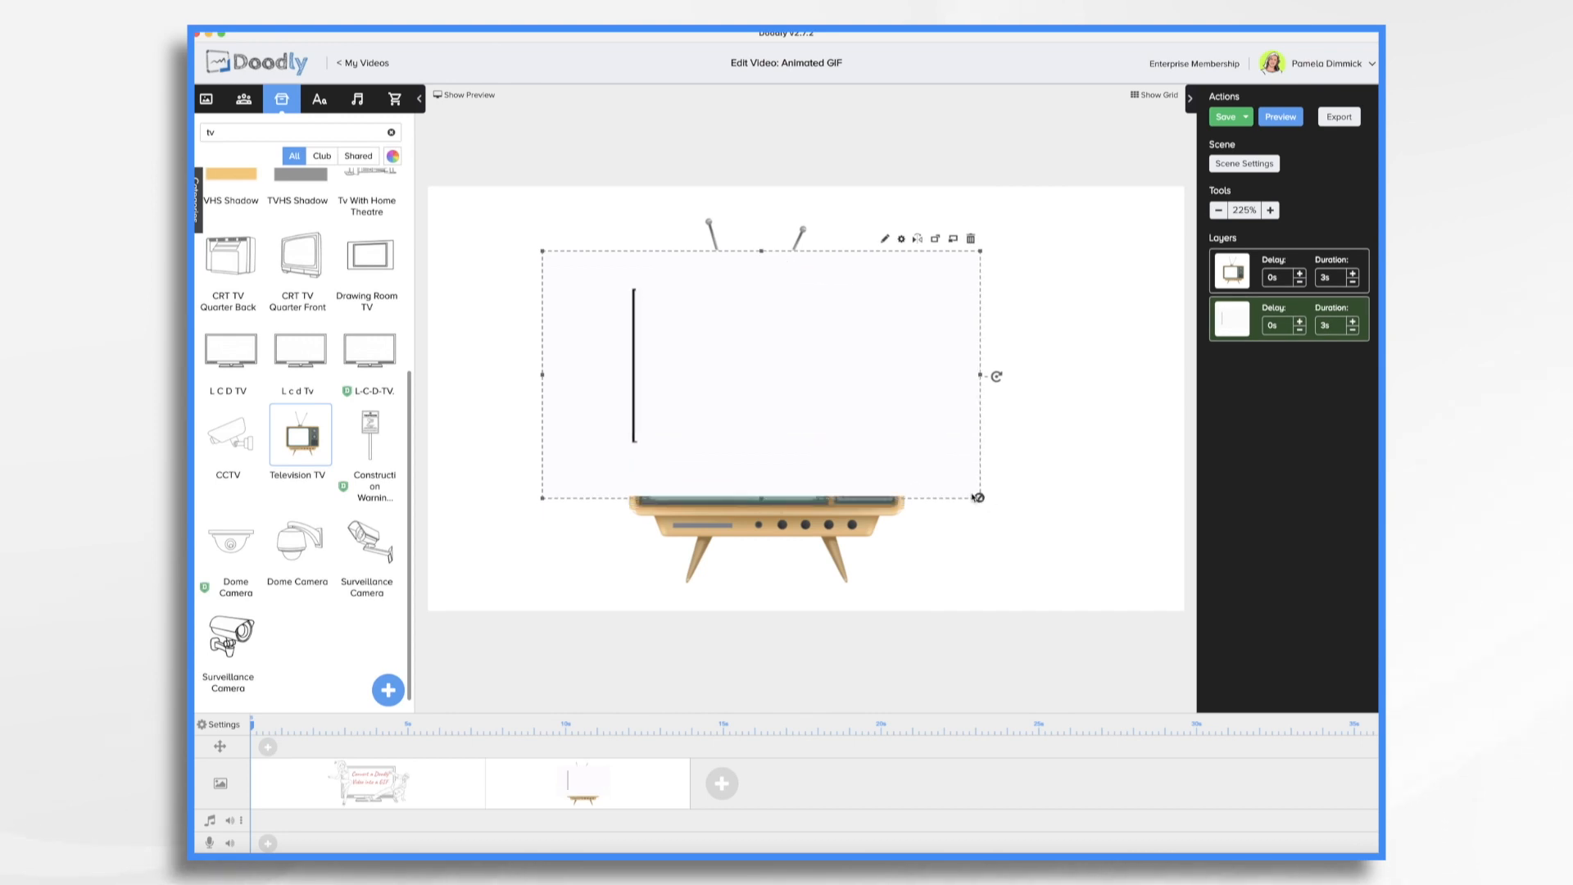
{"action": "left_click_drag", "start_coordinate": [759, 376], "coordinate": [653, 313]}
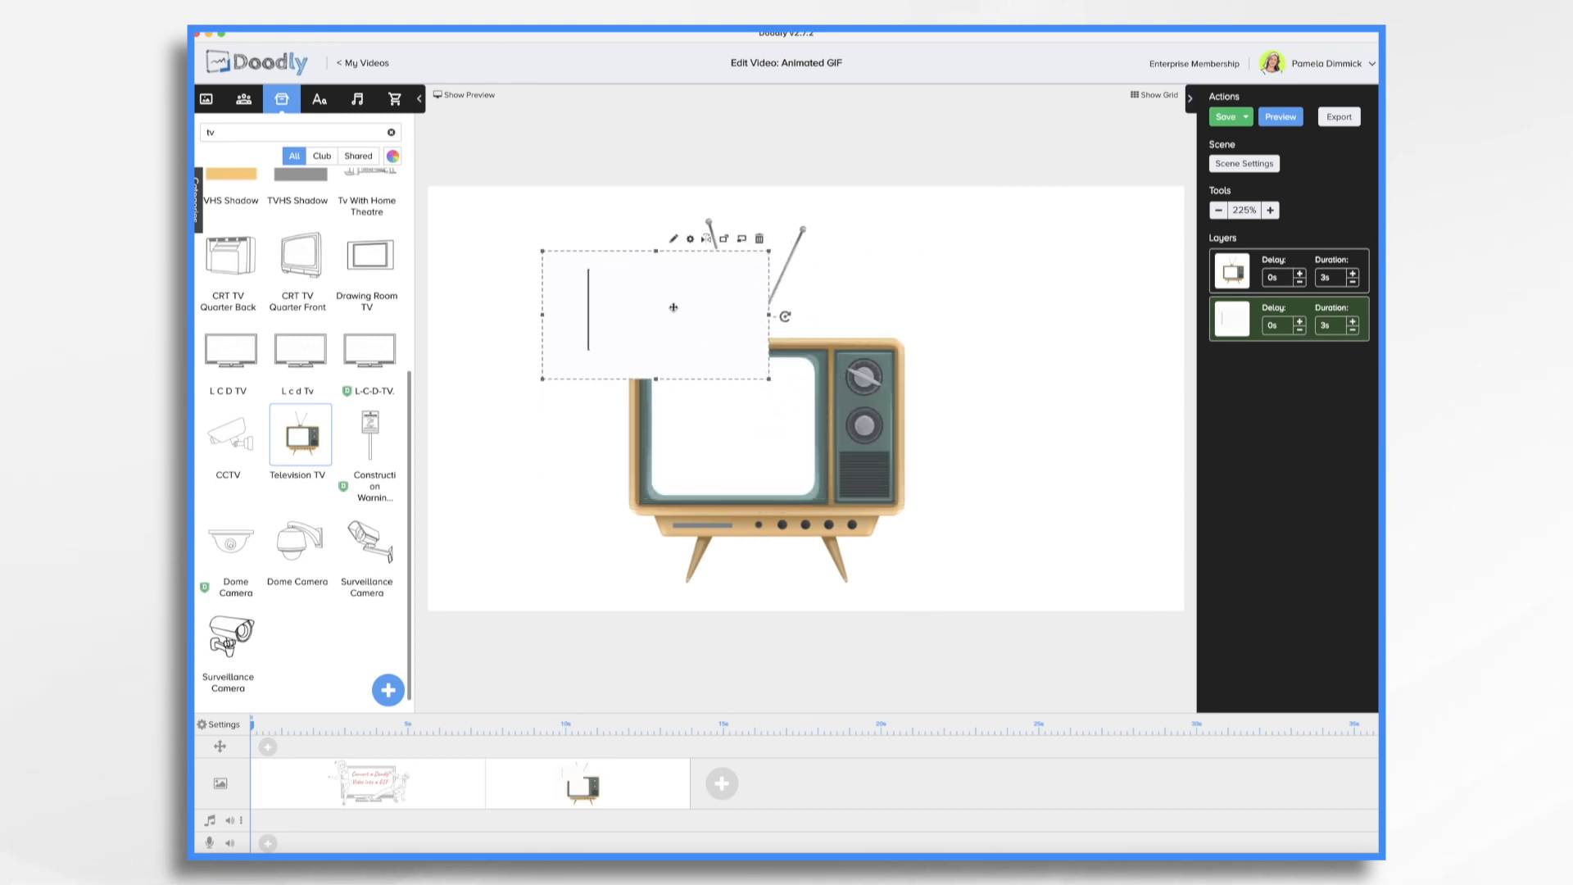
{"action": "left_click_drag", "start_coordinate": [652, 311], "coordinate": [743, 421]}
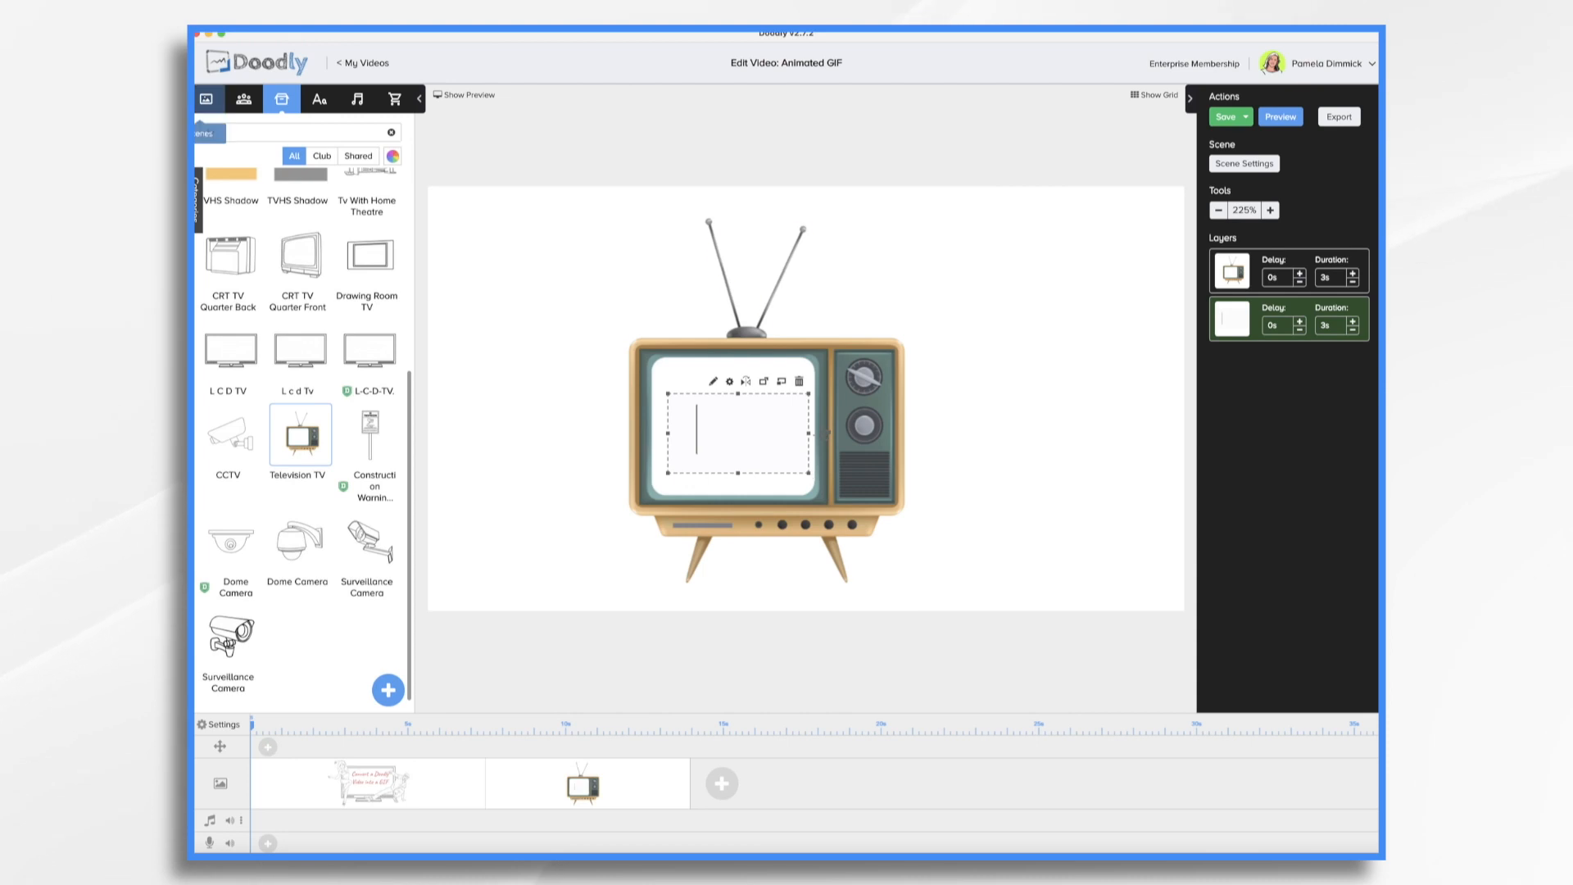
{"action": "type", "text": "tv"}
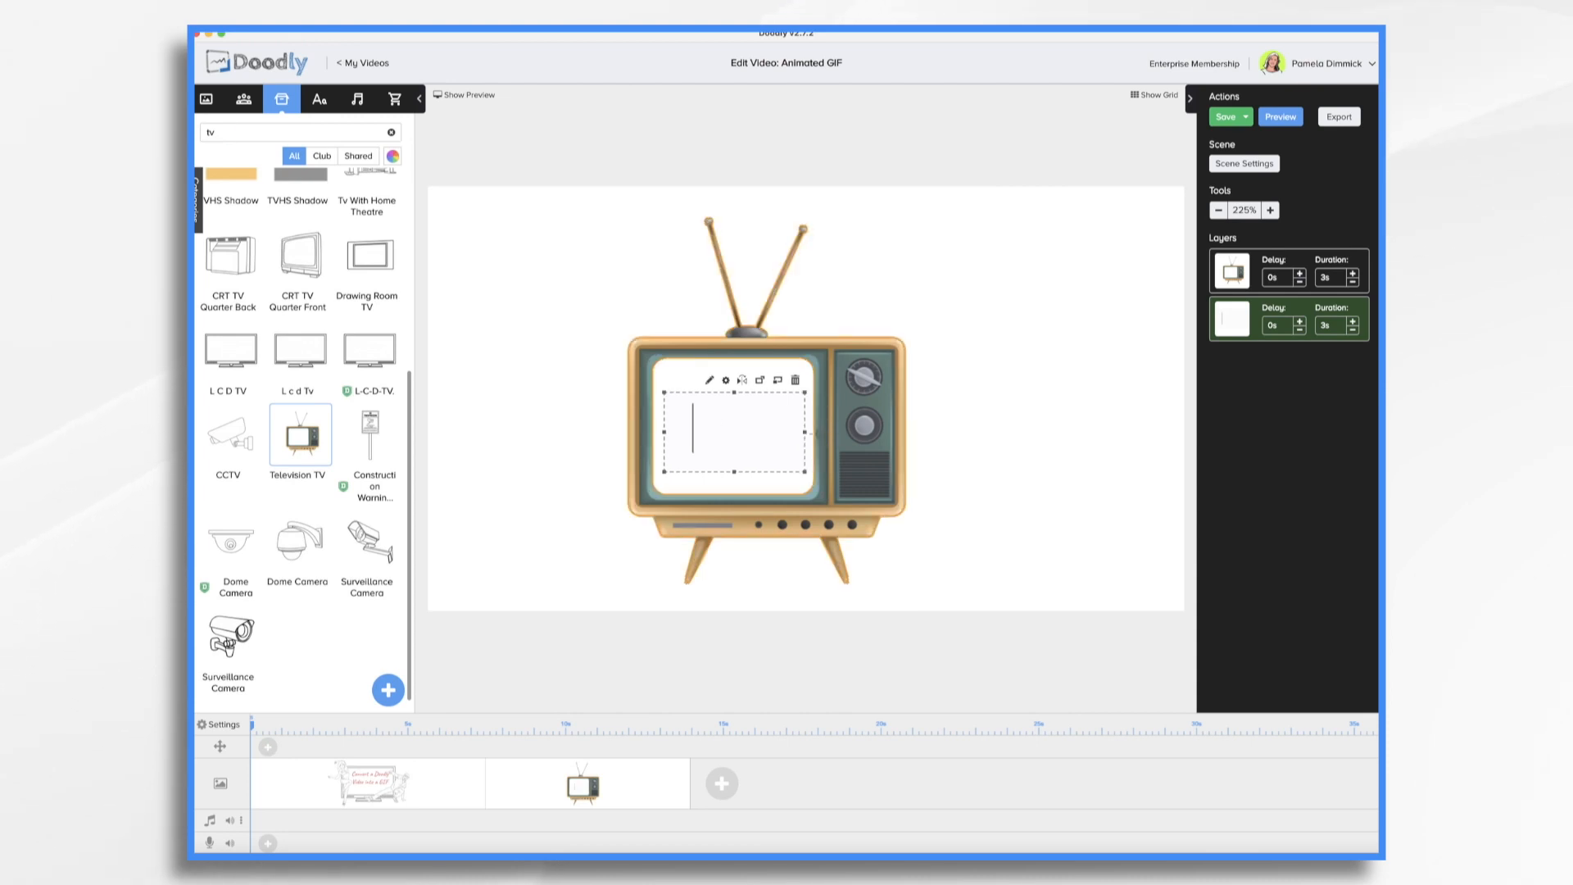
{"action": "type", "text": "arrow"}
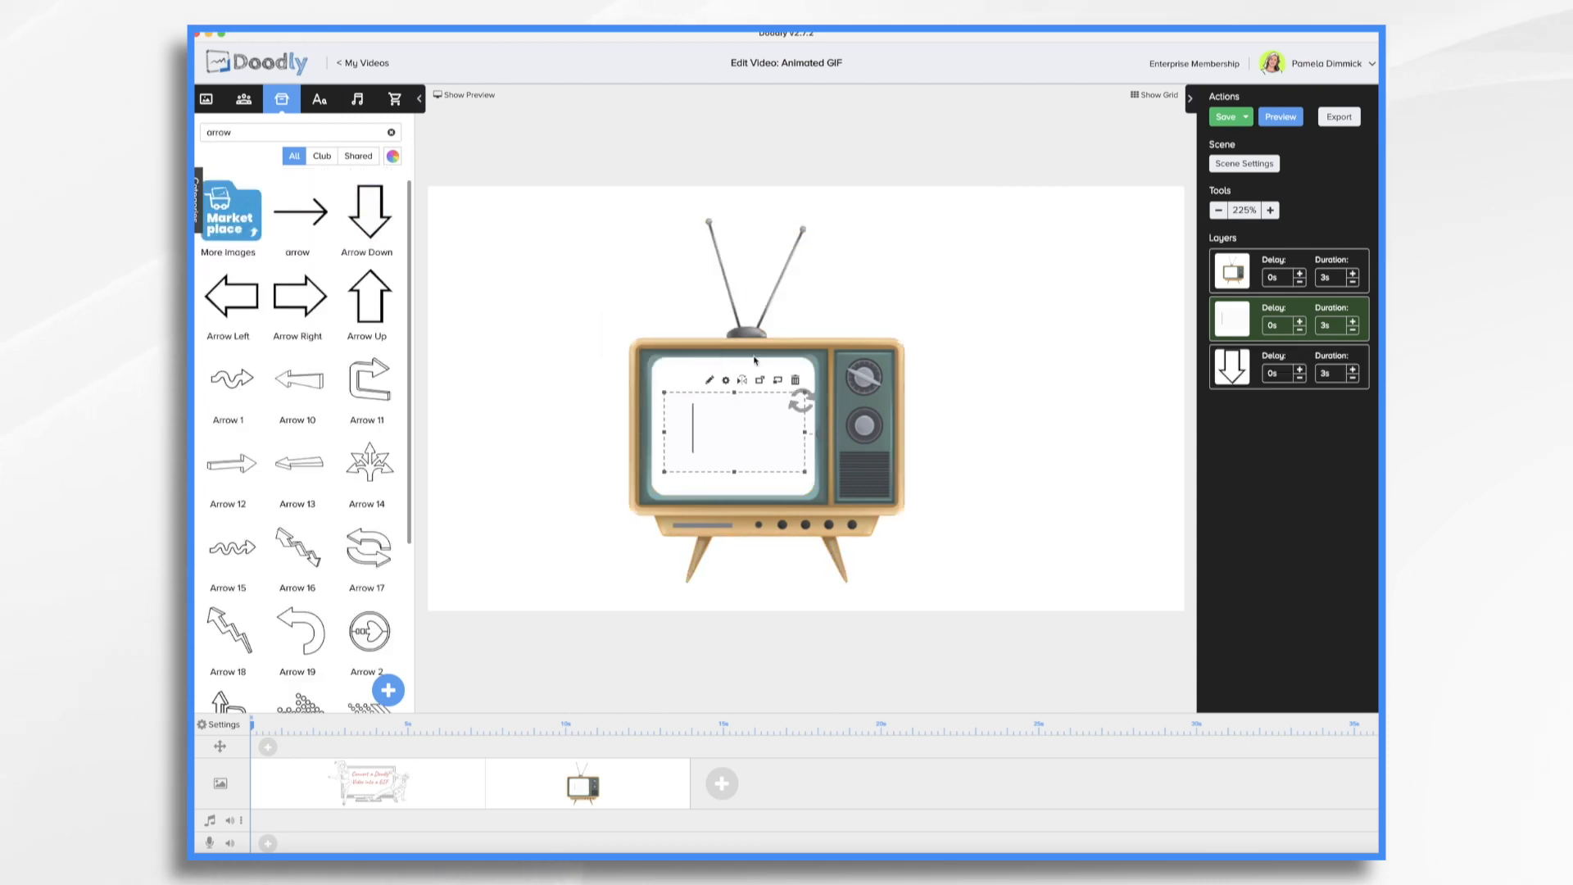
Add the Arrow Down prop and set the scene's extra end time to 20 seconds
{"action": "left_click", "coordinate": [1231, 367]}
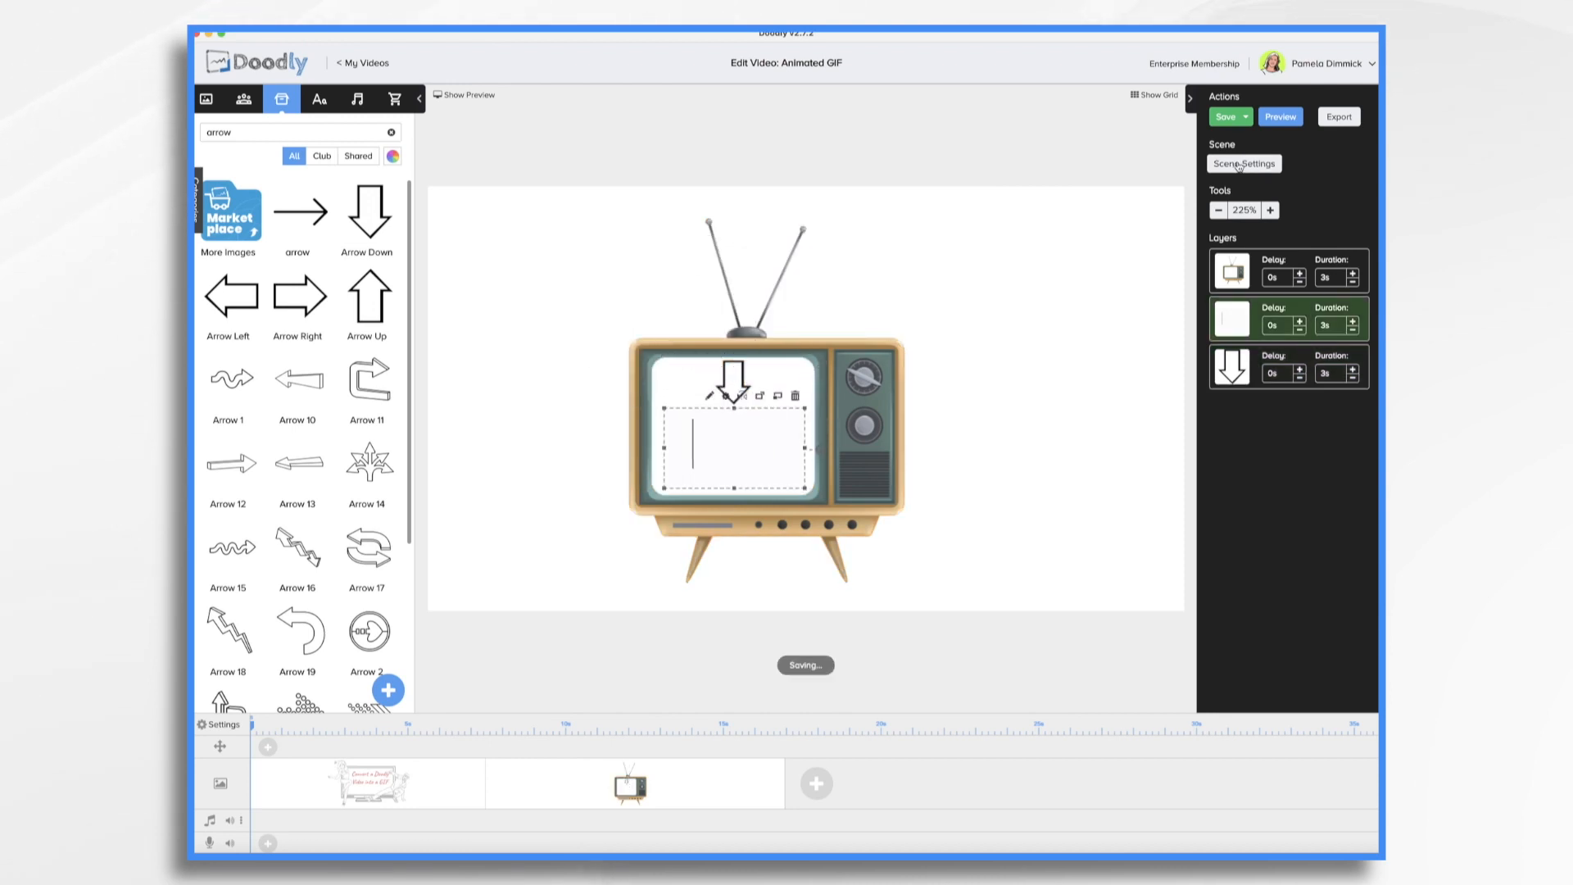
{"action": "left_click", "coordinate": [1244, 164]}
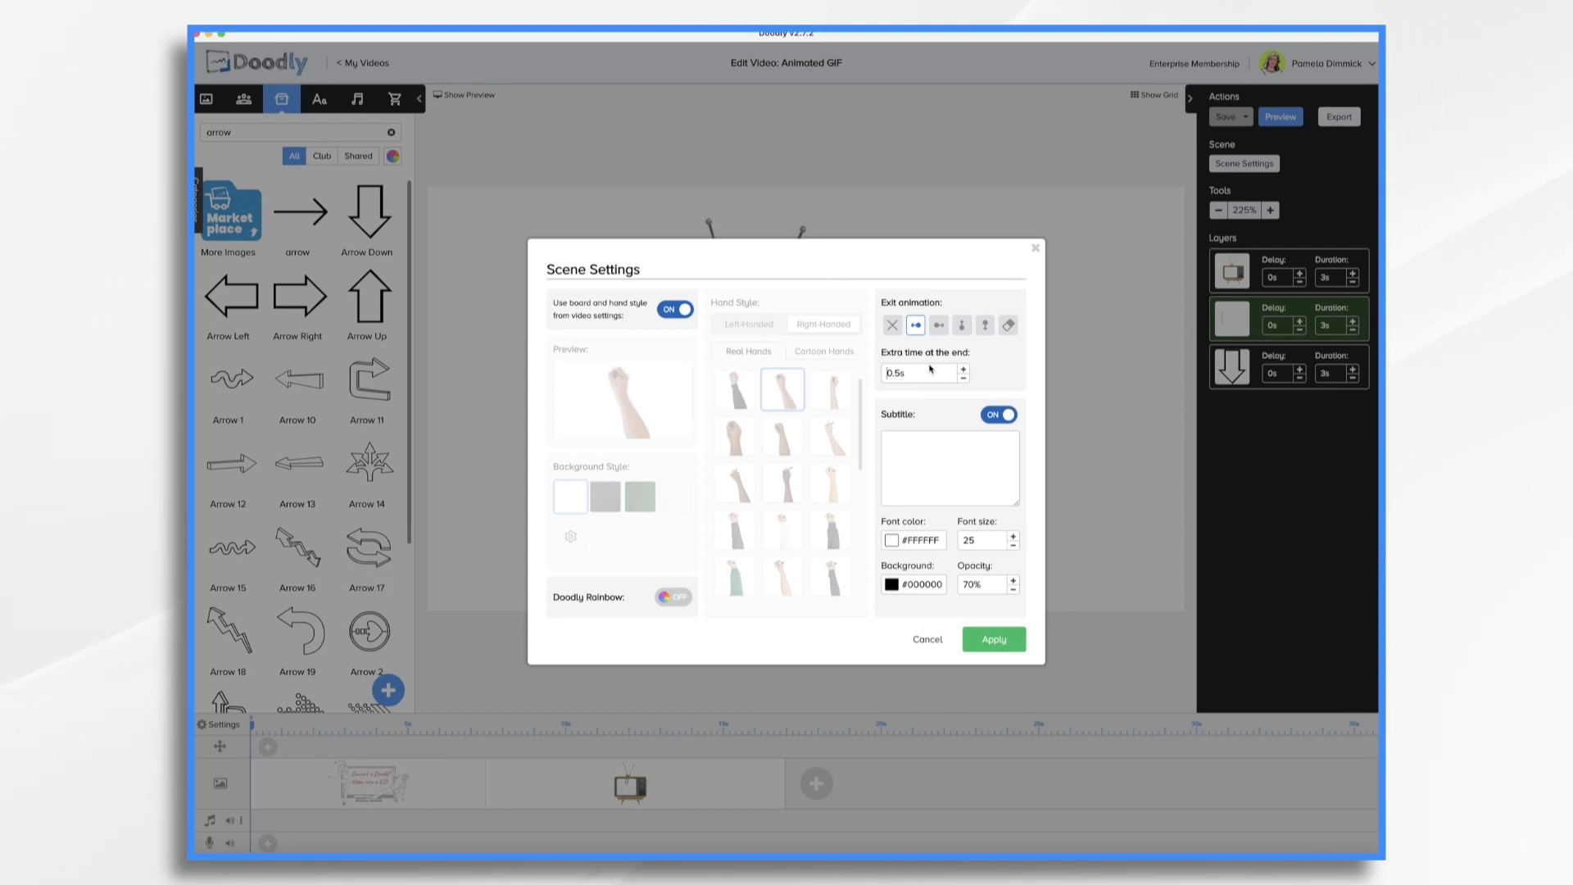
{"action": "left_click", "coordinate": [913, 372]}
{"action": "type", "text": "20"}
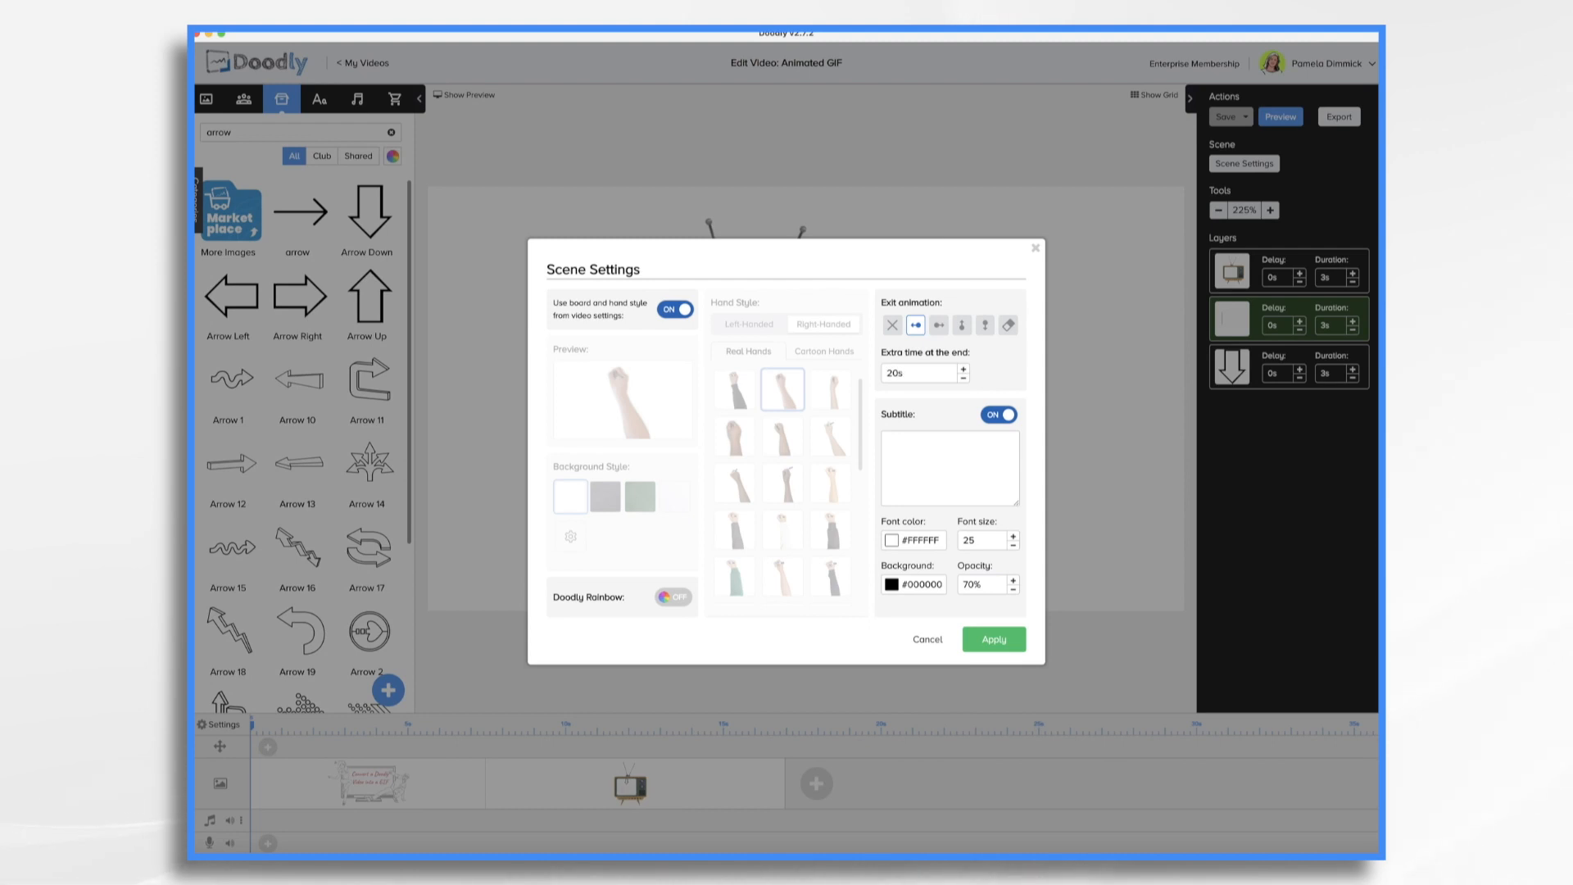
{"action": "left_click", "coordinate": [992, 639]}
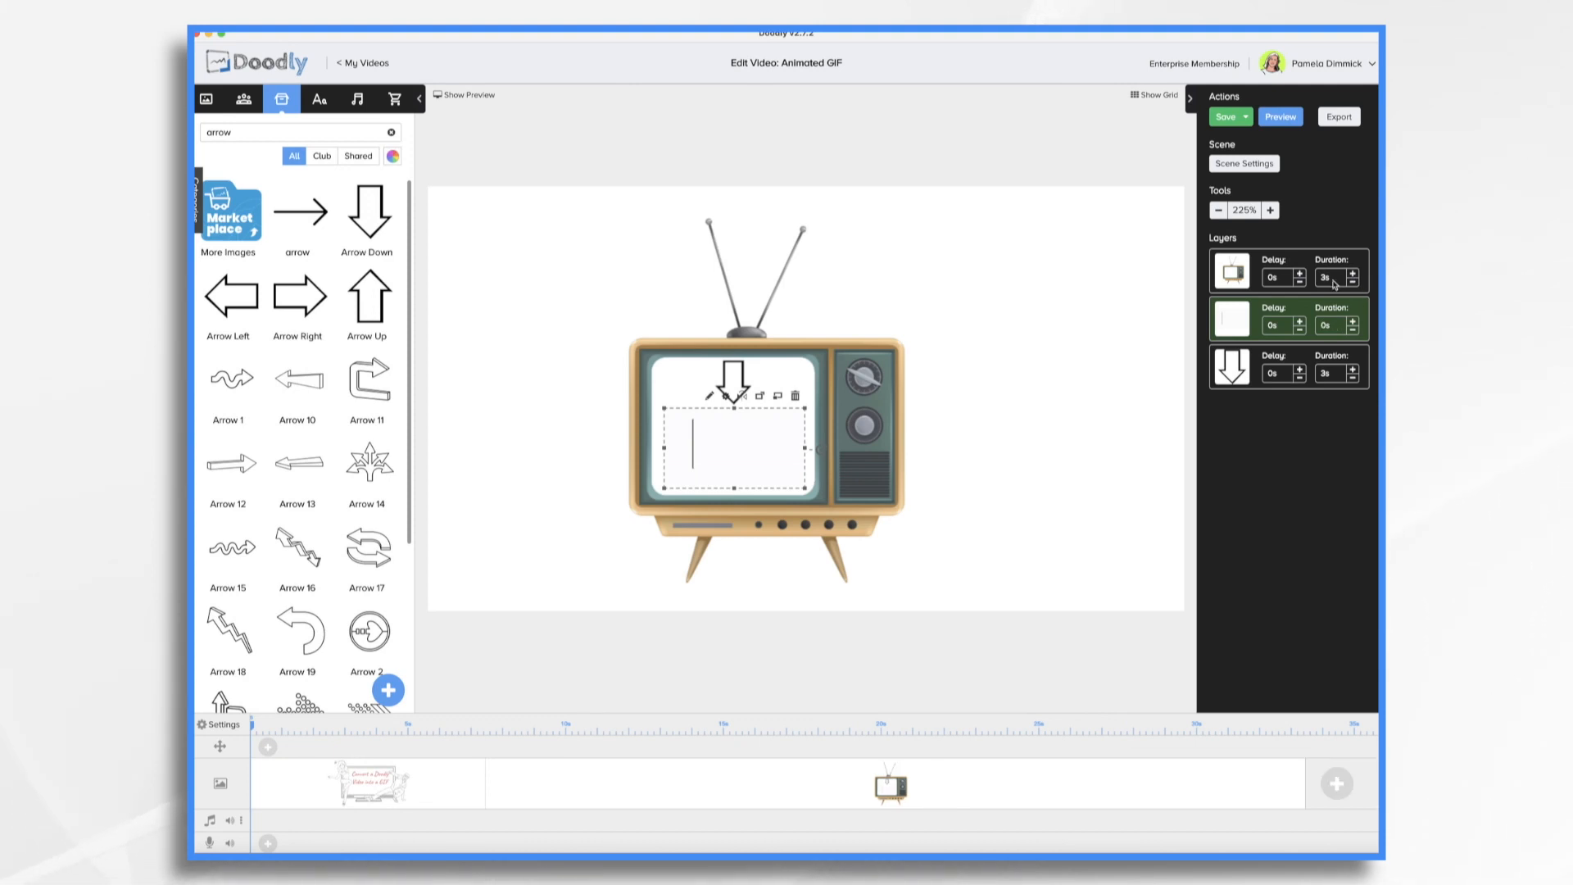
Reduce the Television prop's draw duration to 2 seconds
{"action": "left_click", "coordinate": [1351, 282]}
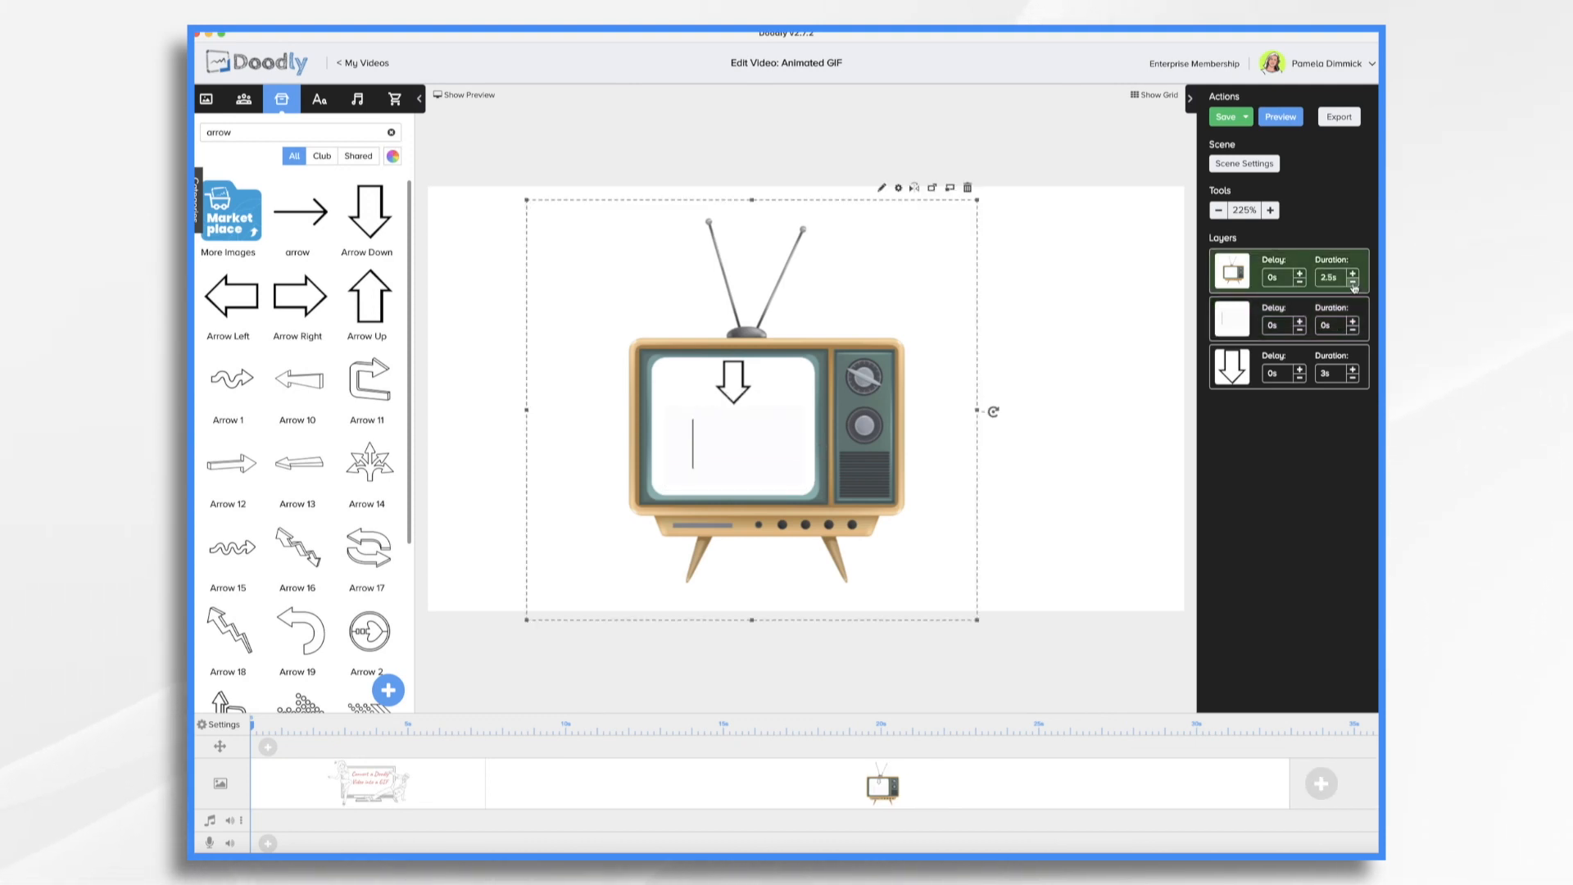
{"action": "left_click", "coordinate": [1352, 282]}
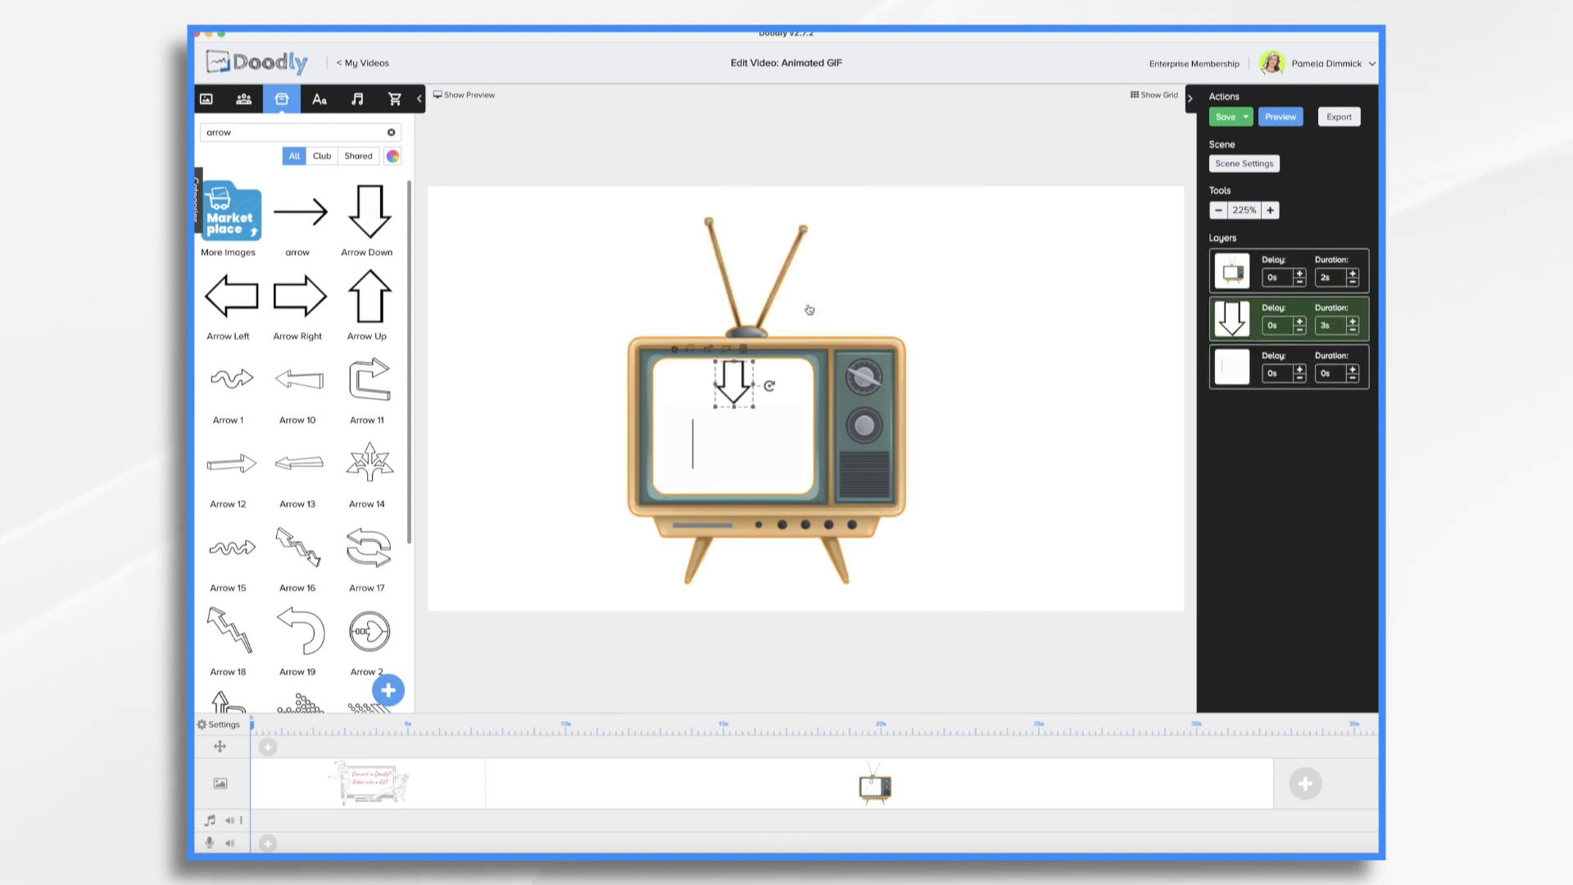
{"action": "mouse_move", "coordinate": [865, 375]}
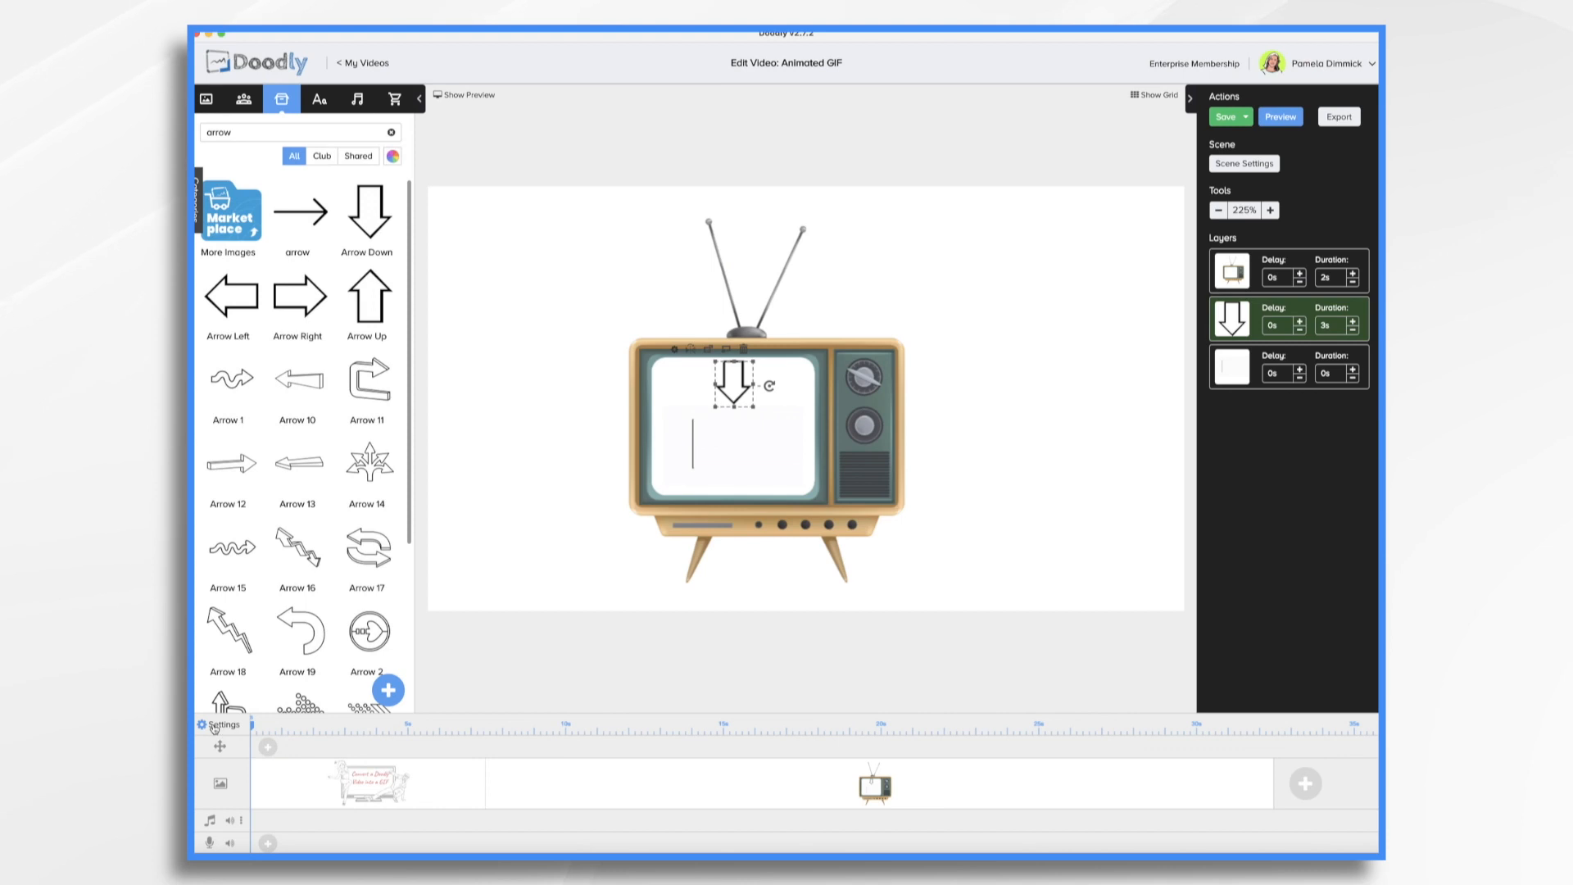
Apply the video-wide settings, then preview the TV scene from the timeline
{"action": "left_click", "coordinate": [222, 725]}
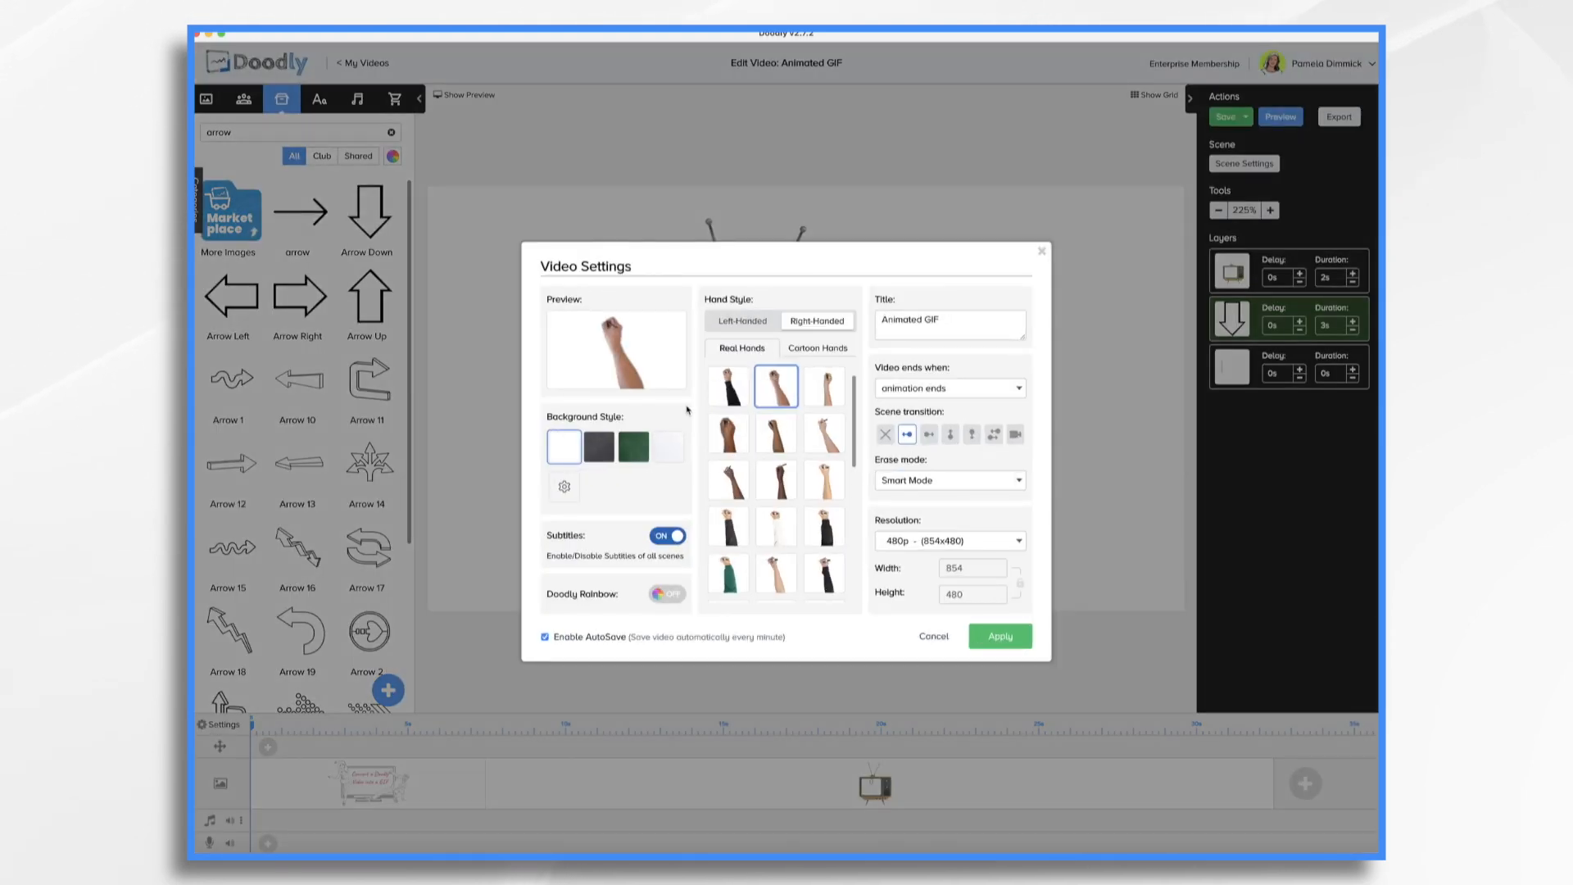
{"action": "mouse_move", "coordinate": [1000, 636]}
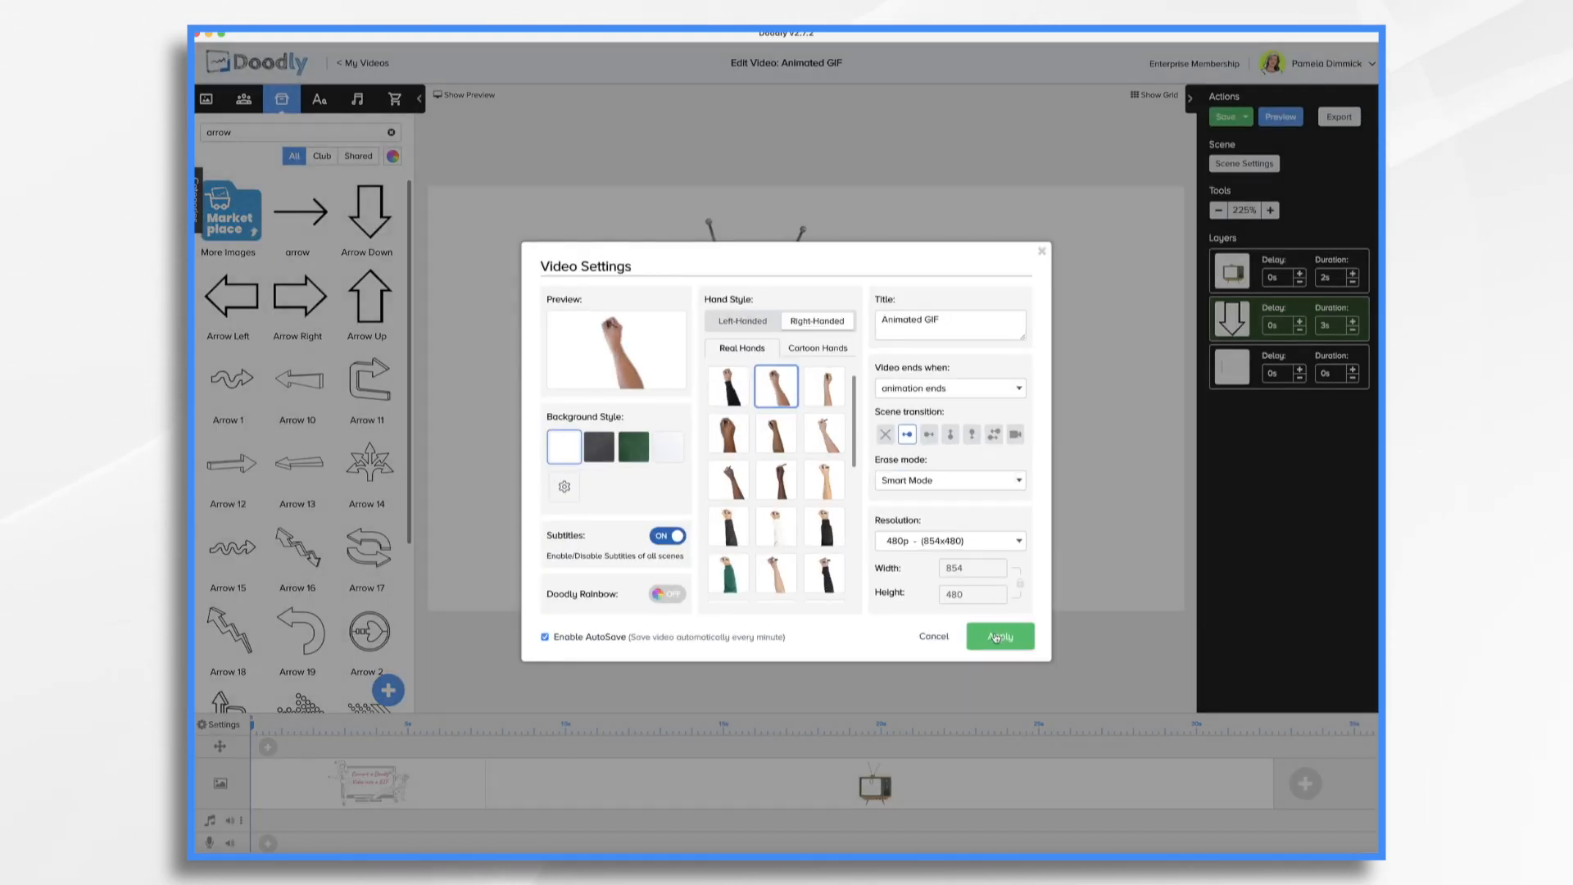
{"action": "left_click", "coordinate": [998, 636]}
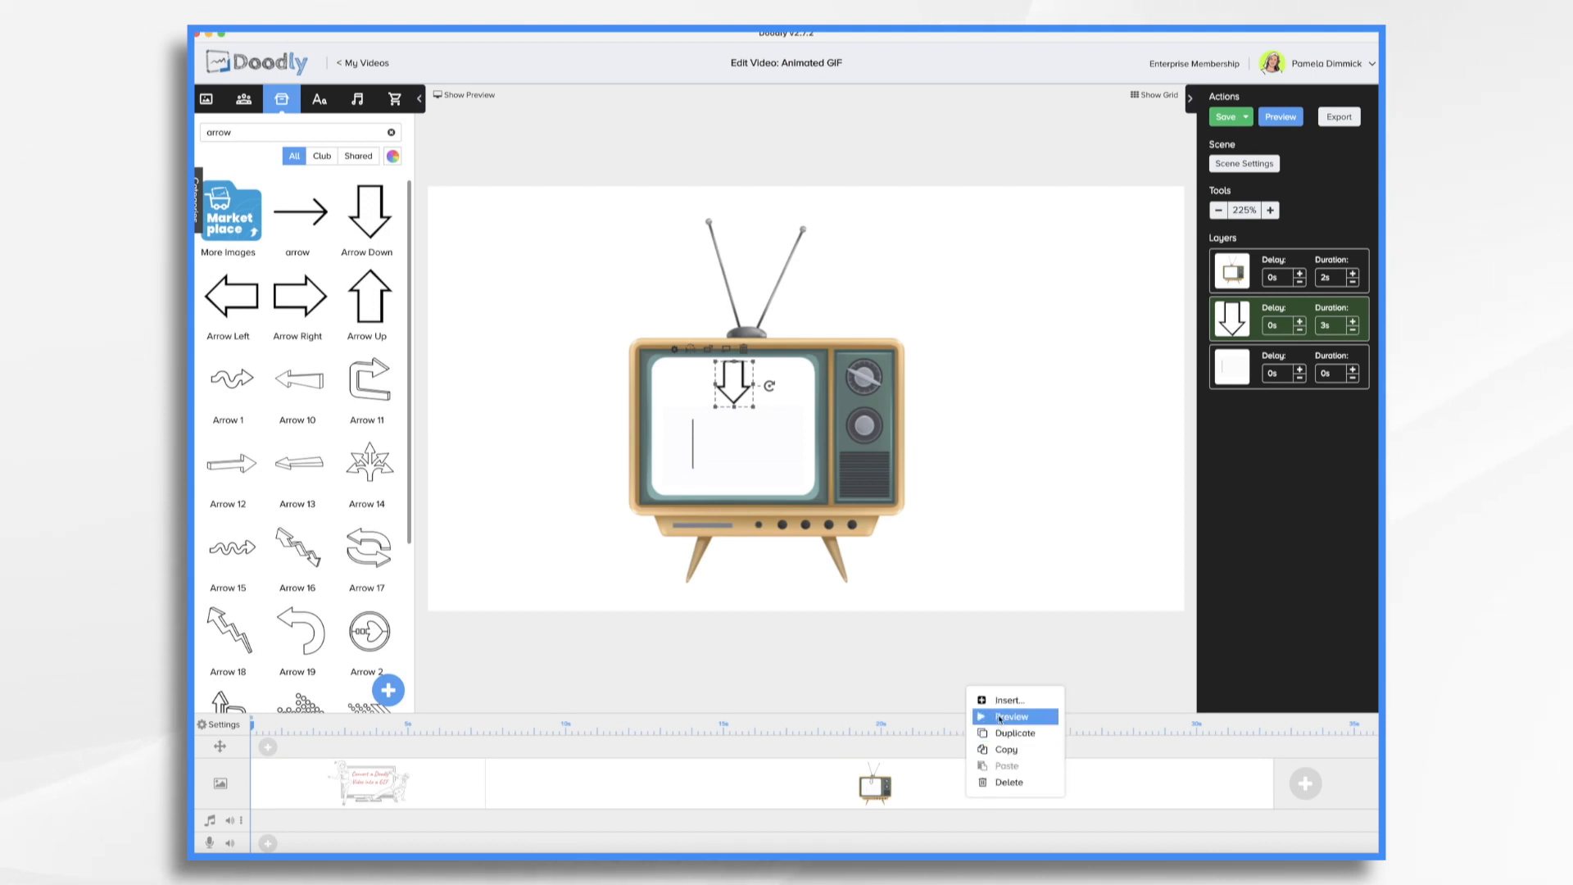
{"action": "left_click", "coordinate": [1013, 717]}
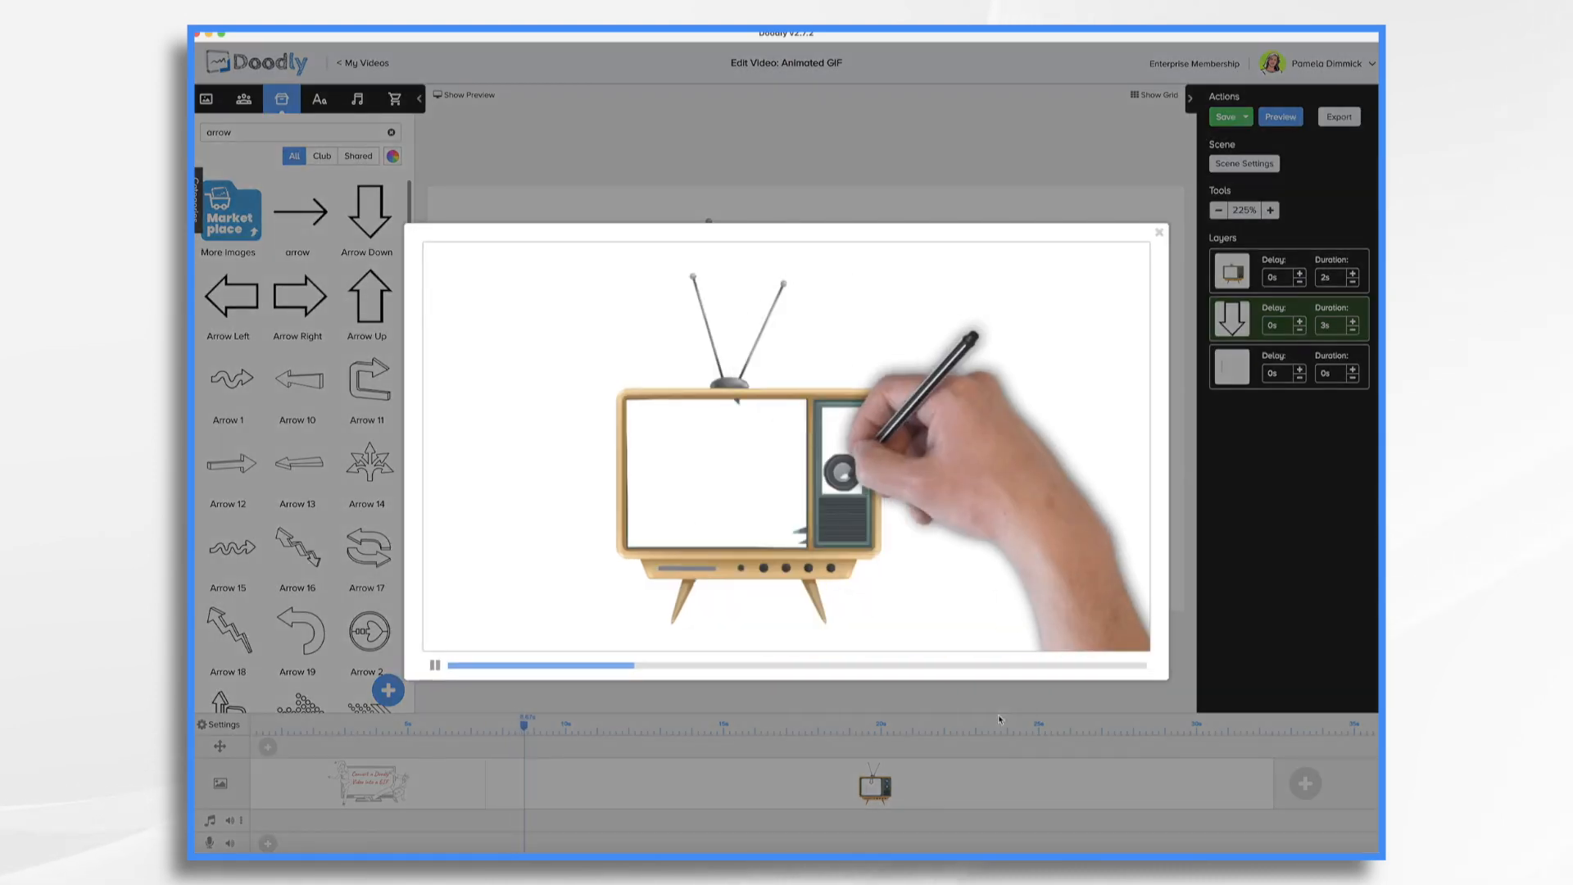